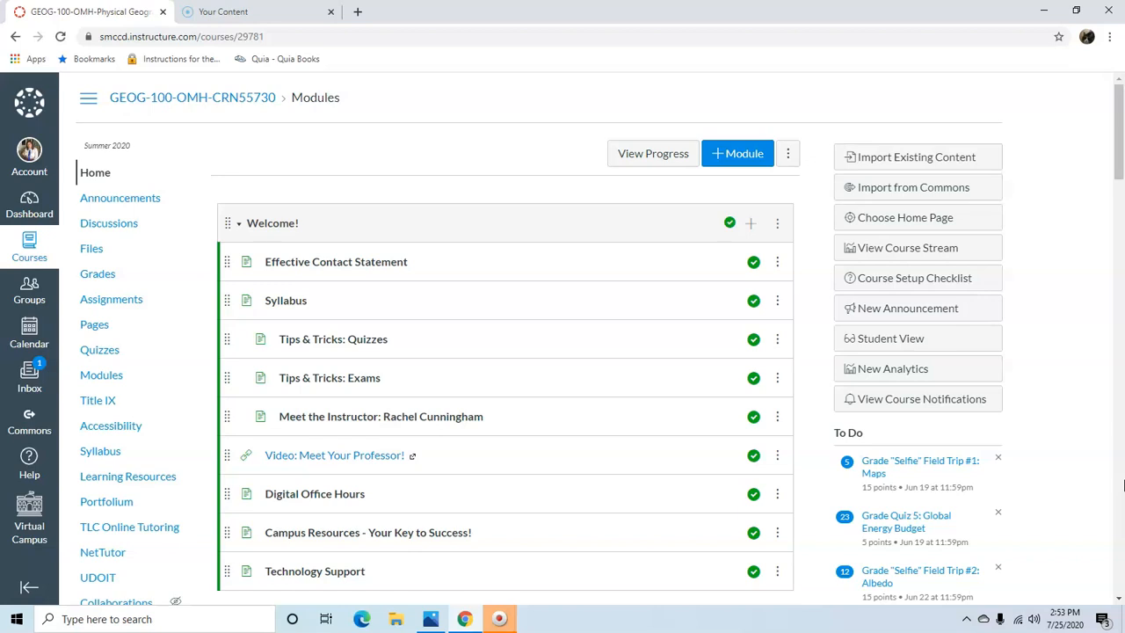
mouse_move(492, 92)
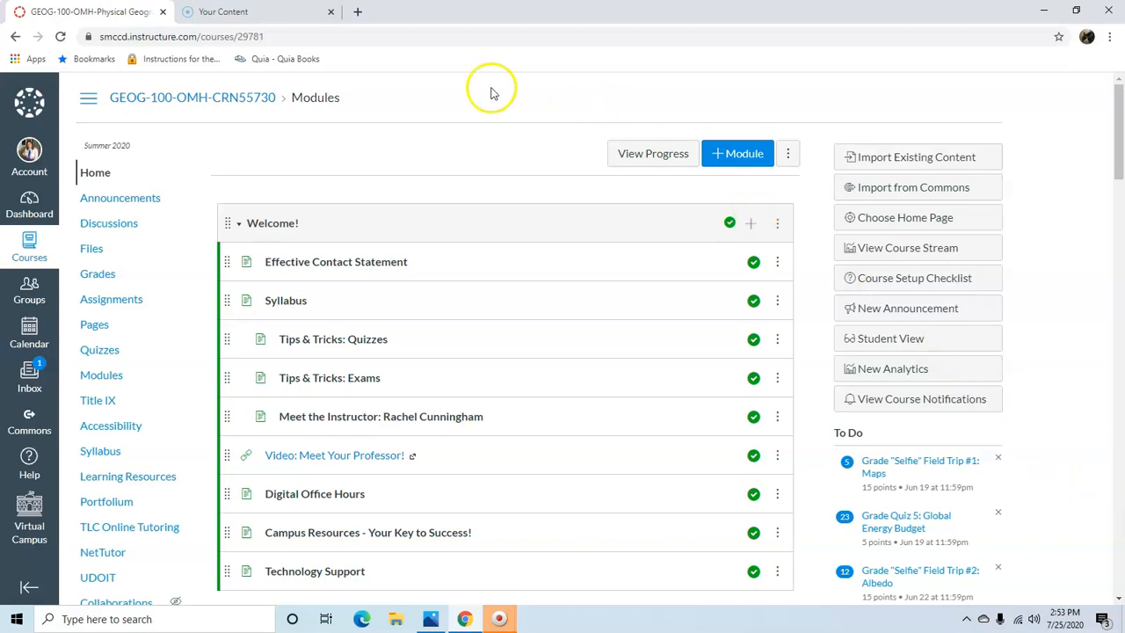
mouse_move(29, 298)
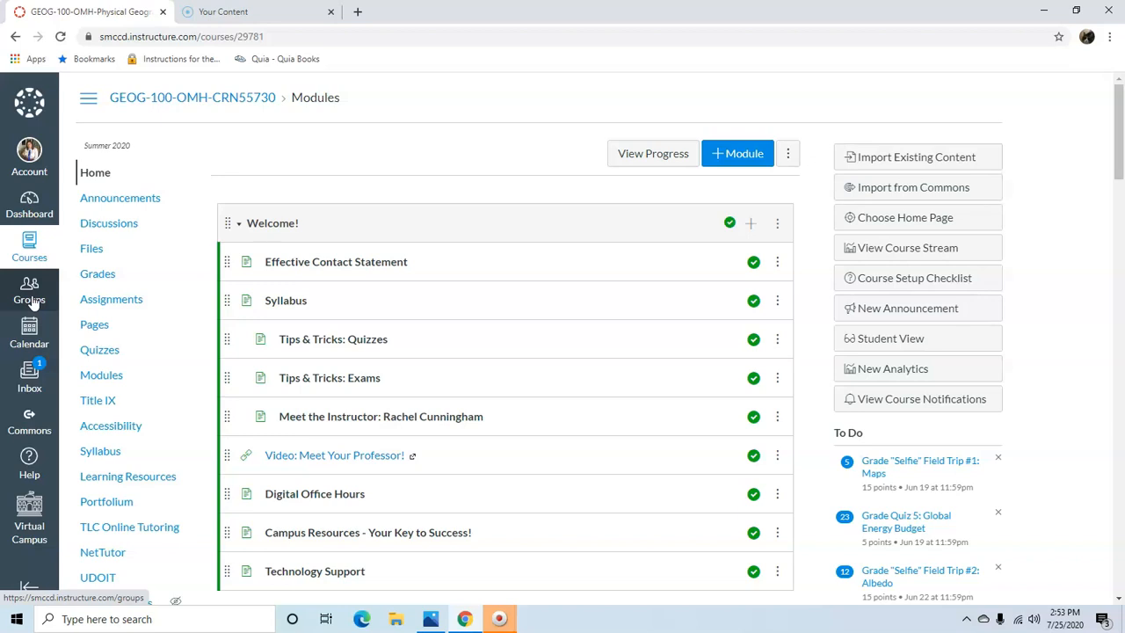
mouse_move(29, 247)
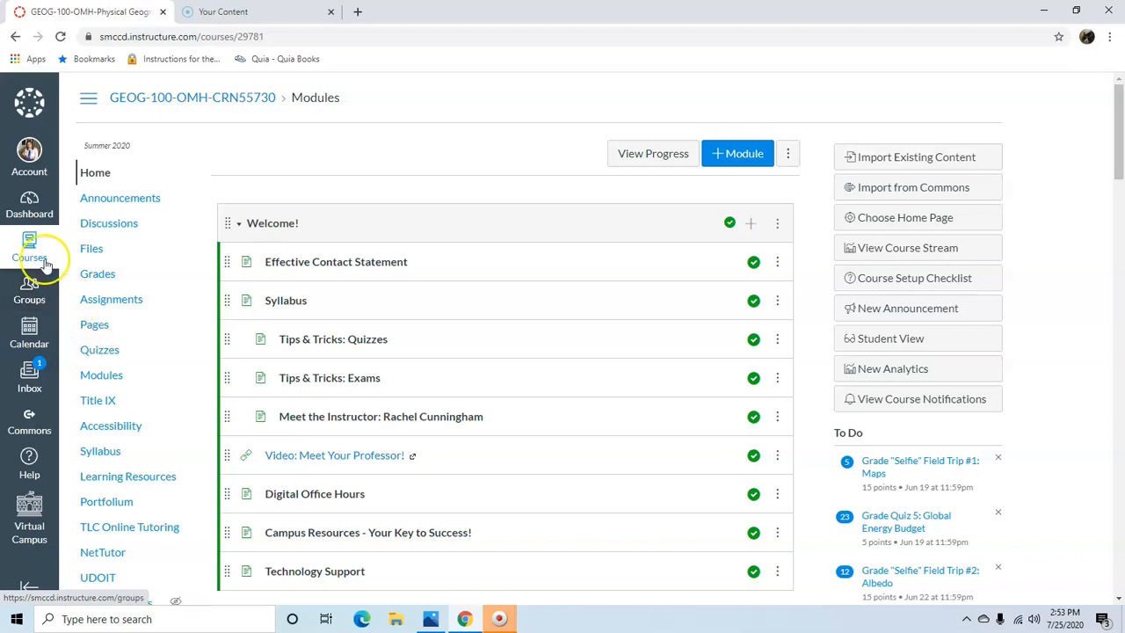
mouse_move(29, 292)
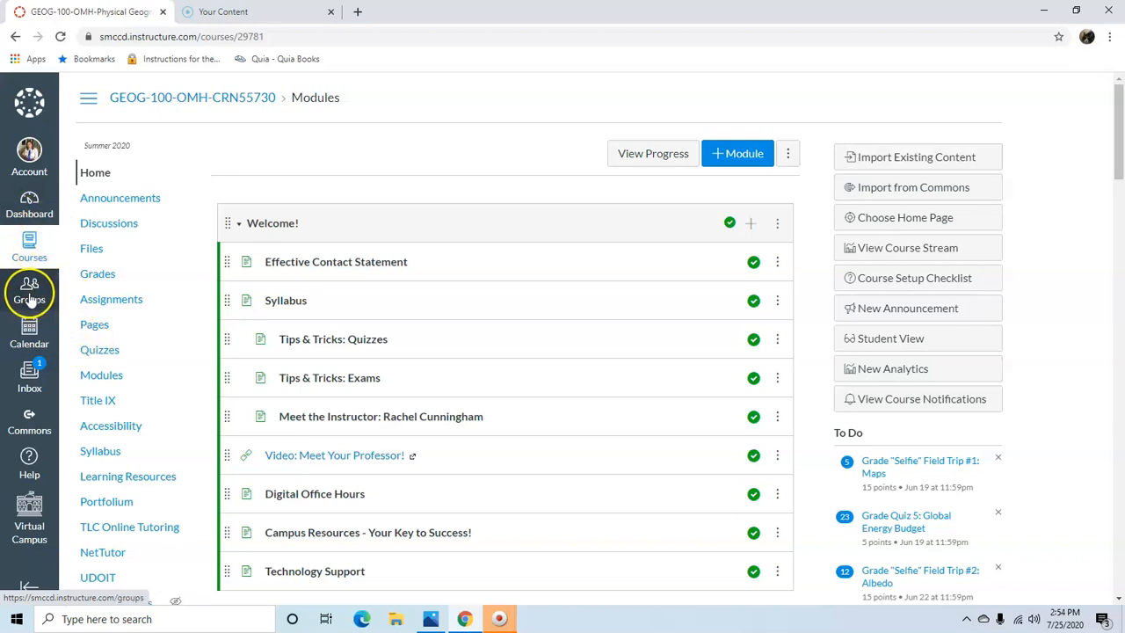
Step: Go to Groups and open the Group 2 home page
click(29, 292)
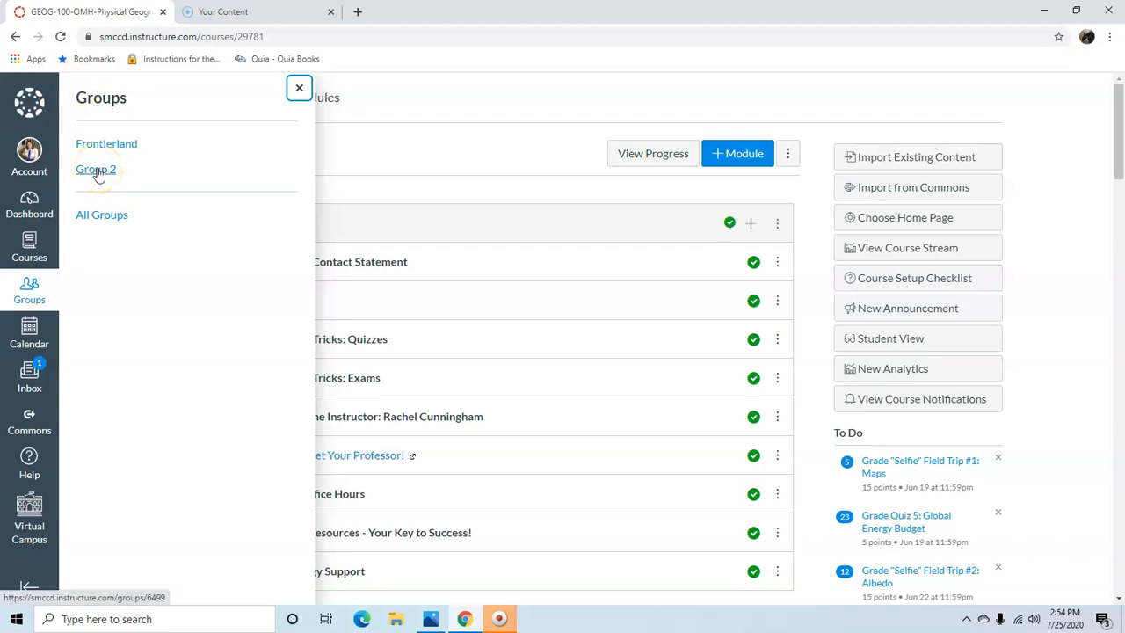
click(95, 168)
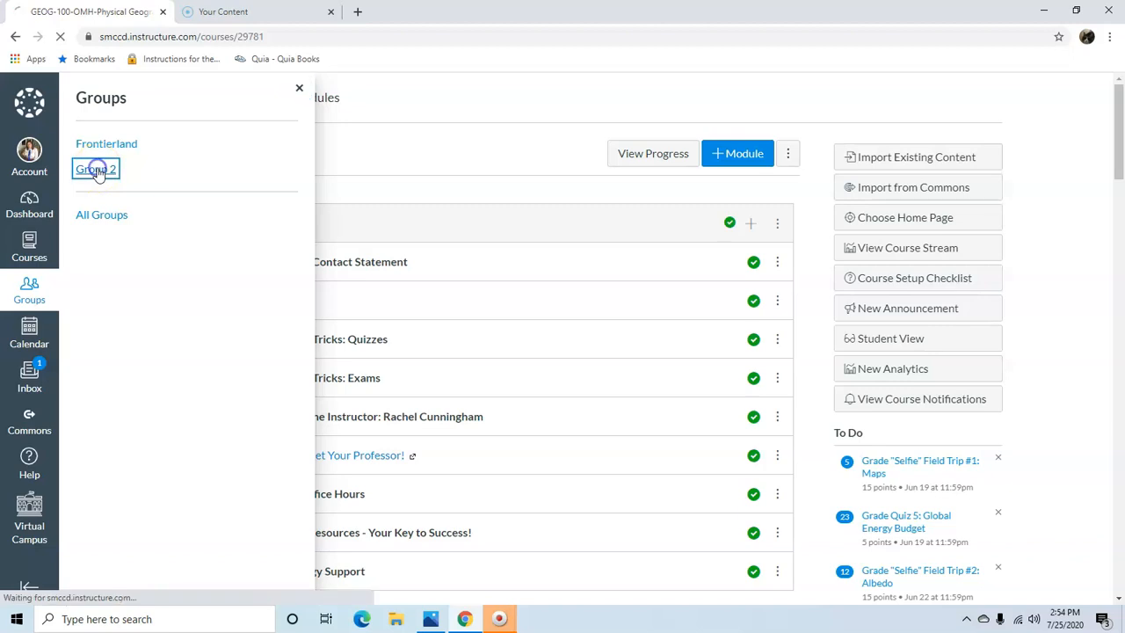
click(96, 168)
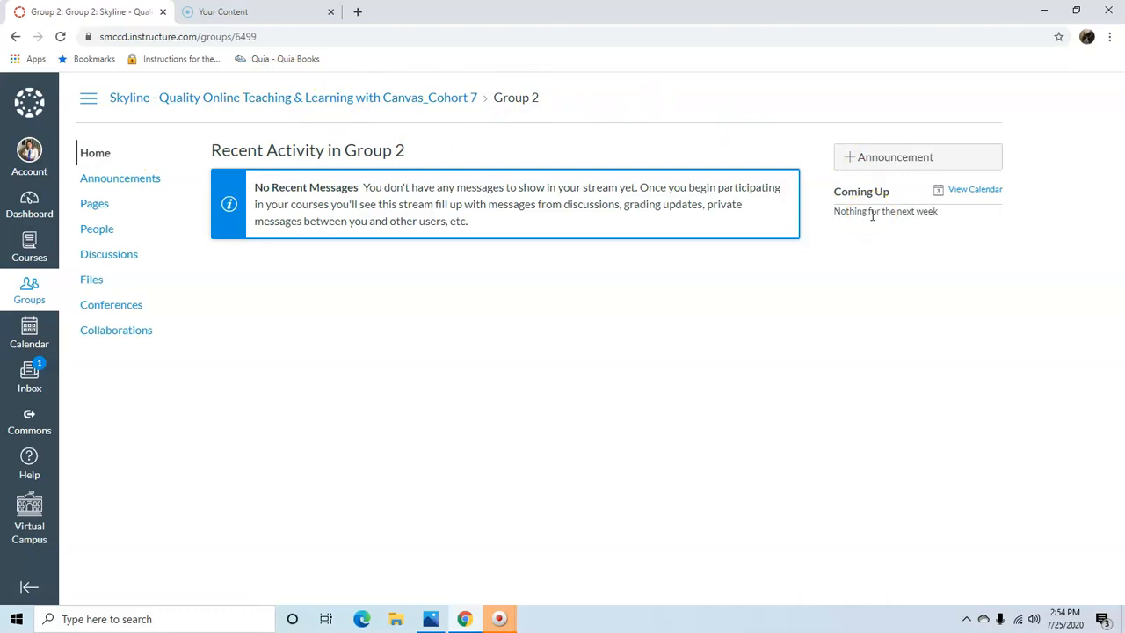
mouse_move(725, 258)
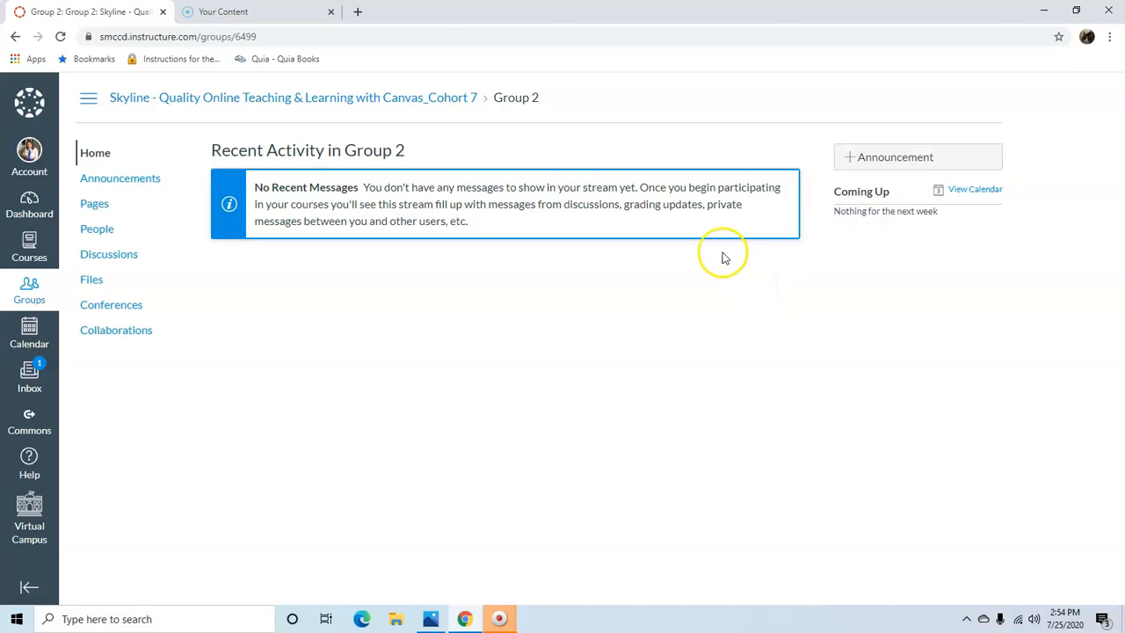
mouse_move(720, 257)
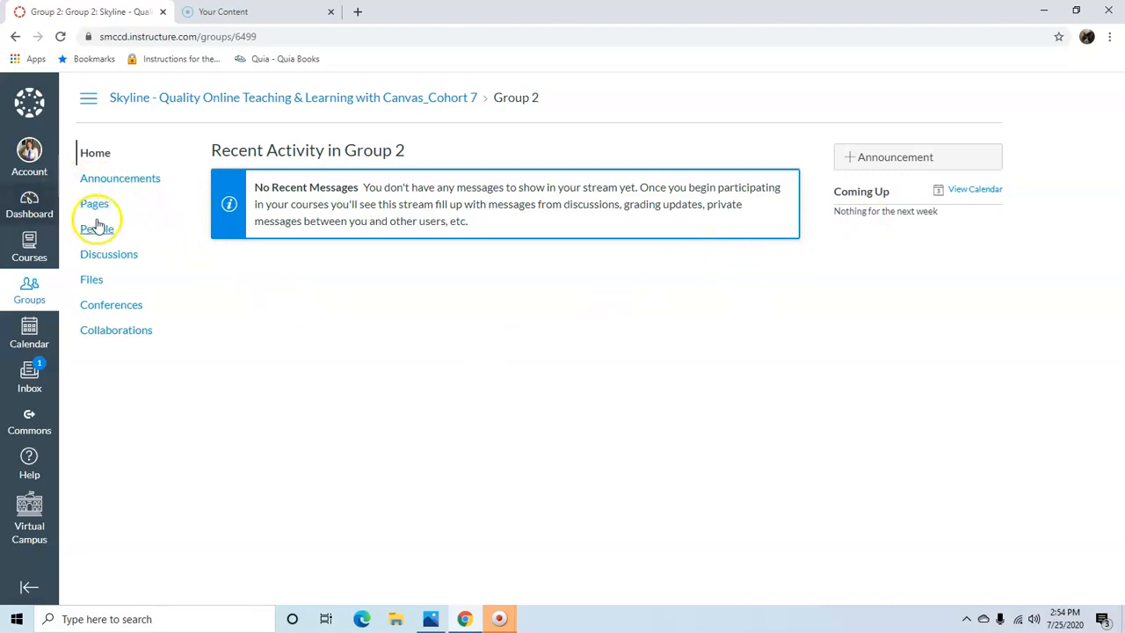
click(94, 203)
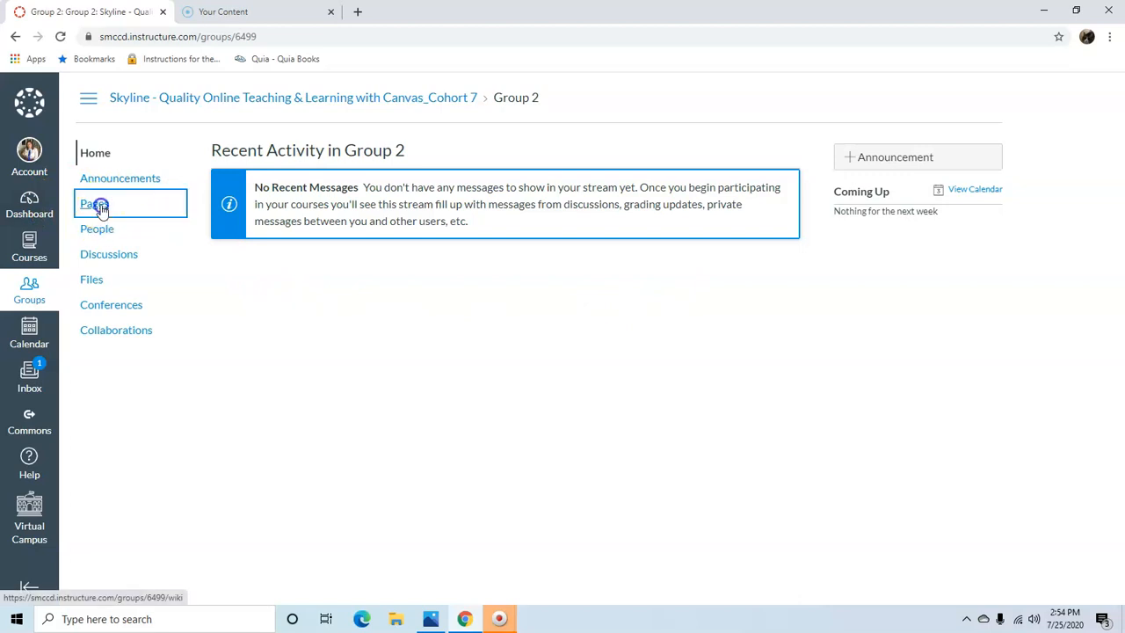
Step: Open the GEOG 100 Final Project Webpage from Group 2's Pages list
click(94, 203)
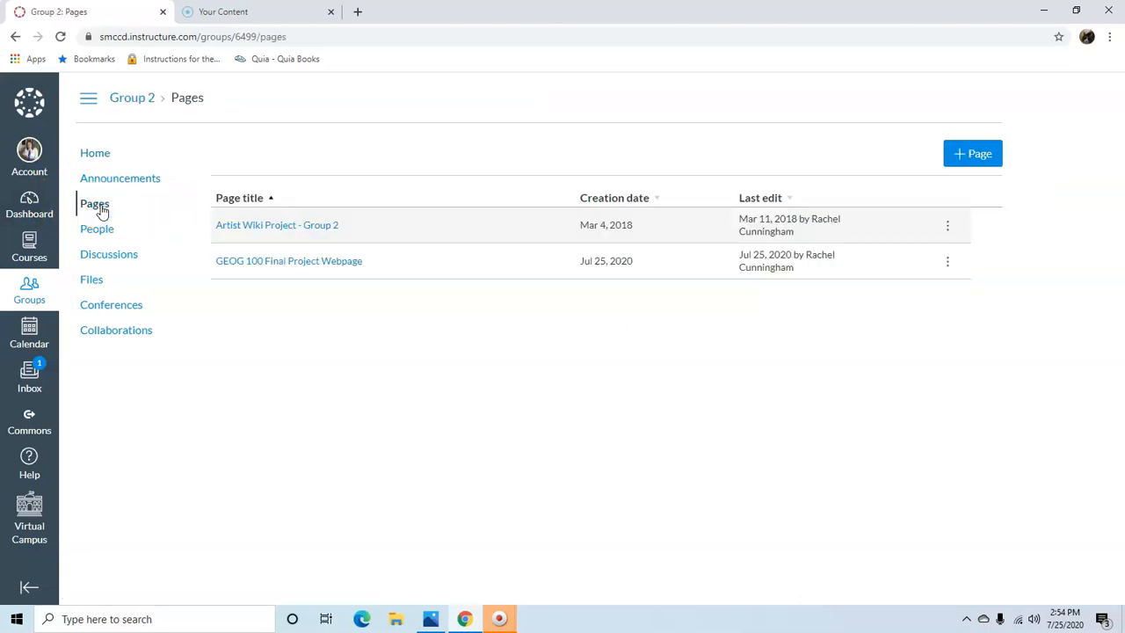
mouse_move(294, 286)
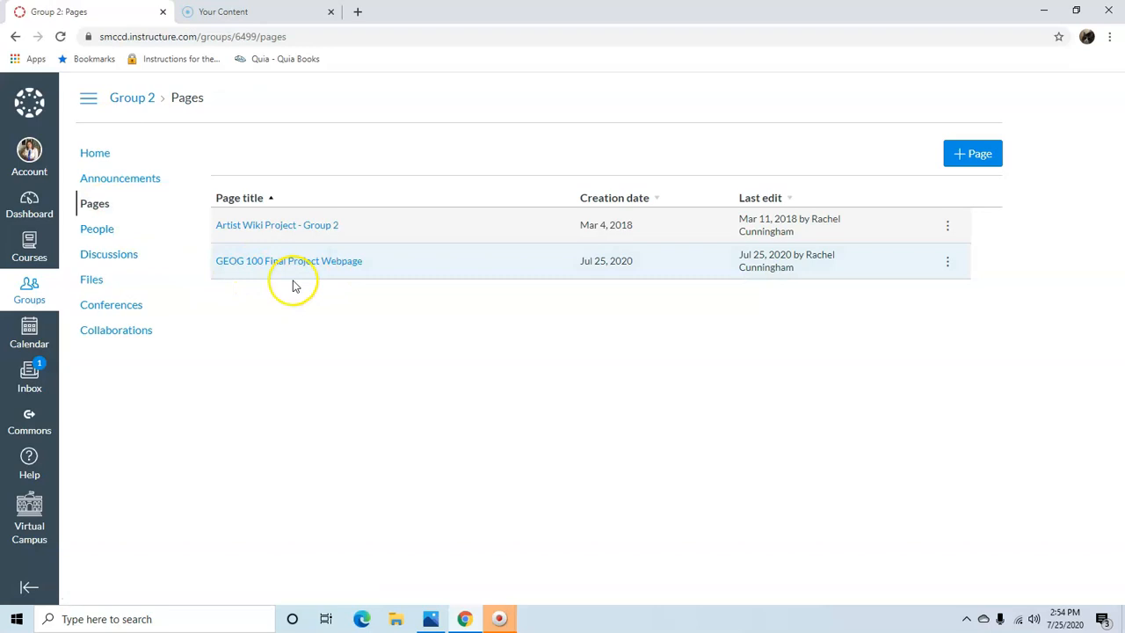
mouse_move(111, 304)
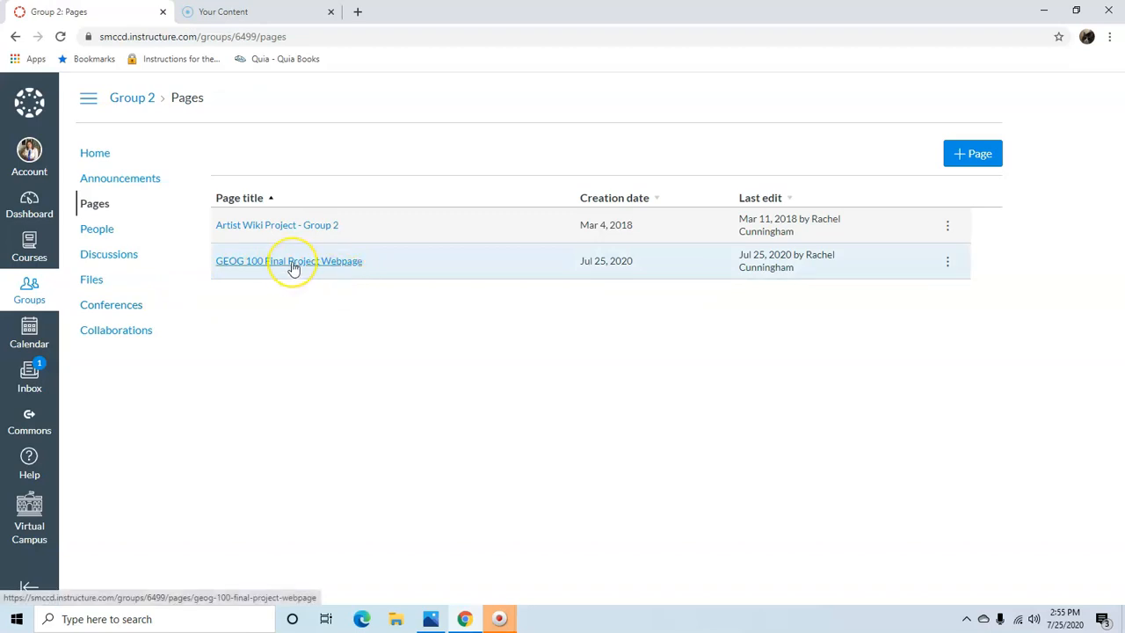
click(288, 260)
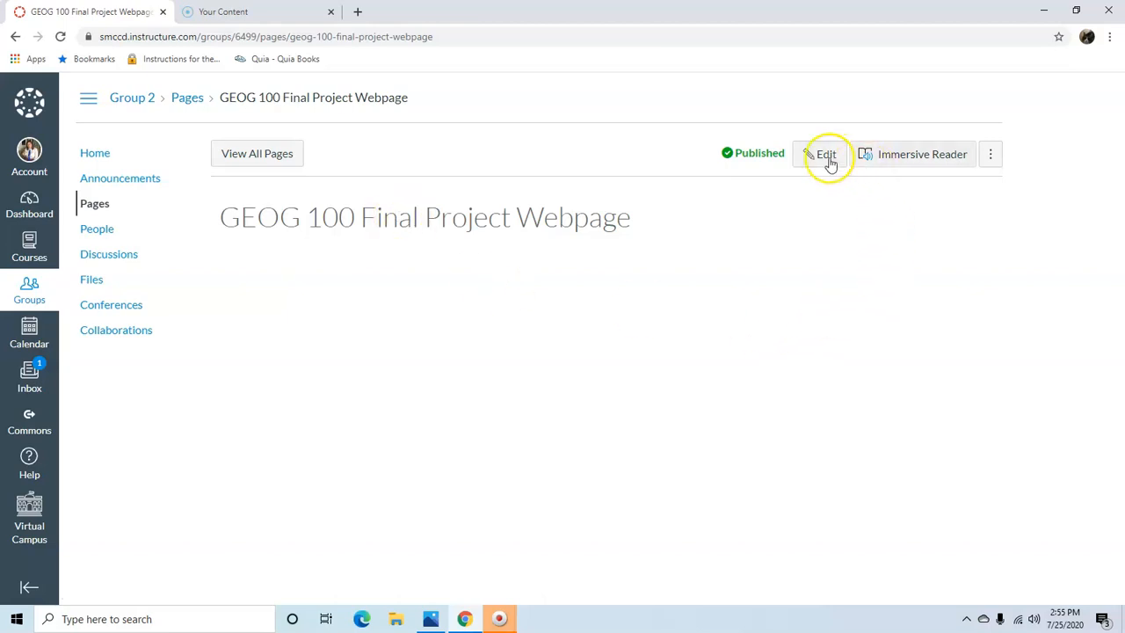
Step: Start editing the page and type the sentence 'which would look like this'
click(819, 154)
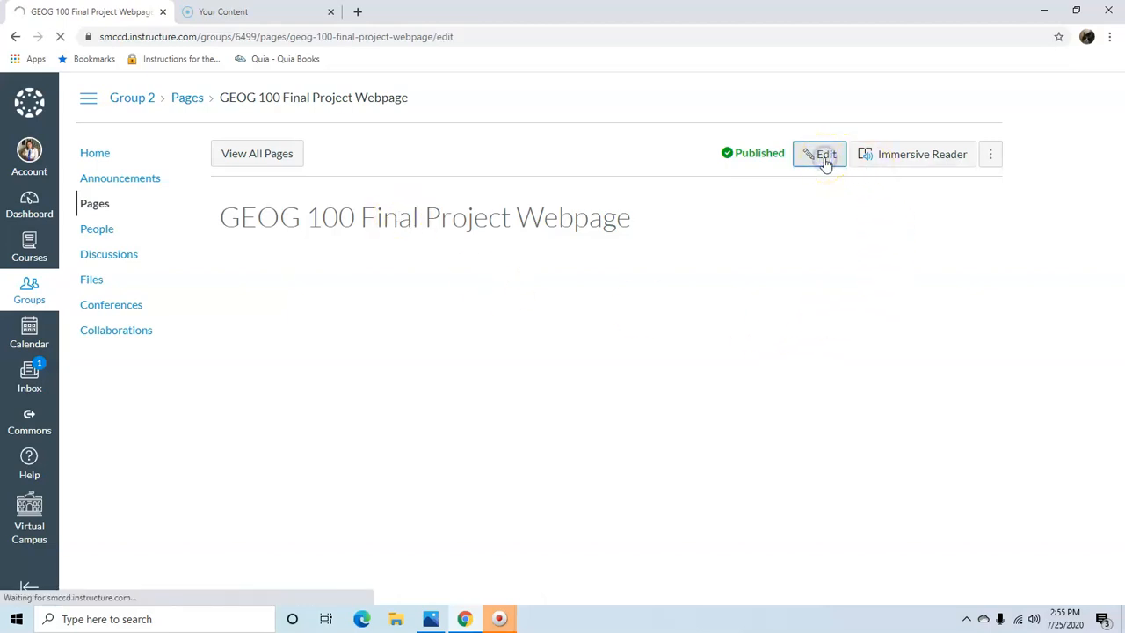
click(821, 153)
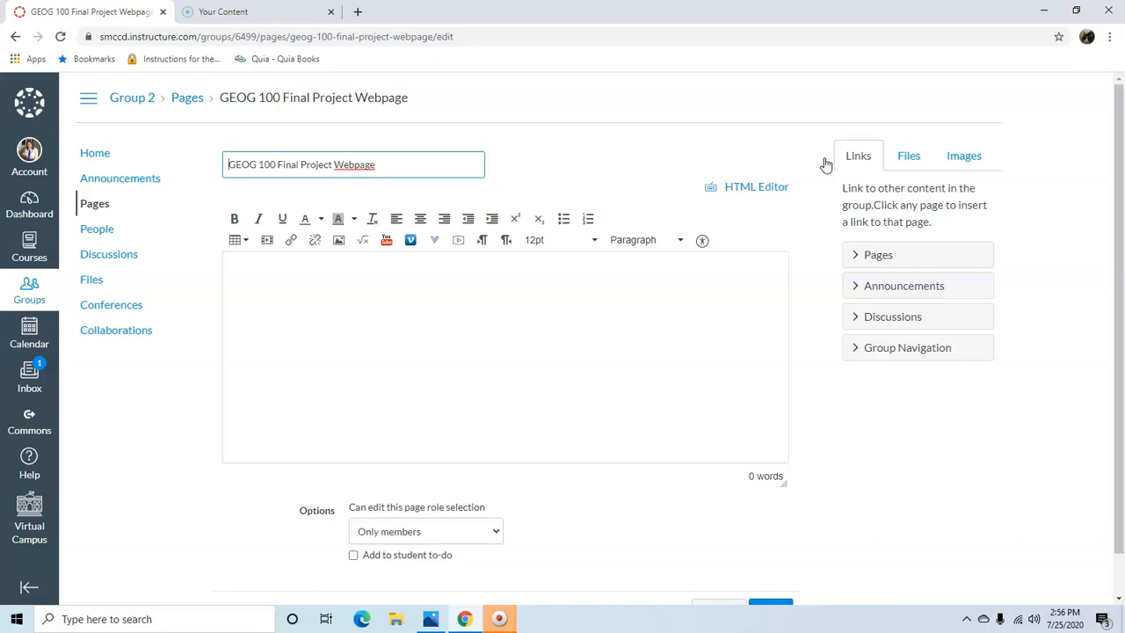
mouse_move(247, 262)
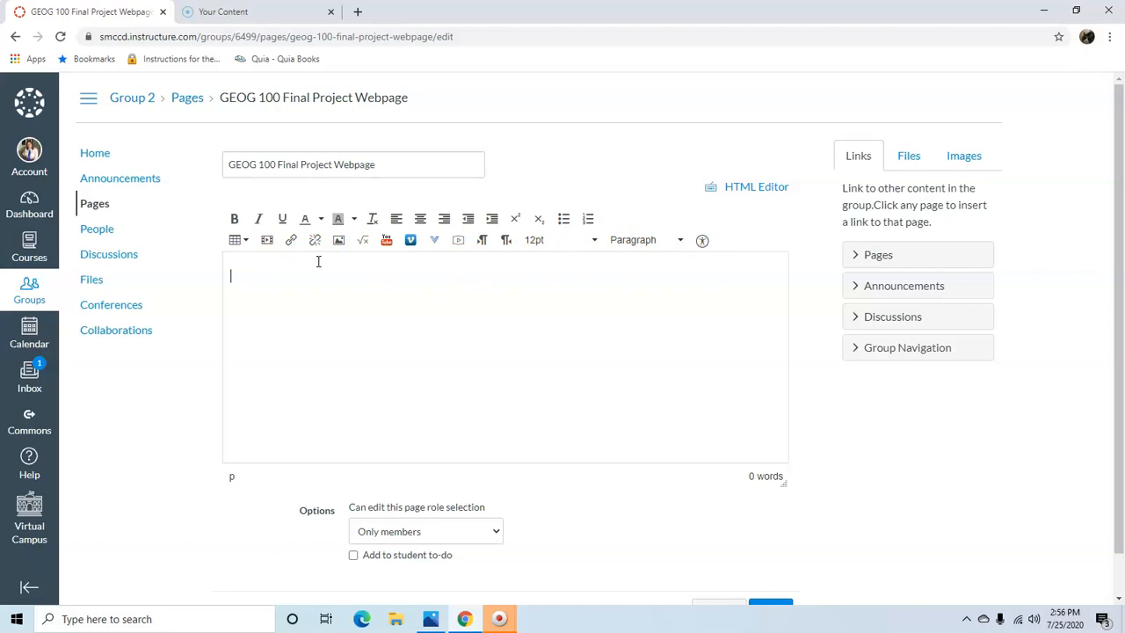
text(which would li)
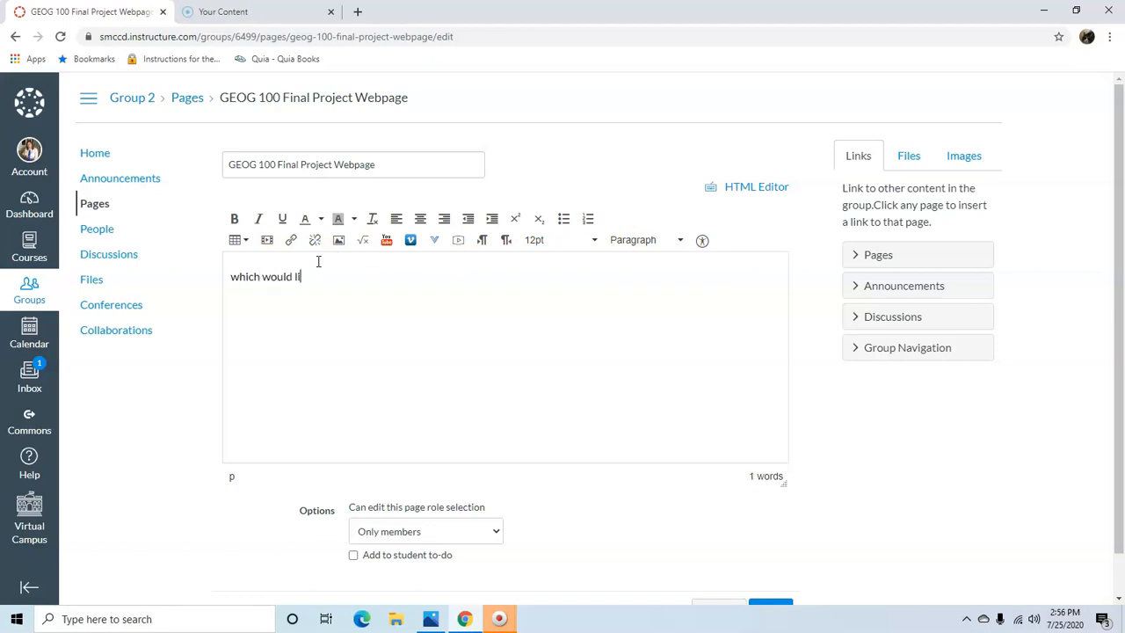
text(ook)
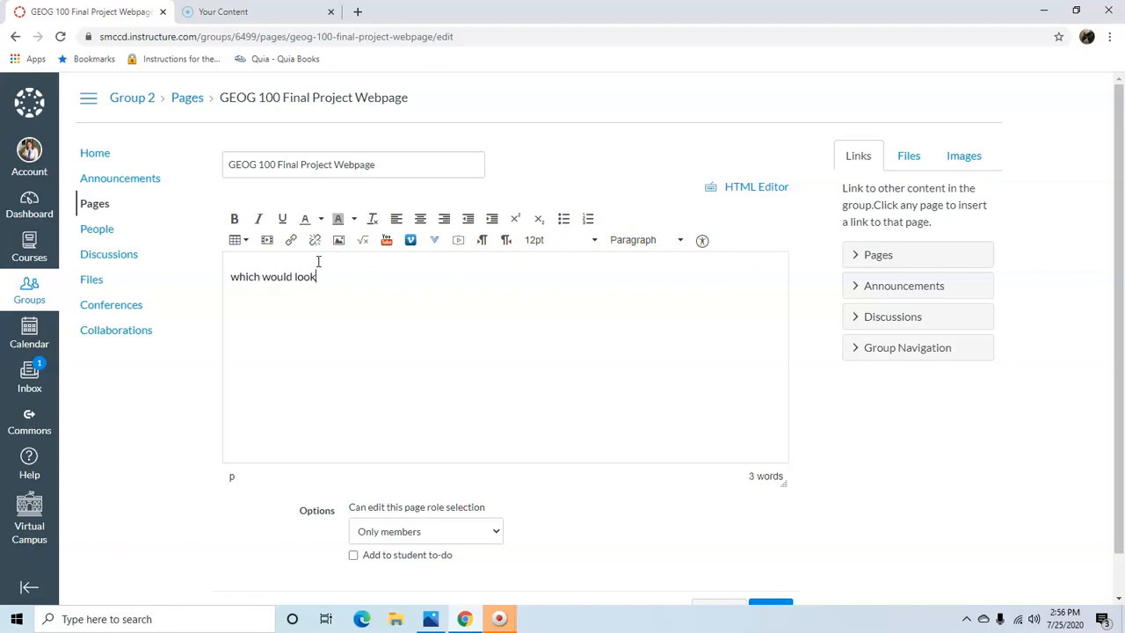
text(like this)
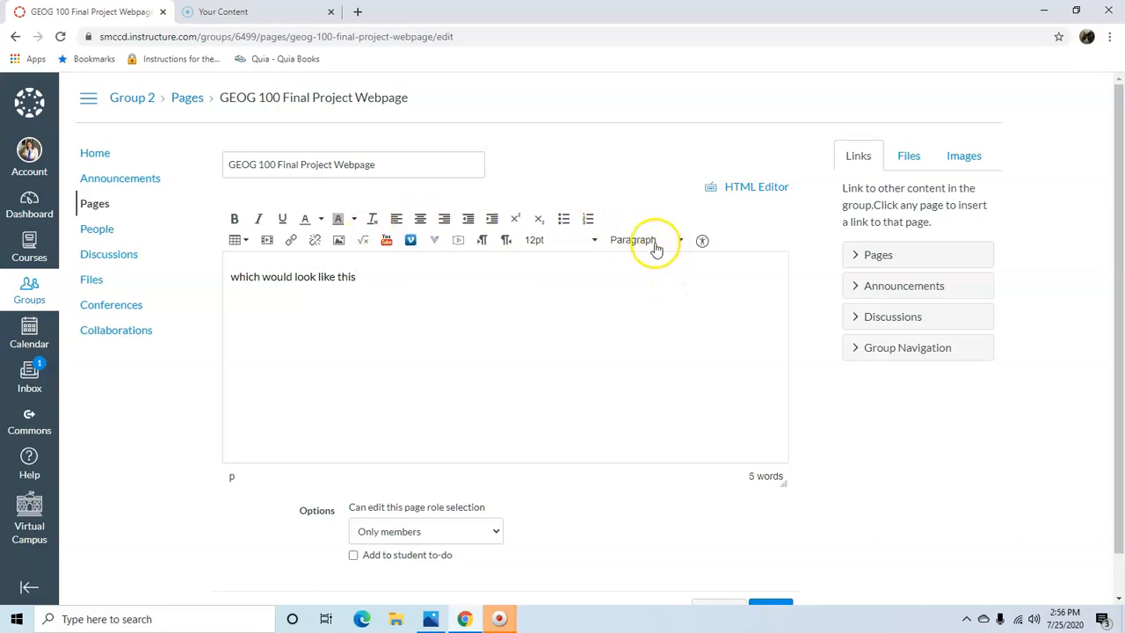
Step: Add a Header 3 line reading 'you would write this'
click(646, 239)
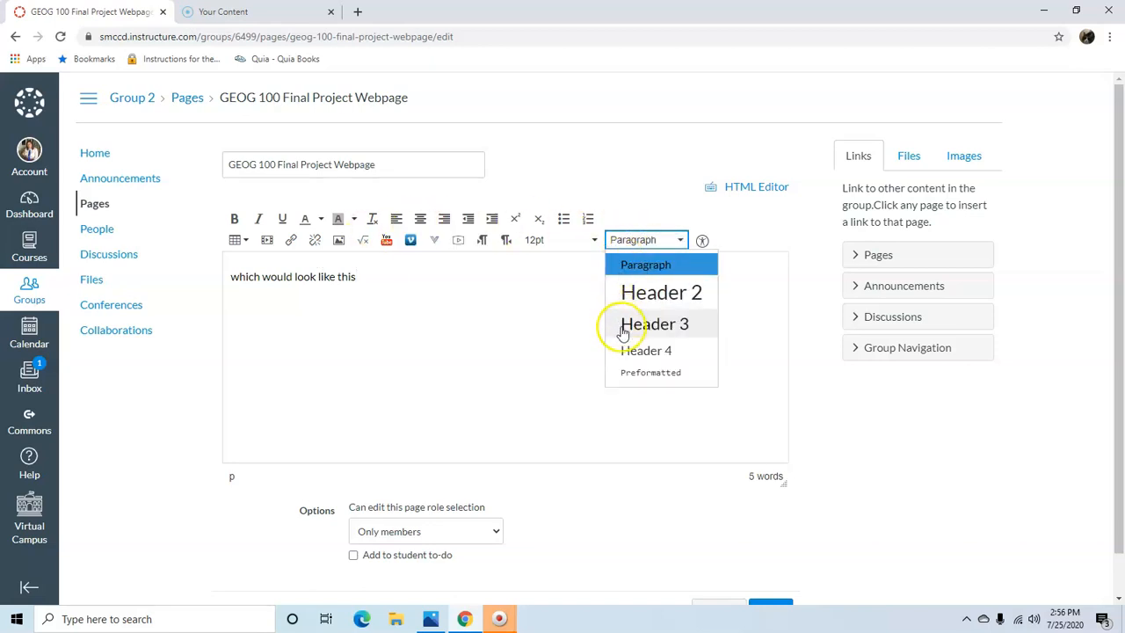
click(655, 323)
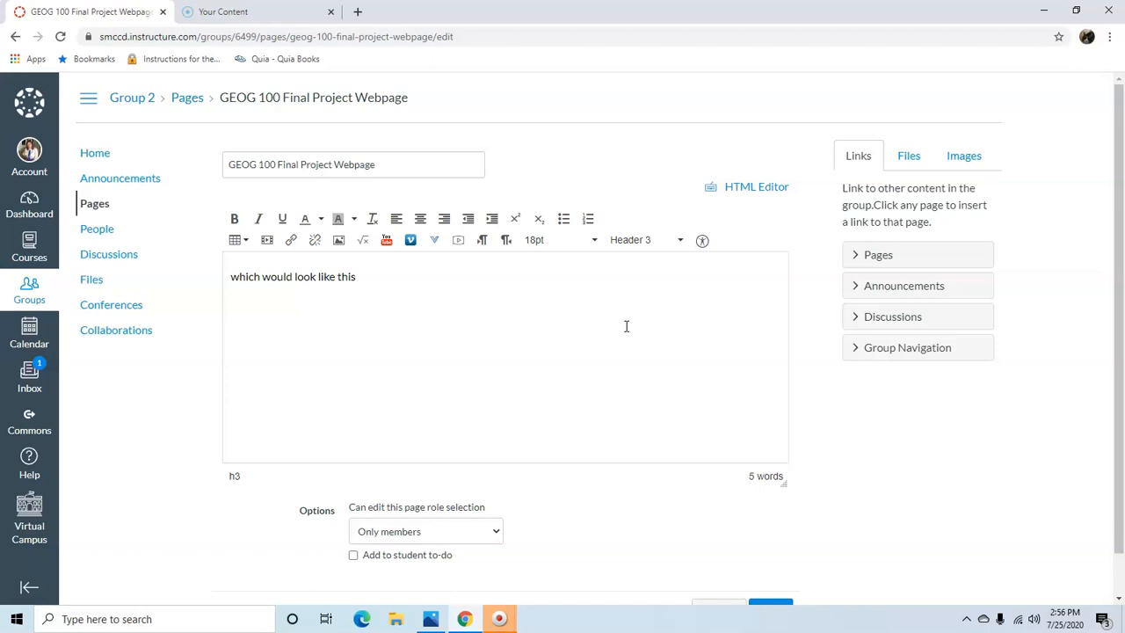
text(you would)
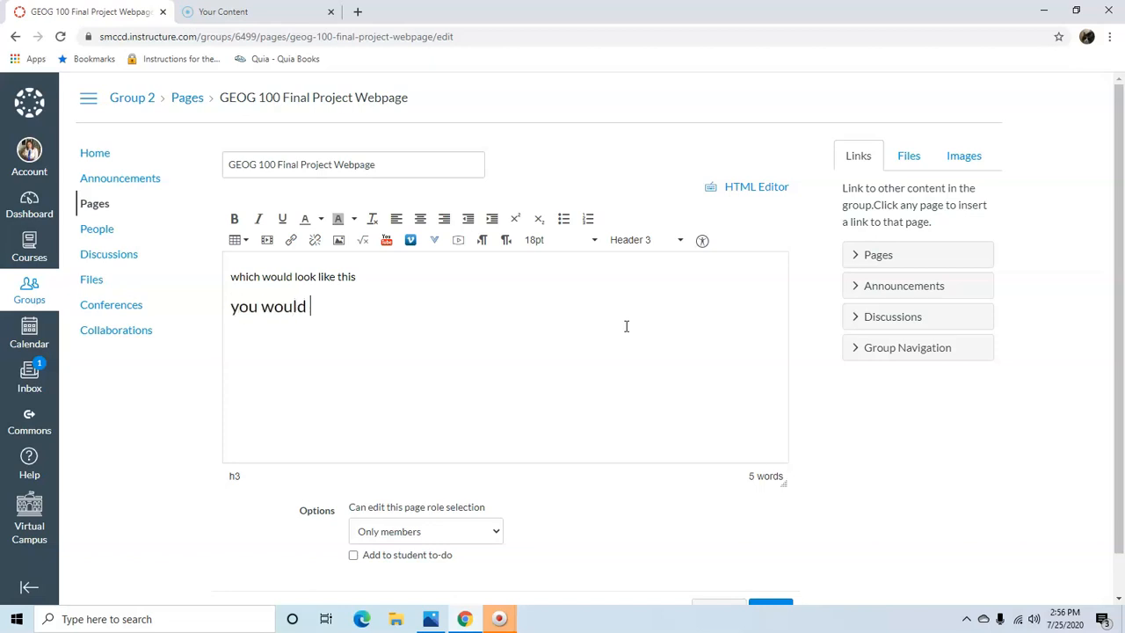
text(write this)
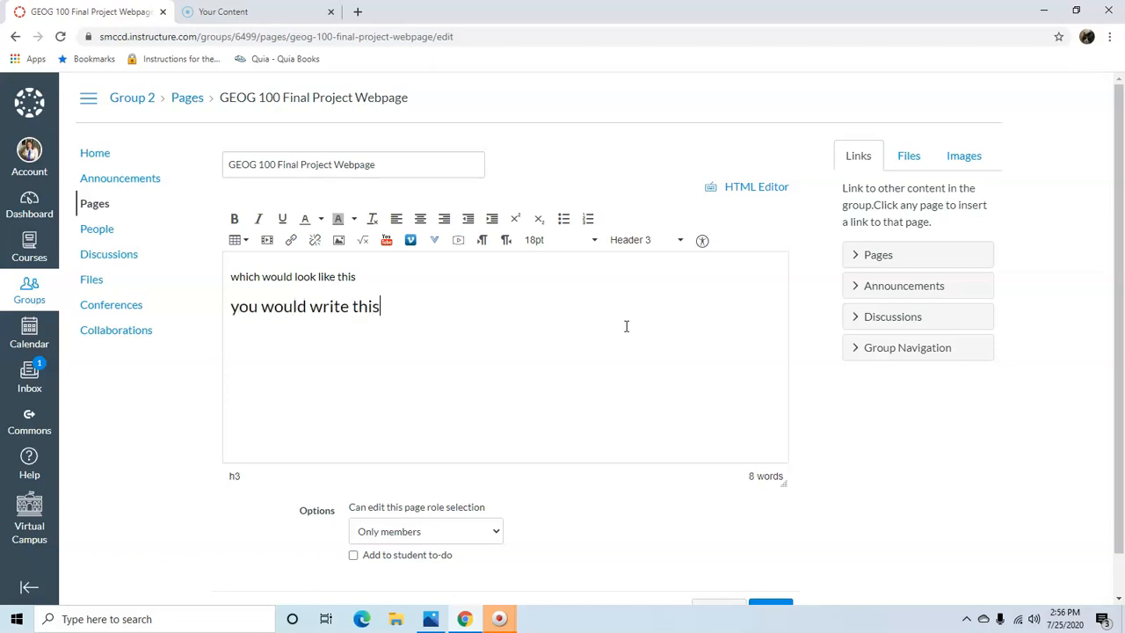
Step: Add a Header 2 title line reading 'really big title'
click(646, 239)
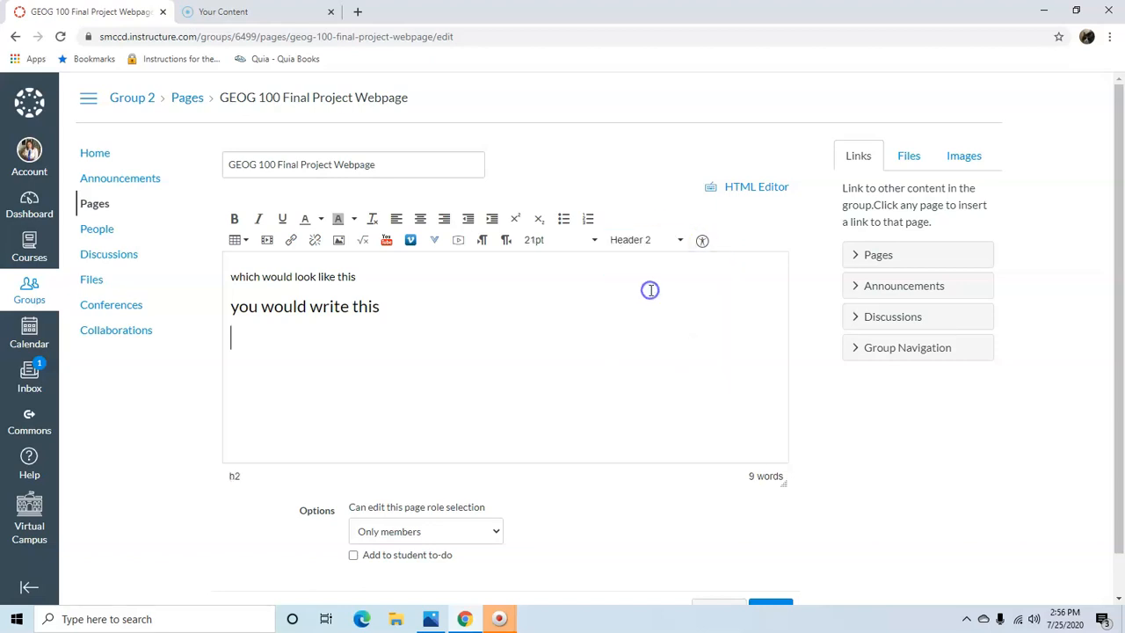
text(reall)
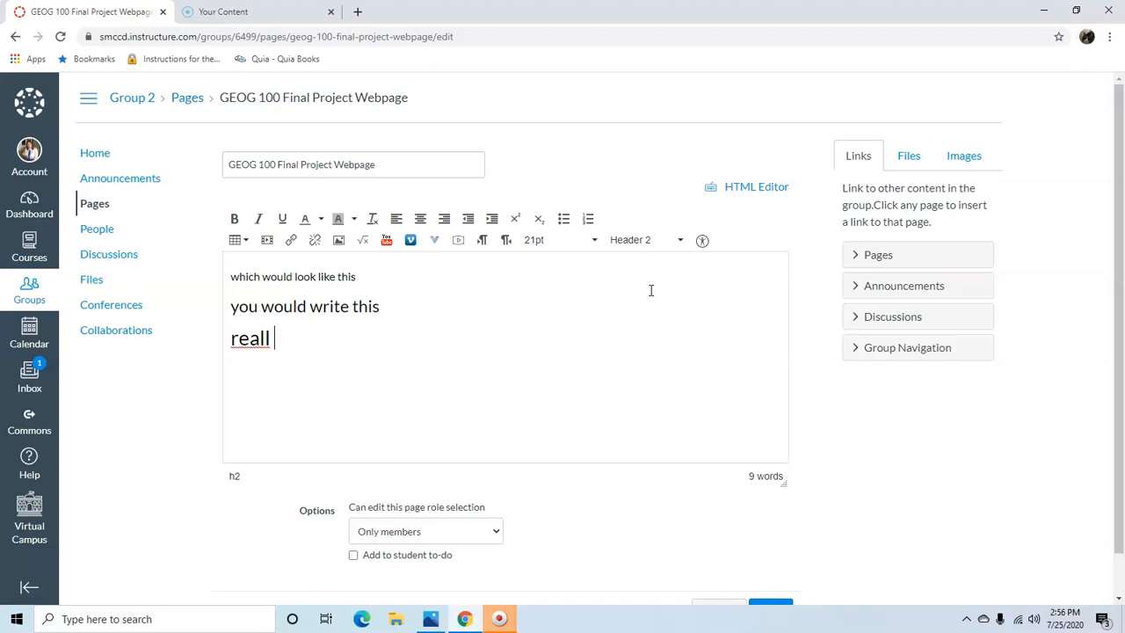
text(y big ti)
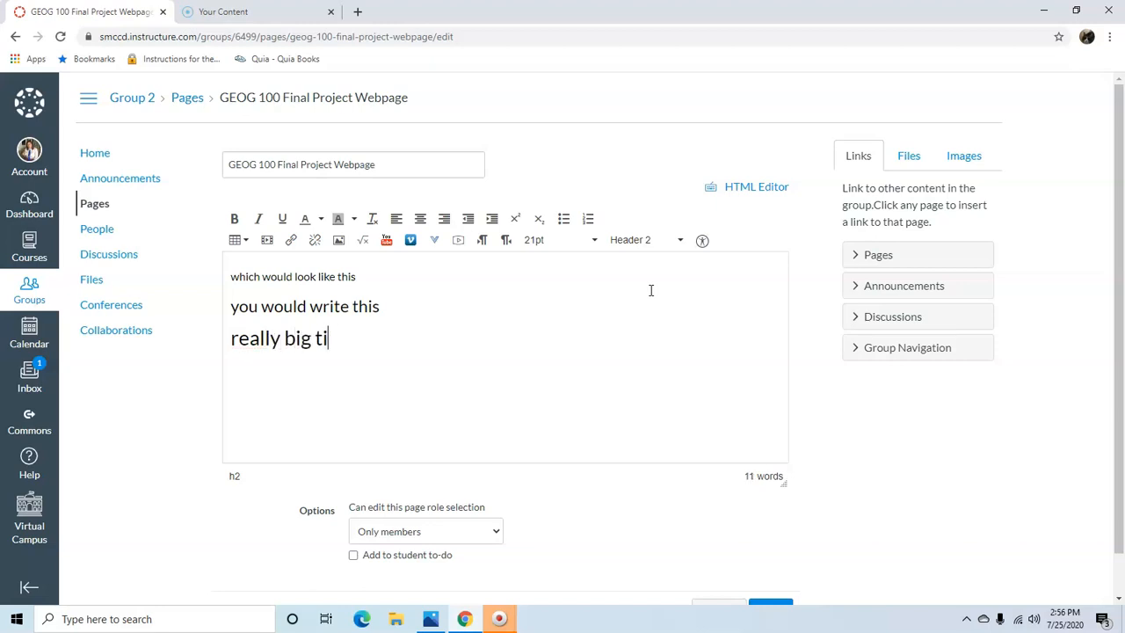
text(tle)
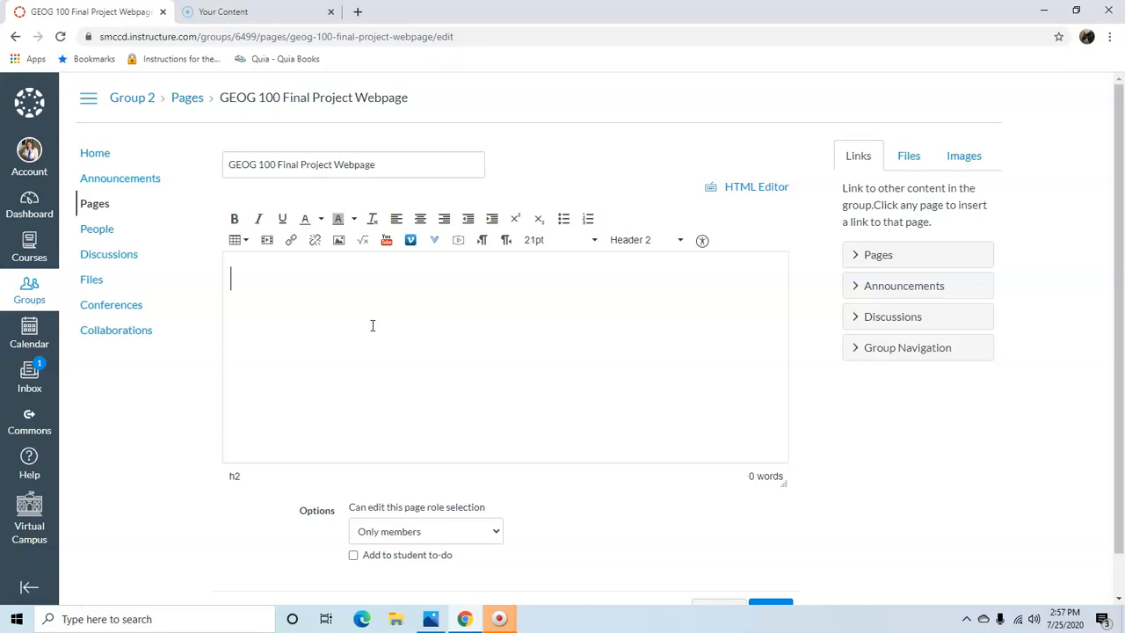
mouse_move(577, 282)
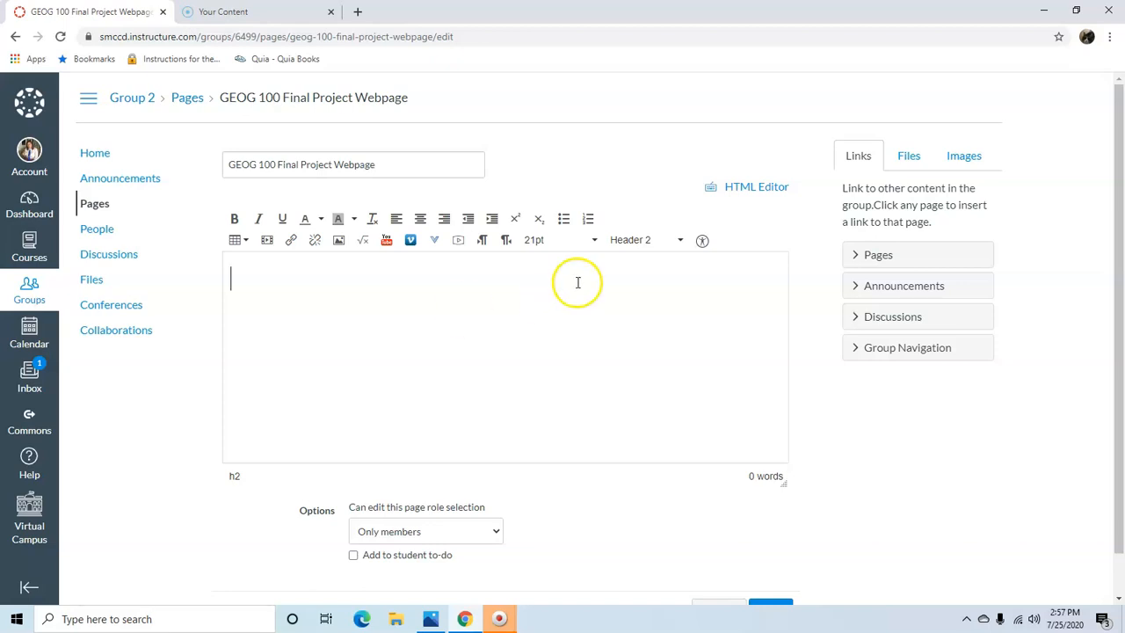
Step: Add 'Places I Want To Visit' as a centred, italic, underlined Header 2
click(646, 239)
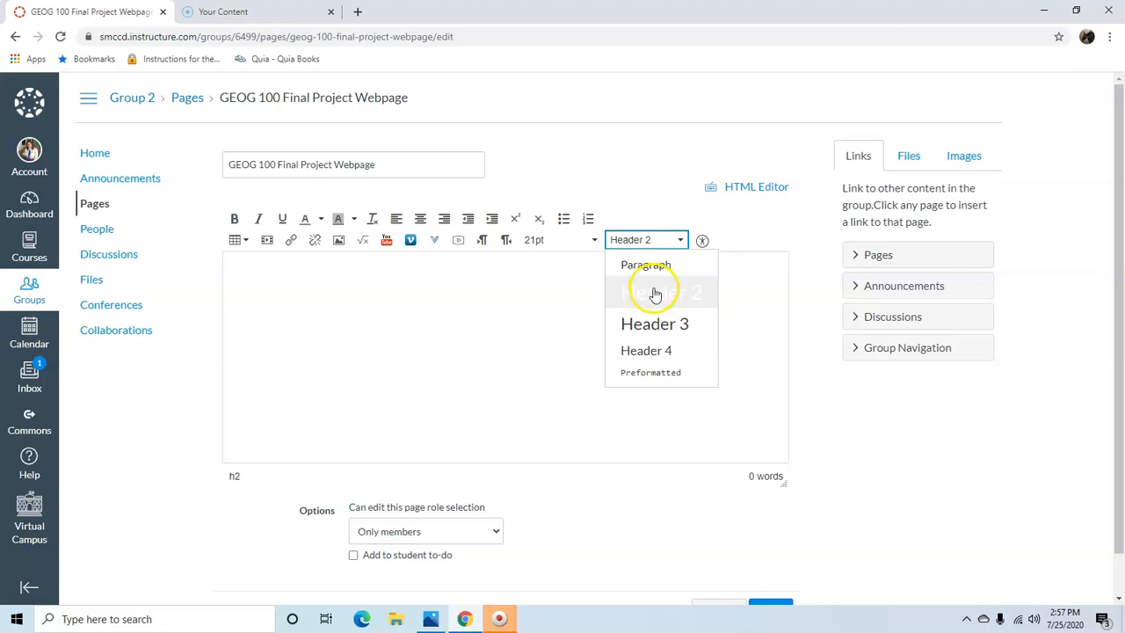
click(646, 264)
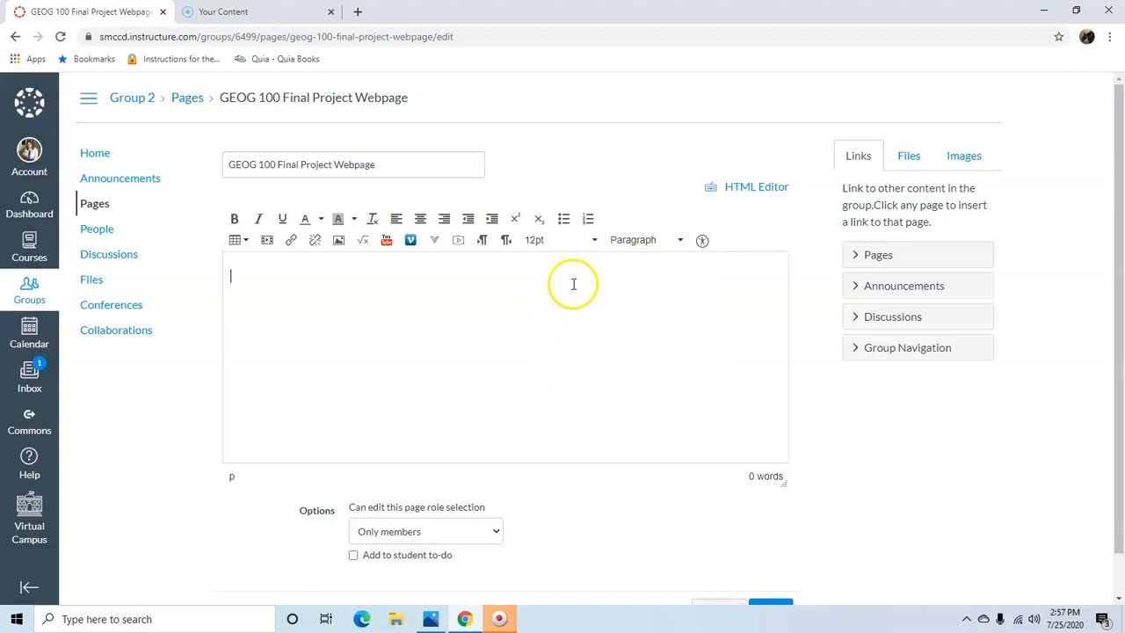
click(646, 239)
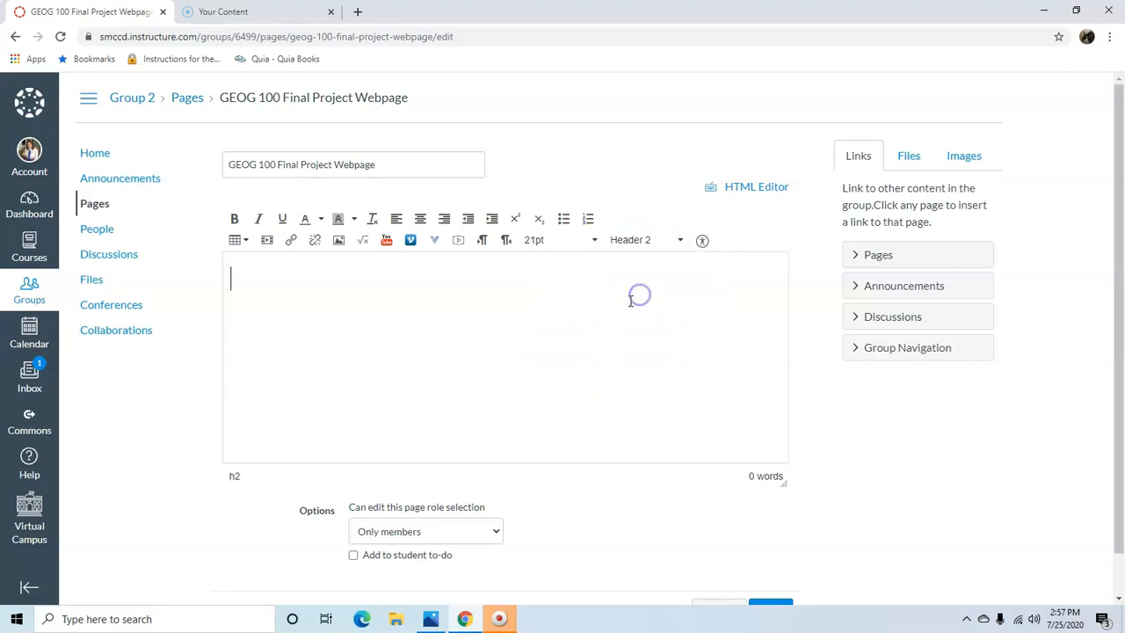
text(P)
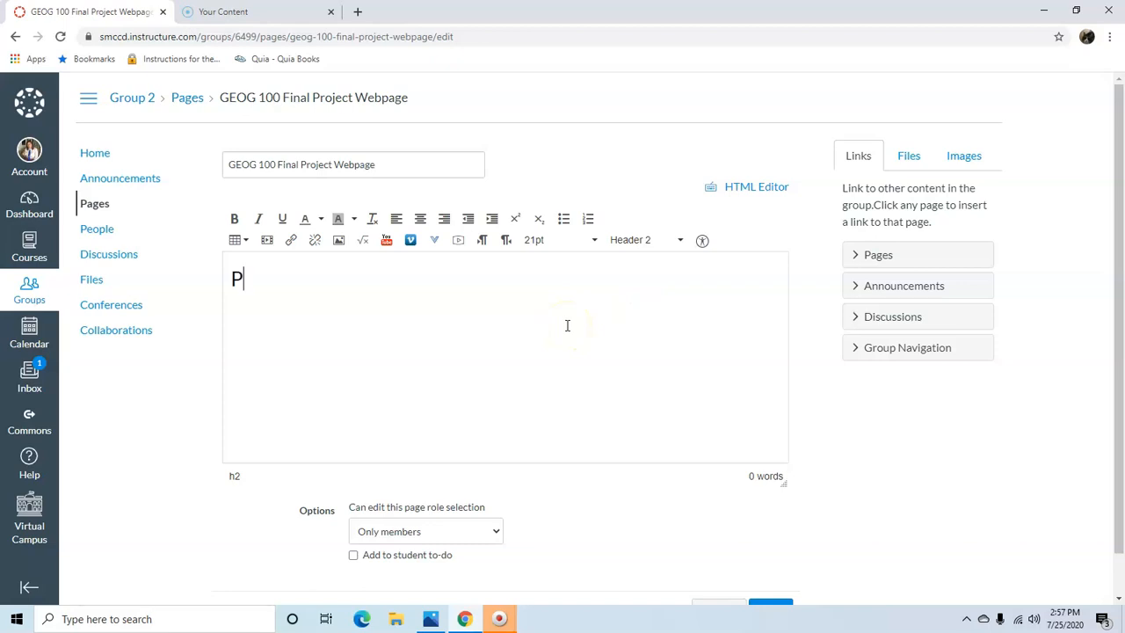
text(laces)
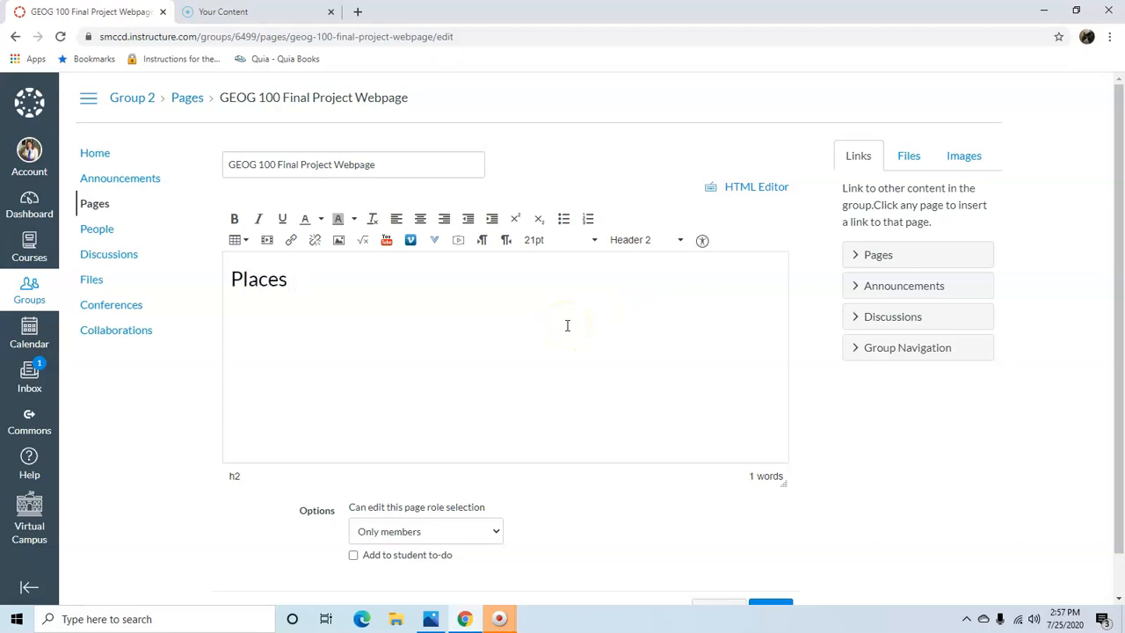
text(I Want T)
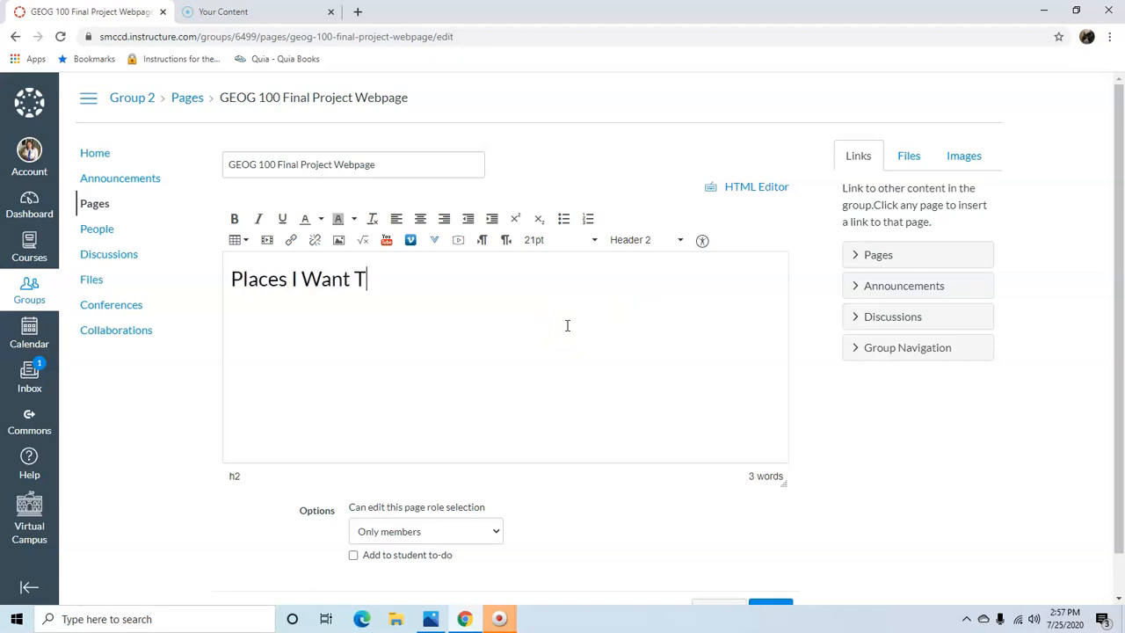
text(o Visit)
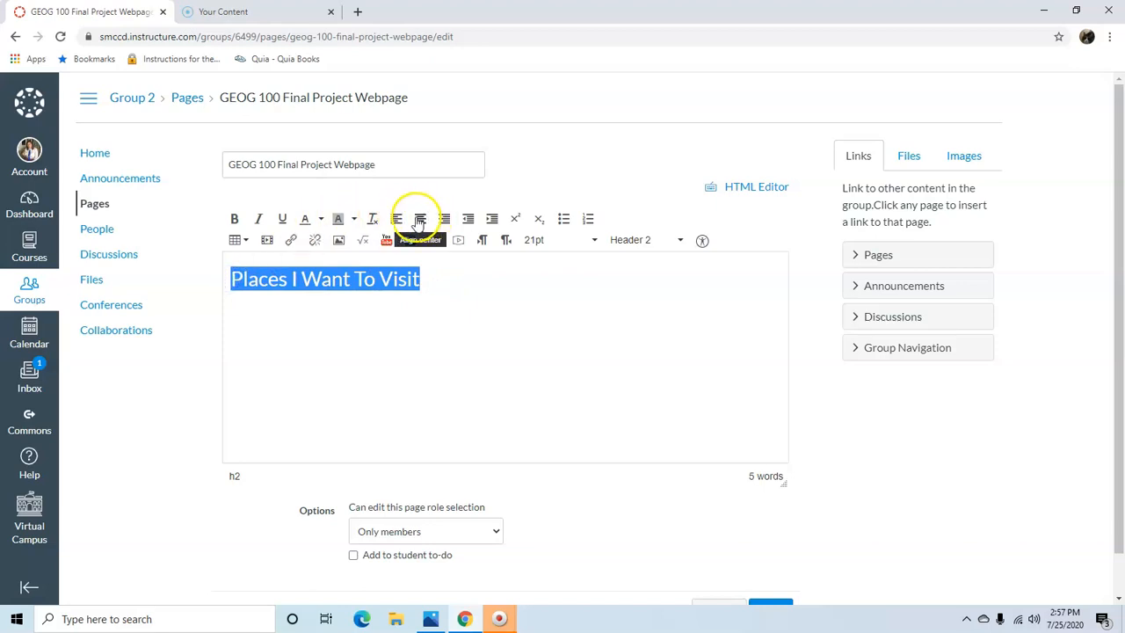
click(420, 218)
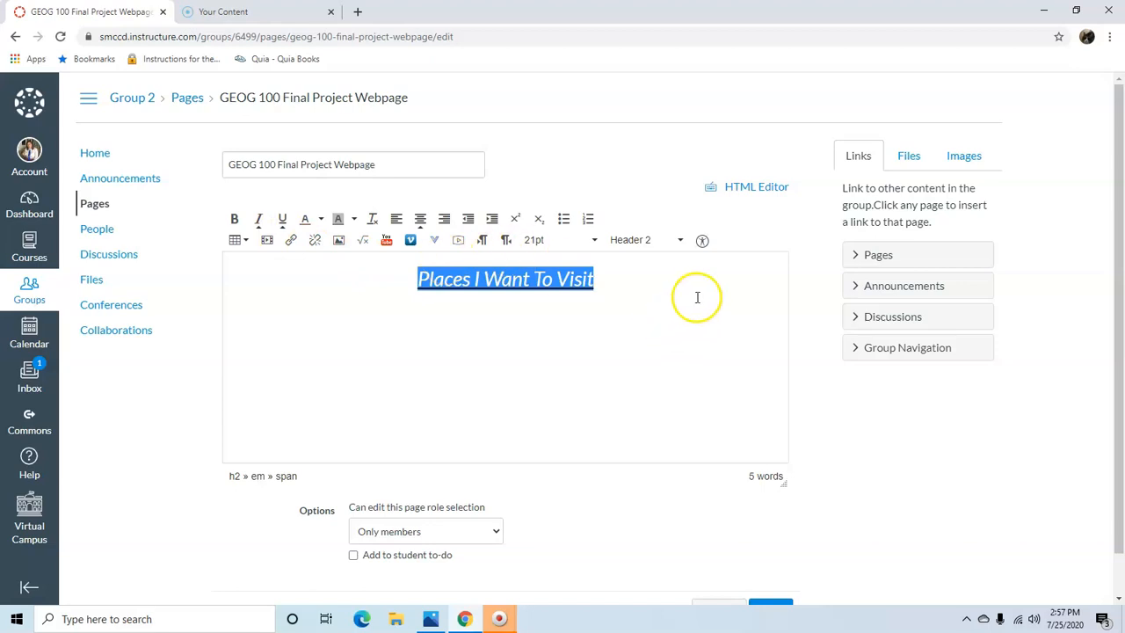
click(655, 279)
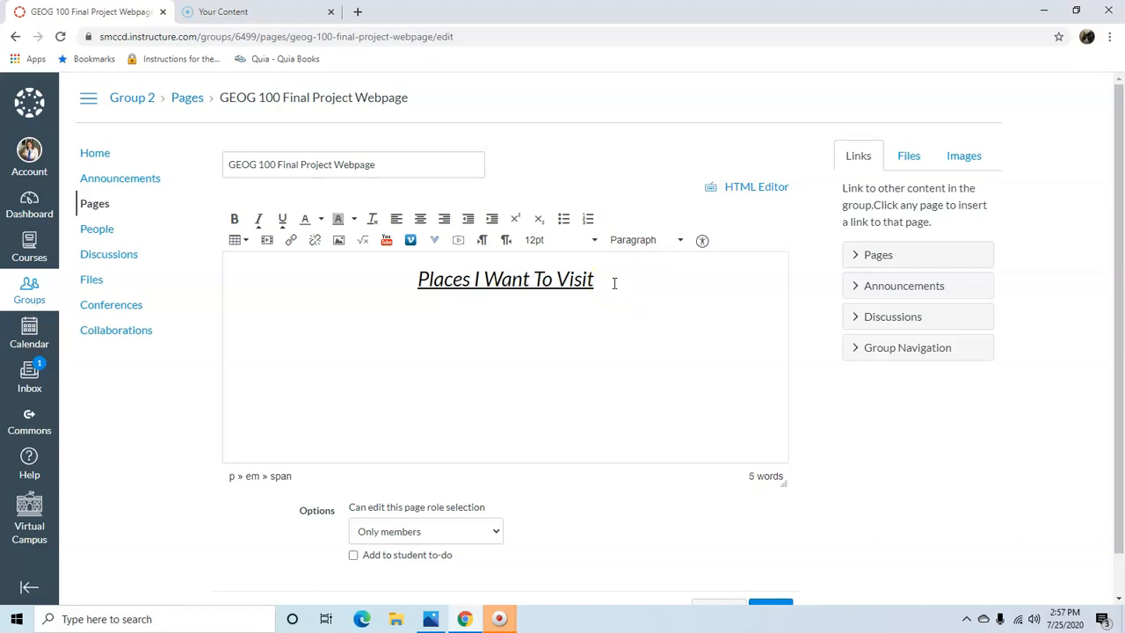
mouse_move(338, 239)
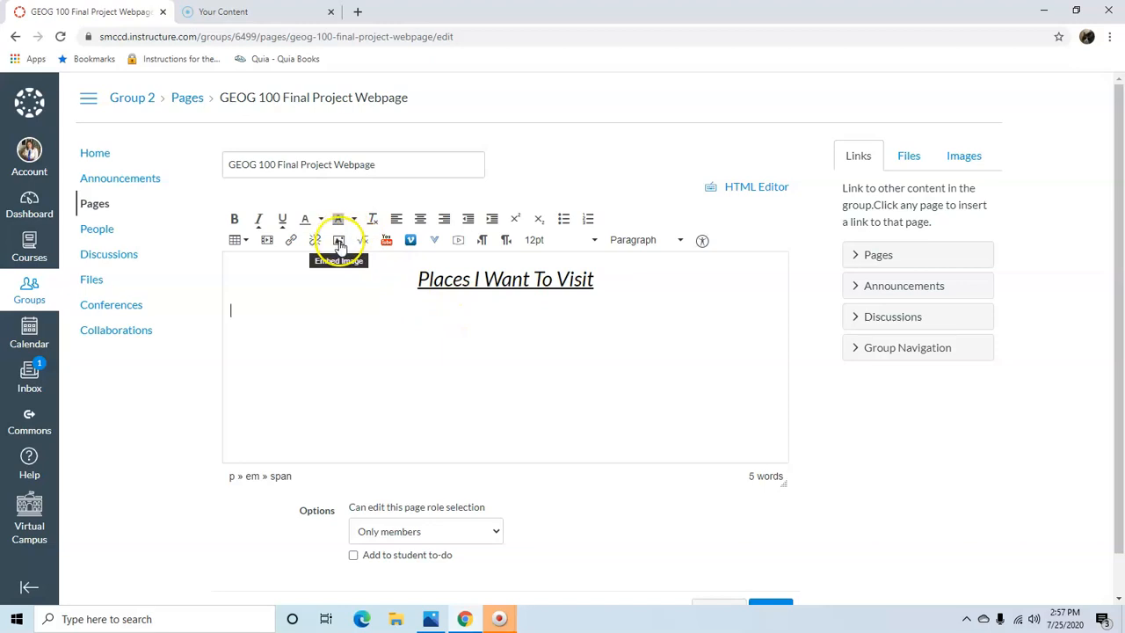
Step: Upload the buckingham1 photo to My files through Embed Image
click(338, 240)
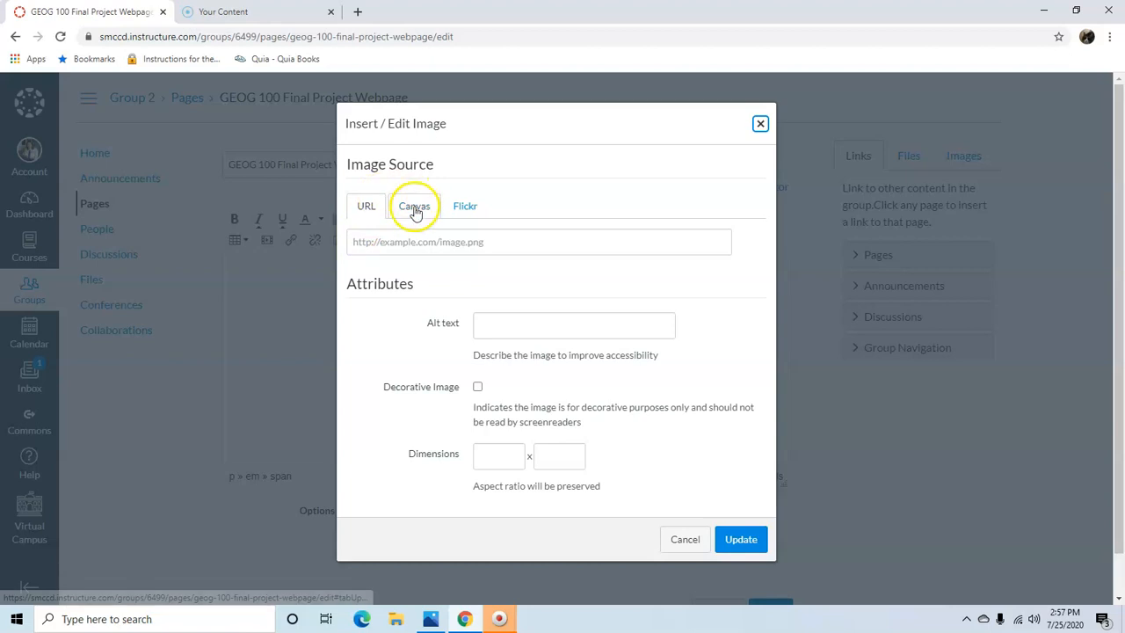
click(413, 206)
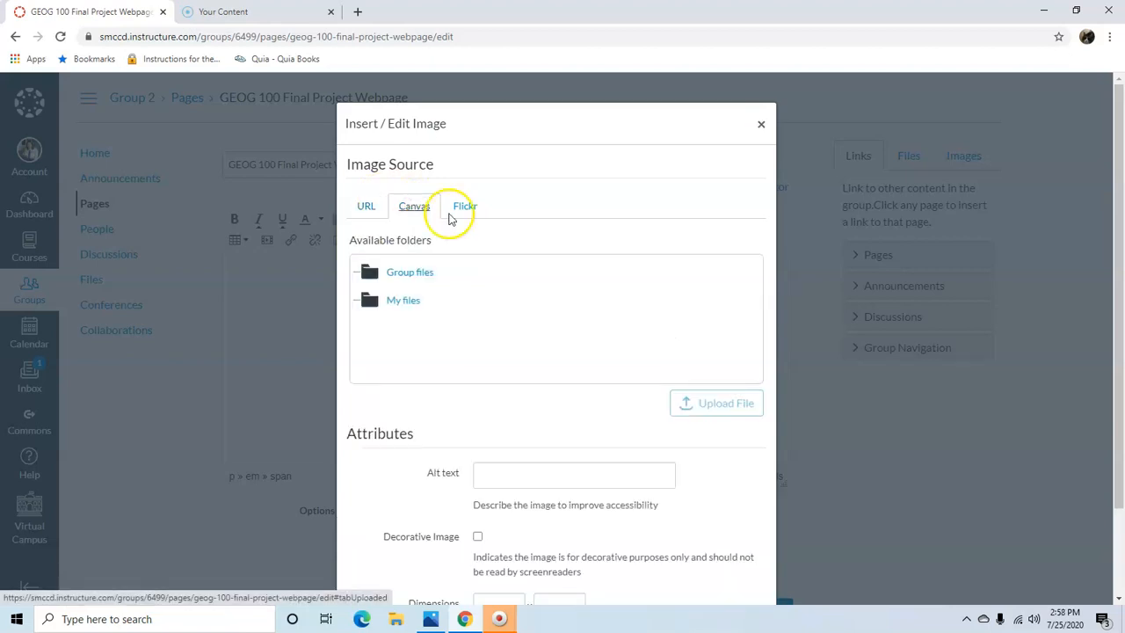
click(403, 300)
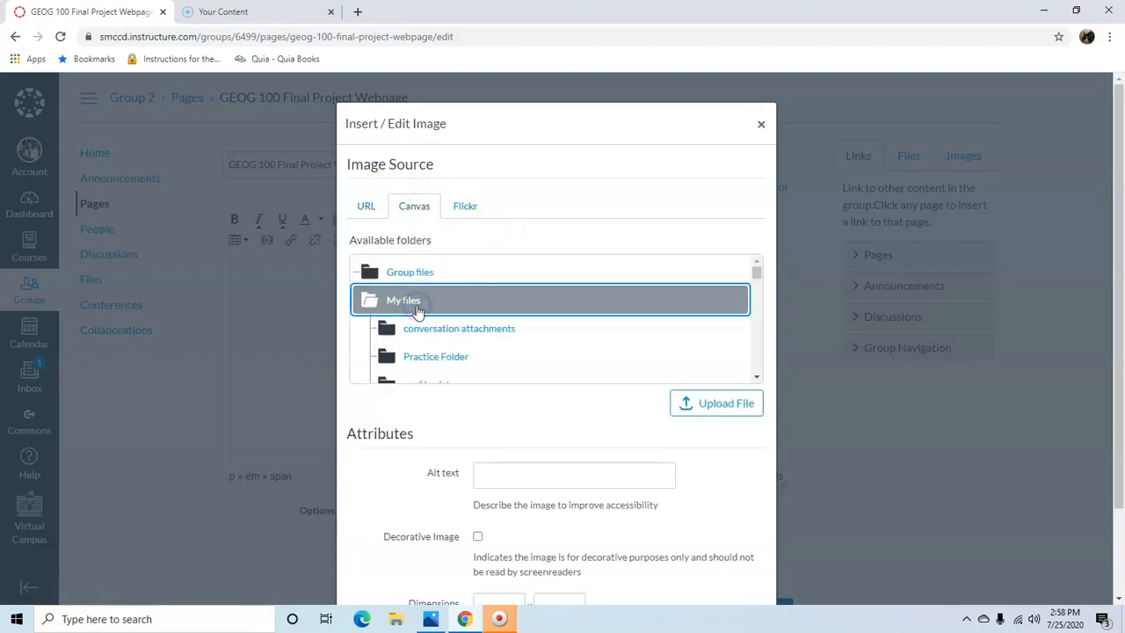
mouse_move(431, 619)
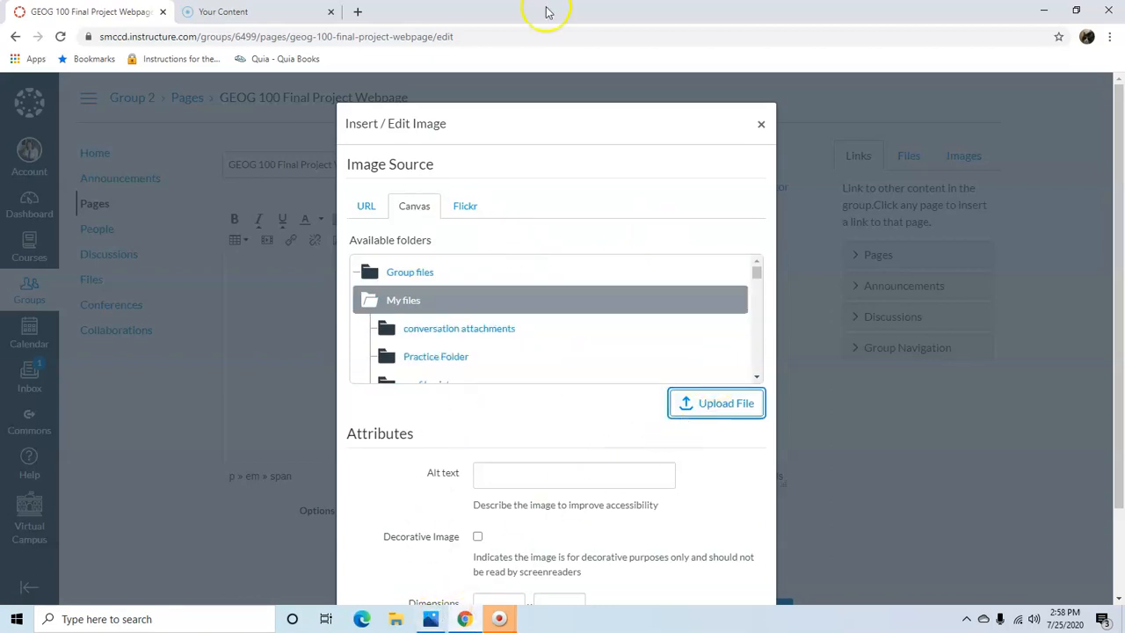
click(716, 402)
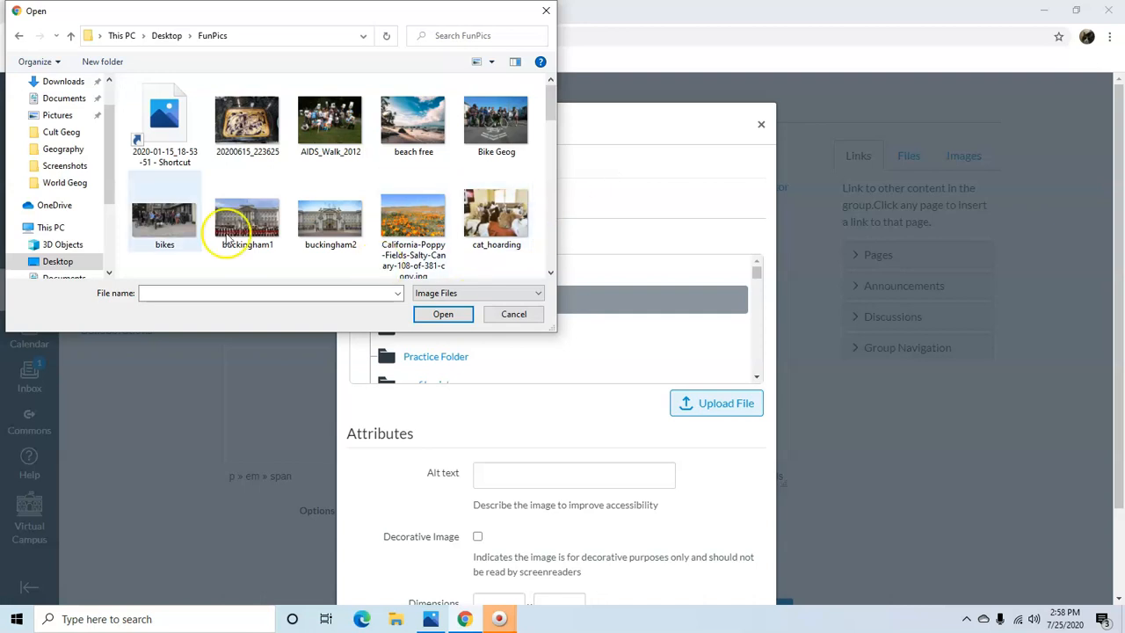
click(247, 211)
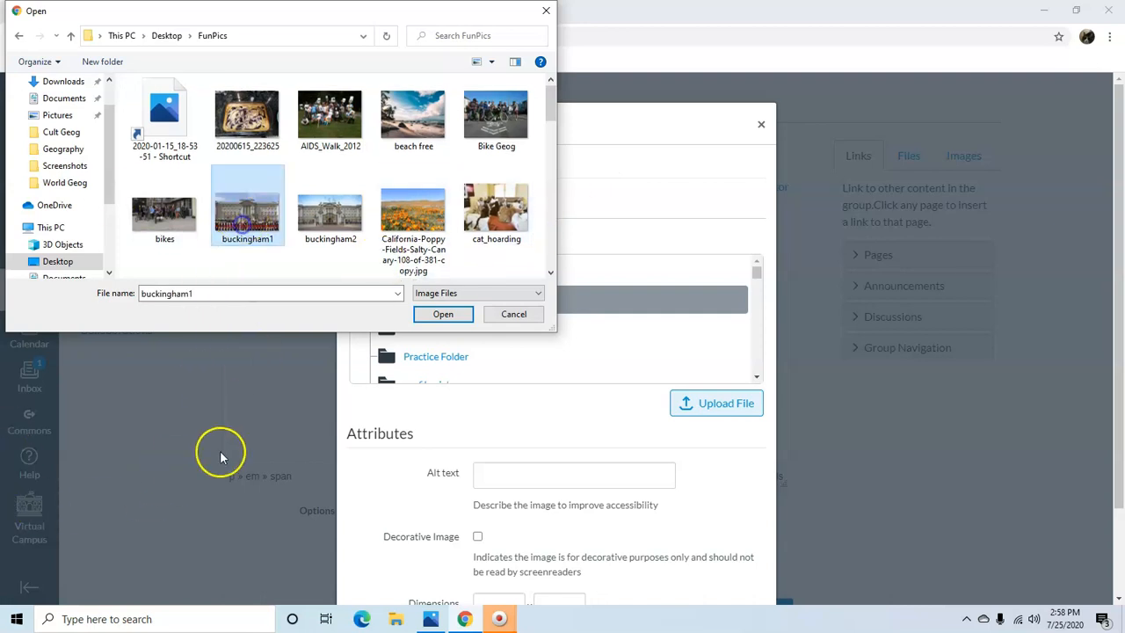
click(443, 314)
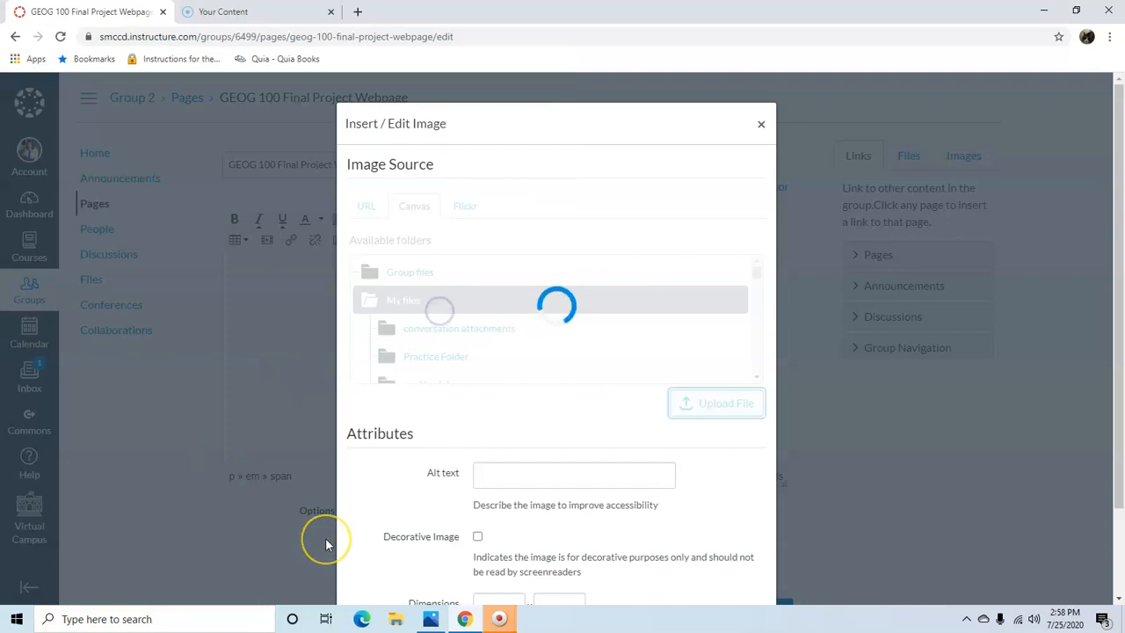
click(716, 403)
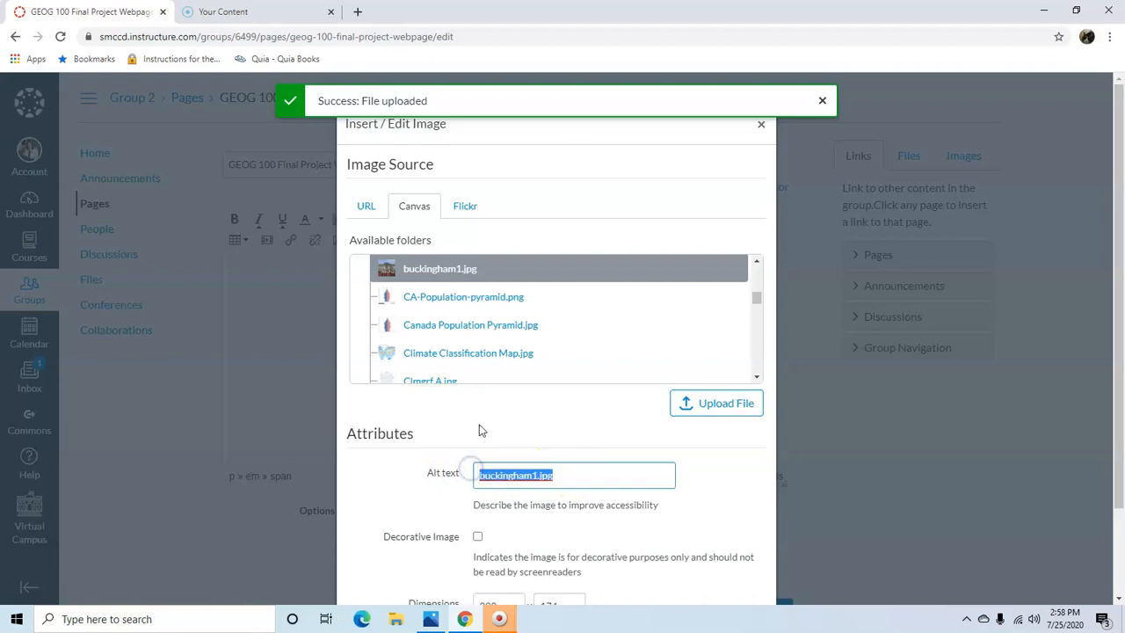
Step: Give the photo alt text 'Buckingham Palace in England' and insert it
text(Bucking)
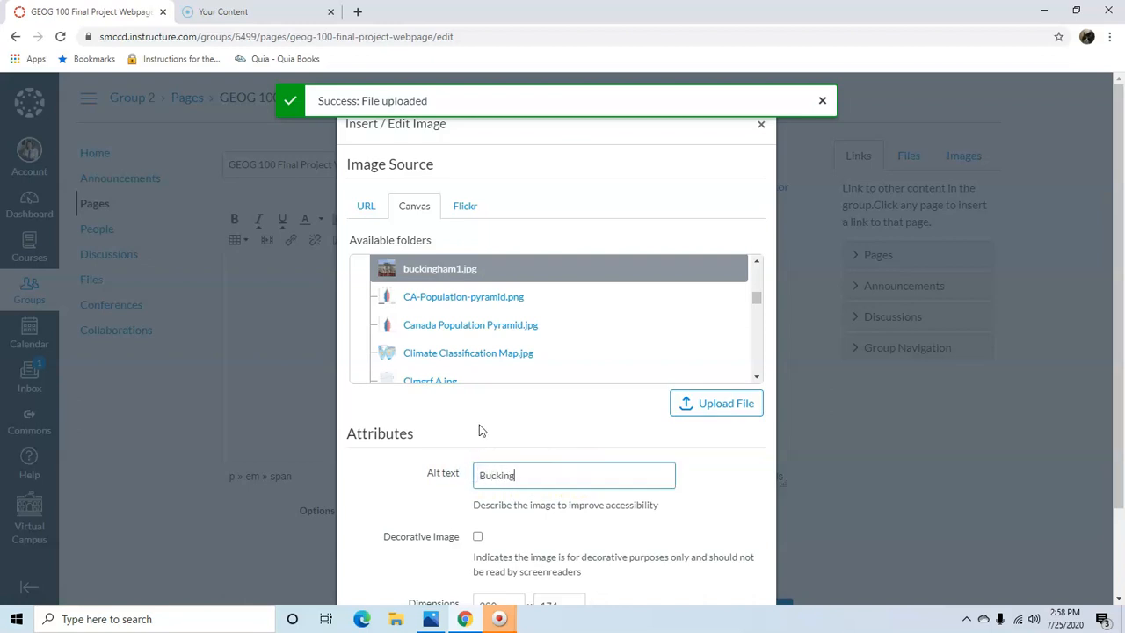
text(ham P)
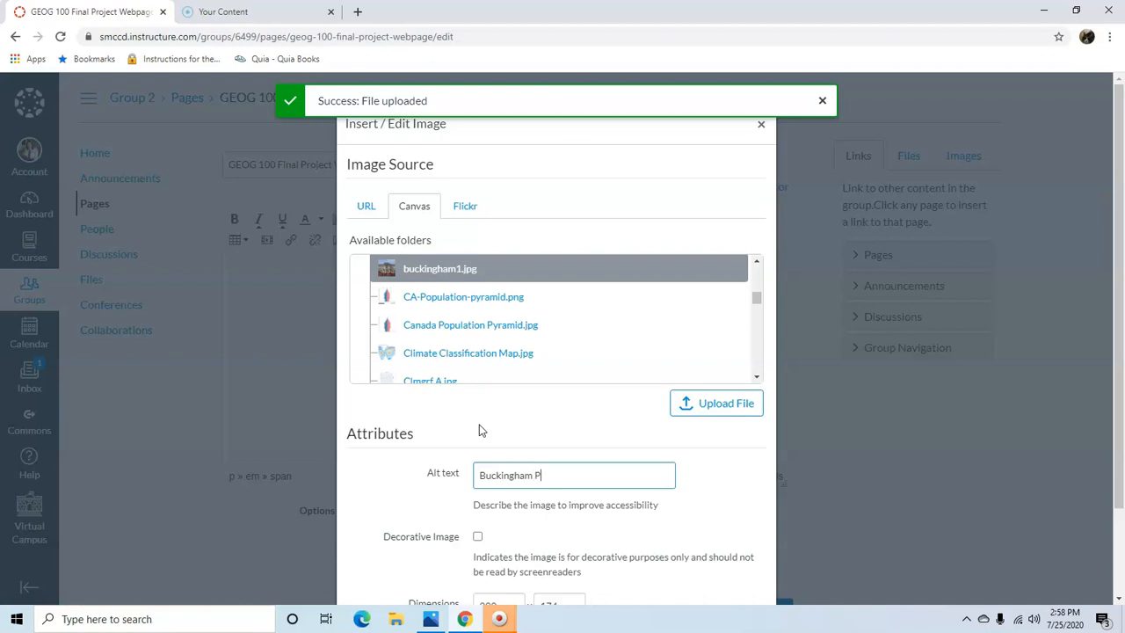
text(alace in)
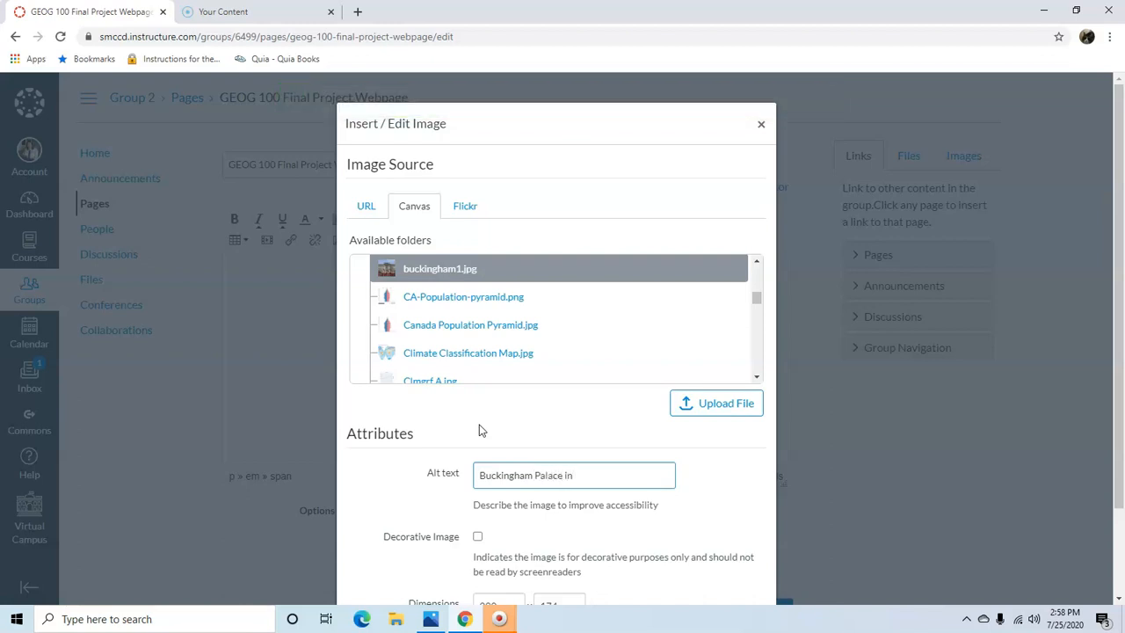
text(England)
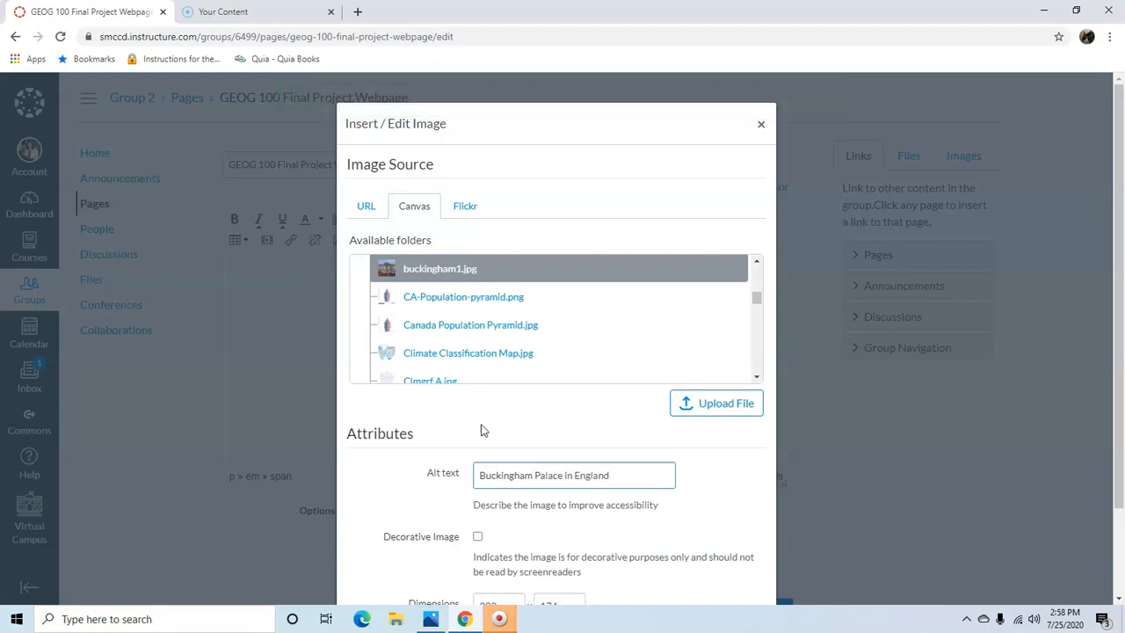
scroll(down, 3)
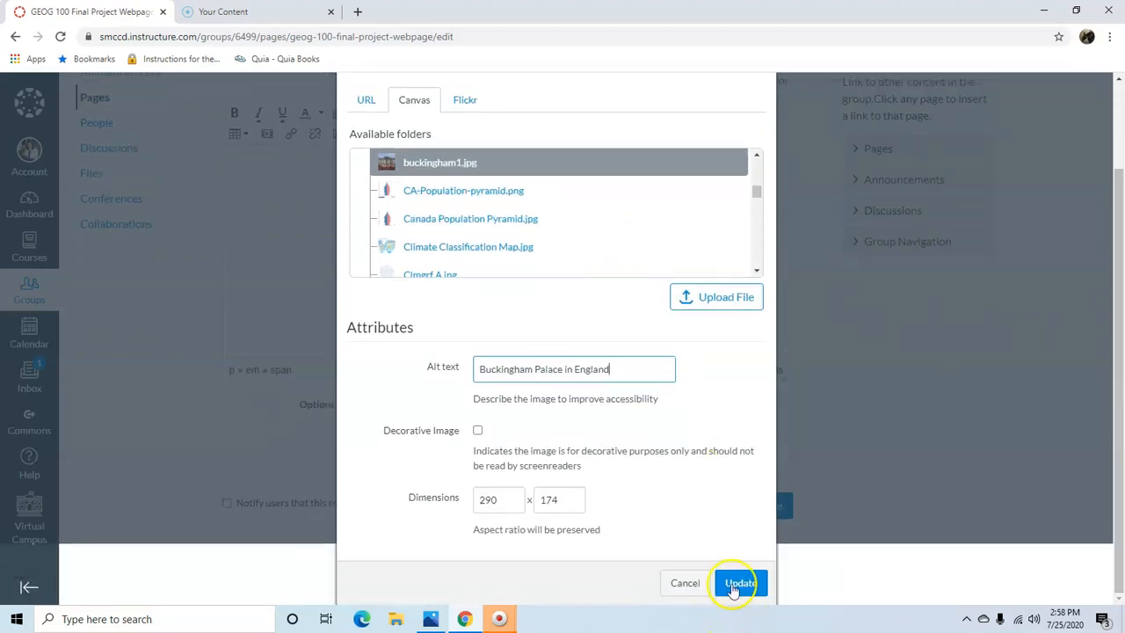
click(739, 583)
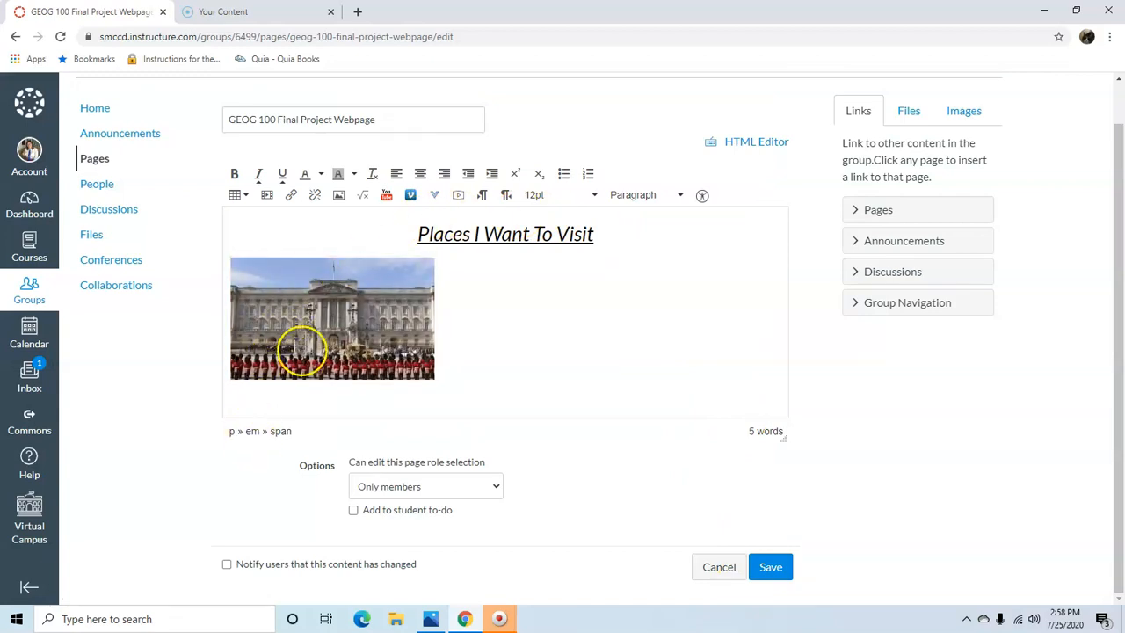
Step: Enlarge the Buckingham Palace photo and align it to the right
click(333, 318)
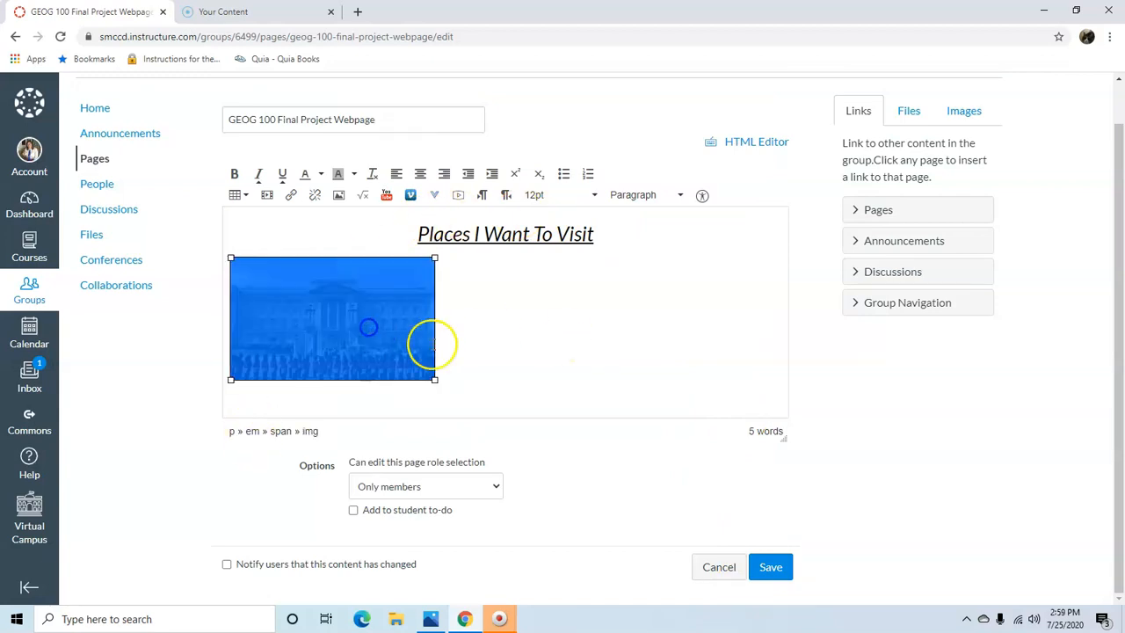
drag(434, 379, 476, 401)
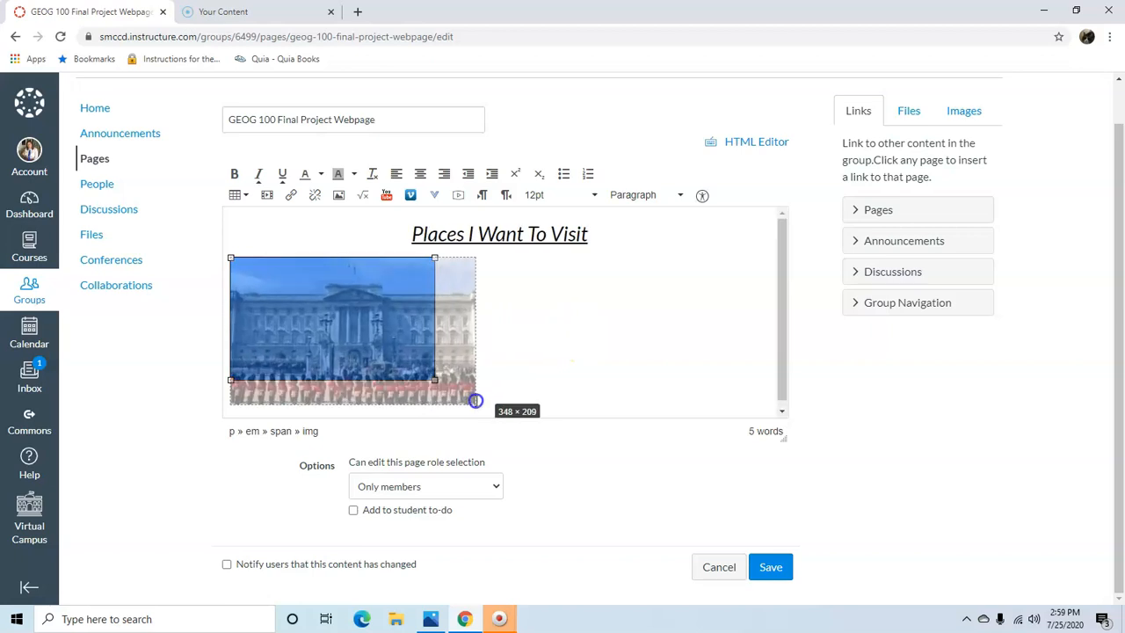
drag(475, 401, 507, 410)
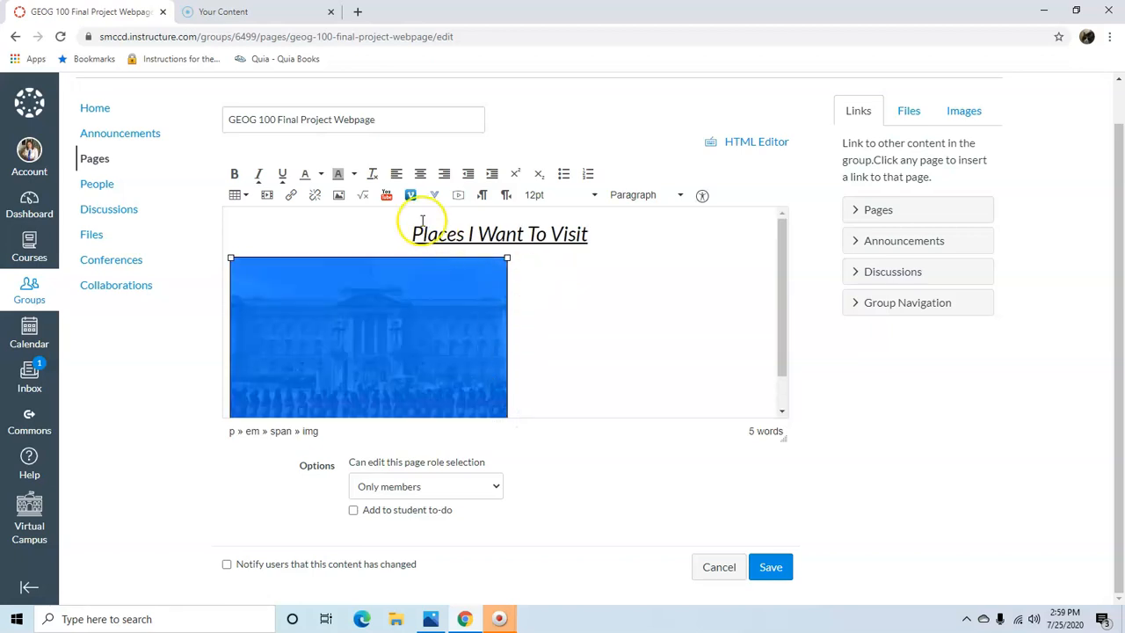
click(420, 173)
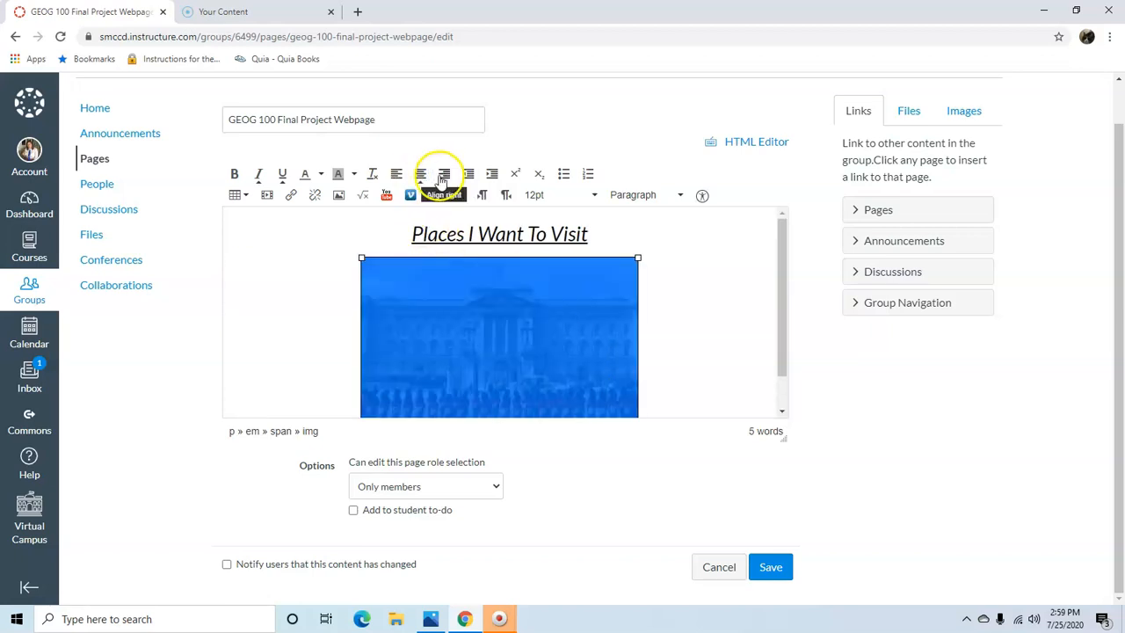
click(443, 173)
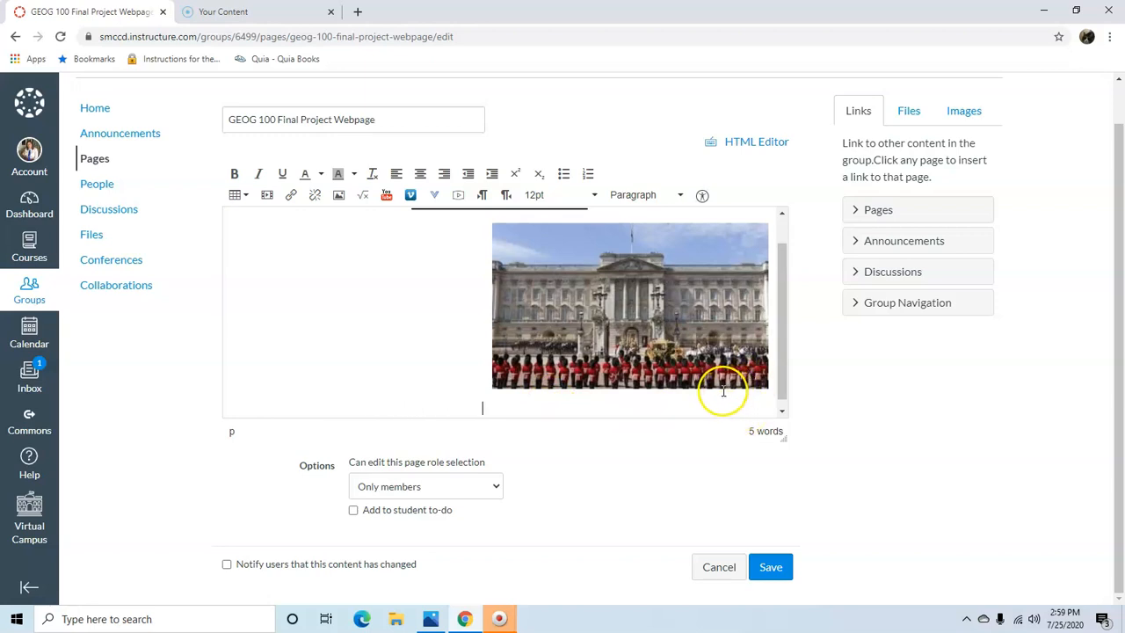
mouse_move(268, 145)
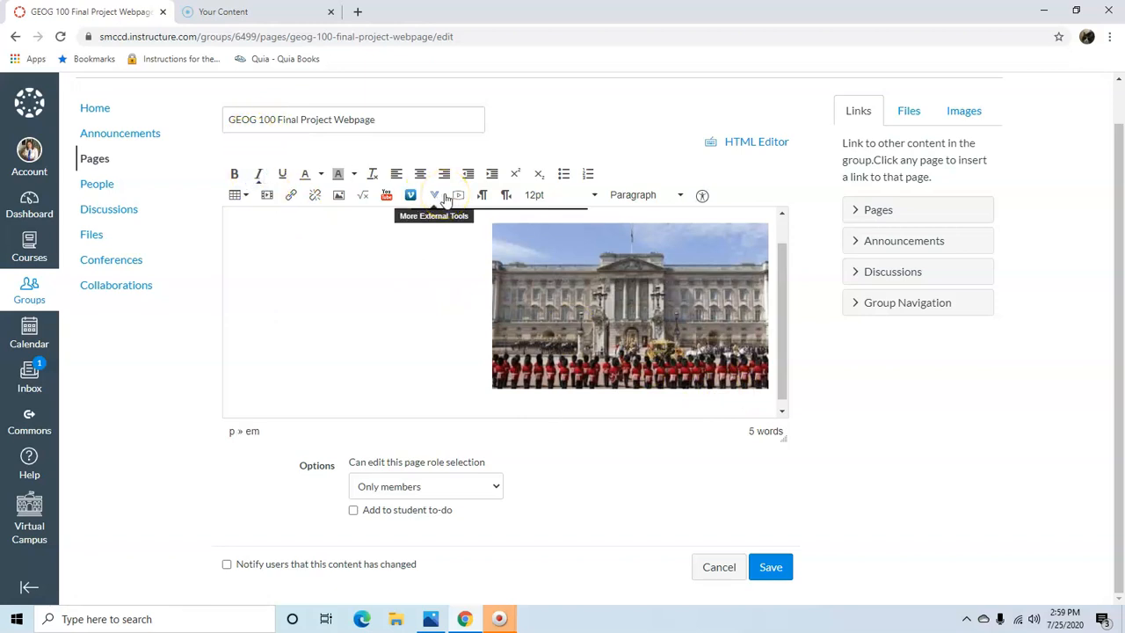
Step: Type the caption 'Buckingham Palace in England. Photo by Shane.' below the photo
text(Buckingham P)
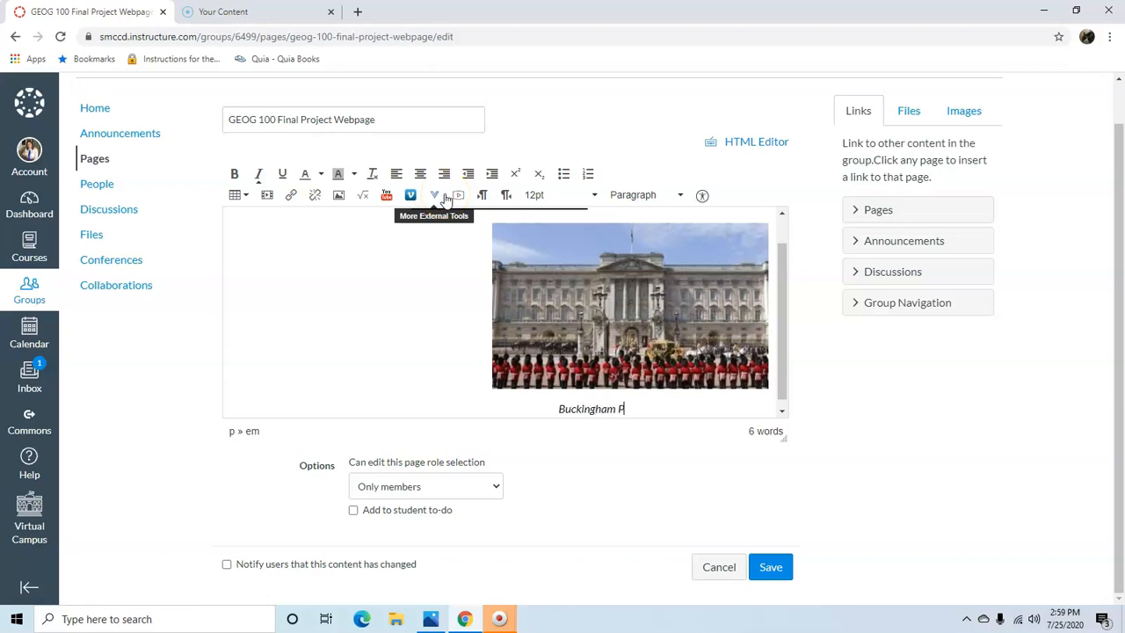
text(alace in Engl)
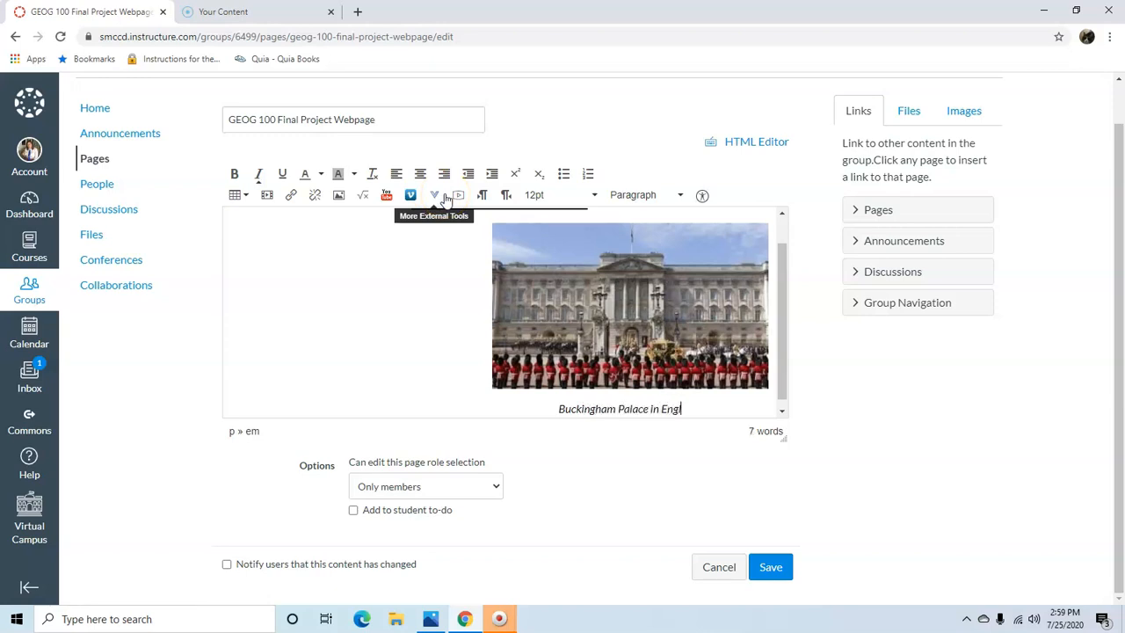
text(and Photo by)
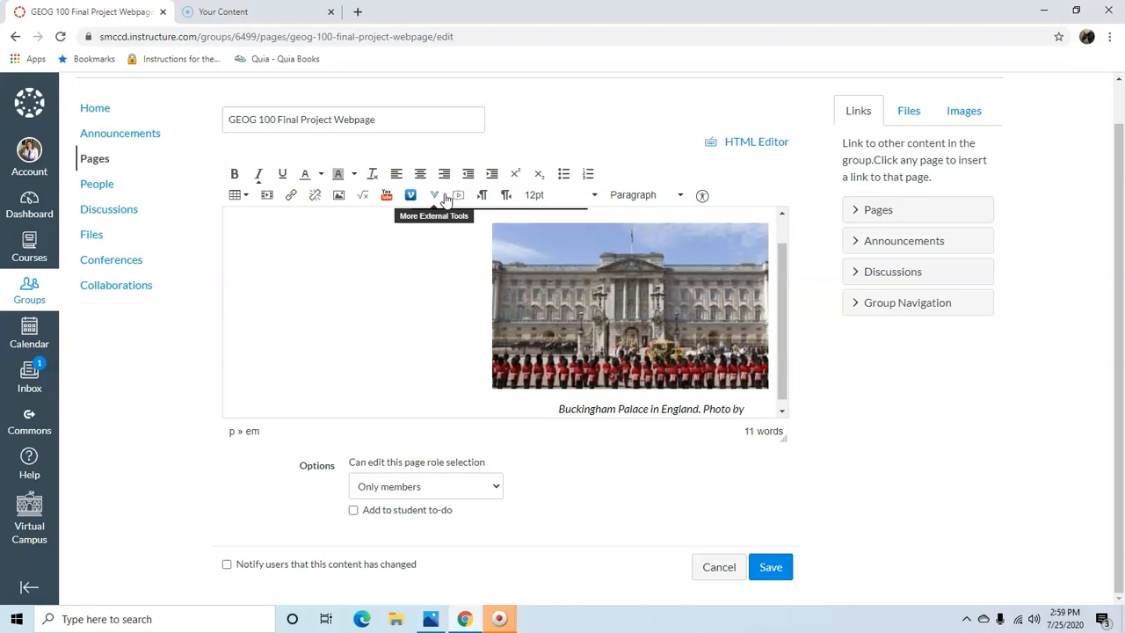
text(Shane)
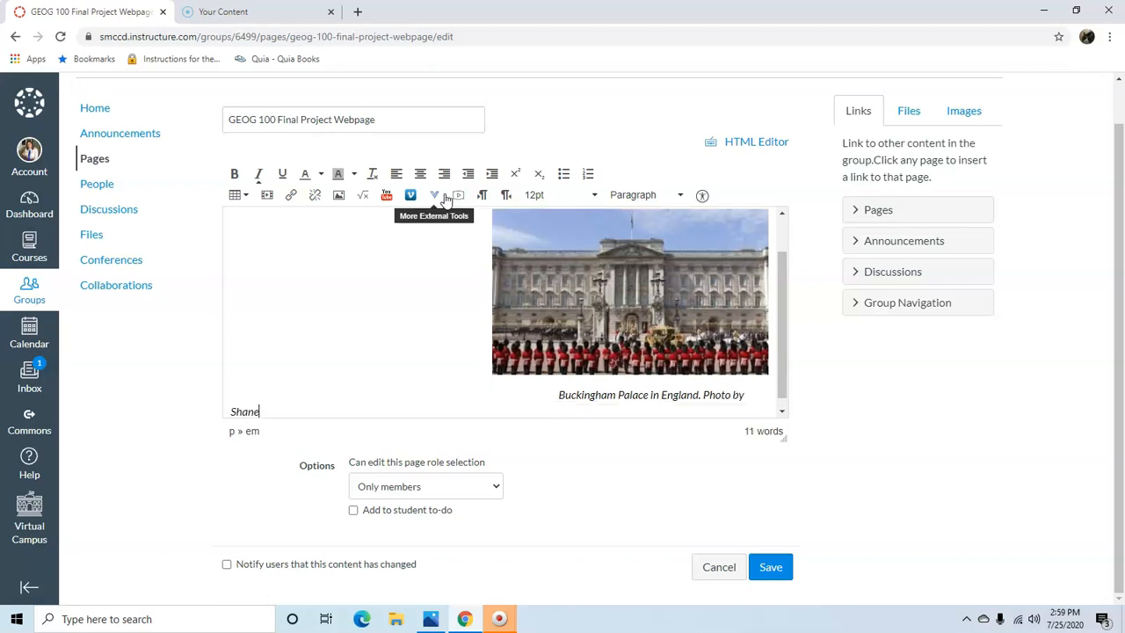
text(.)
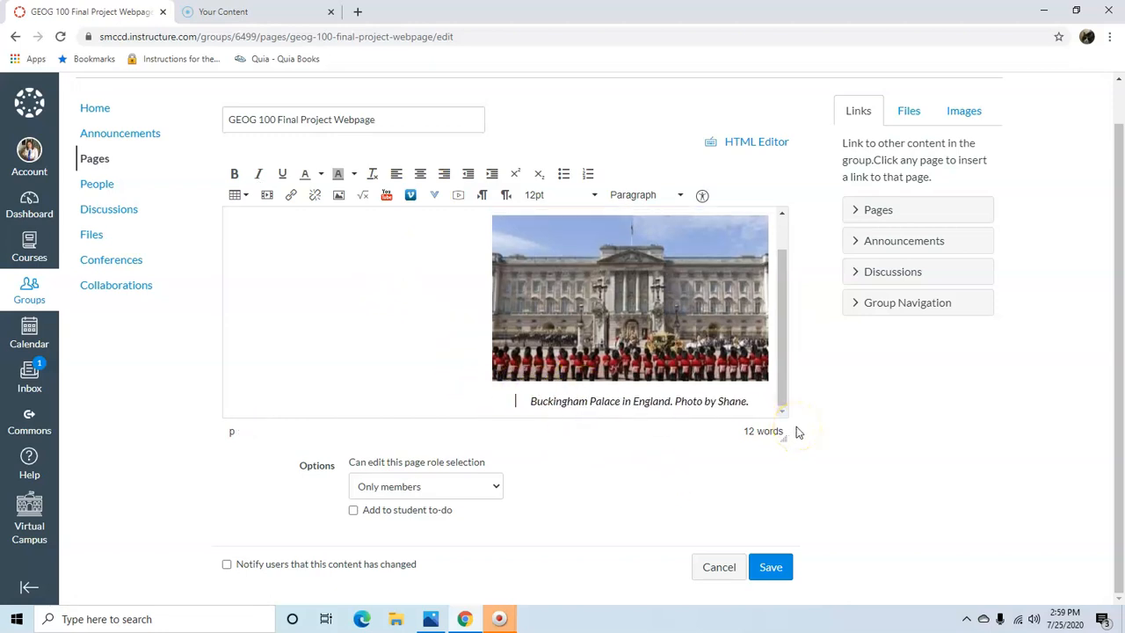
scroll(up, 3)
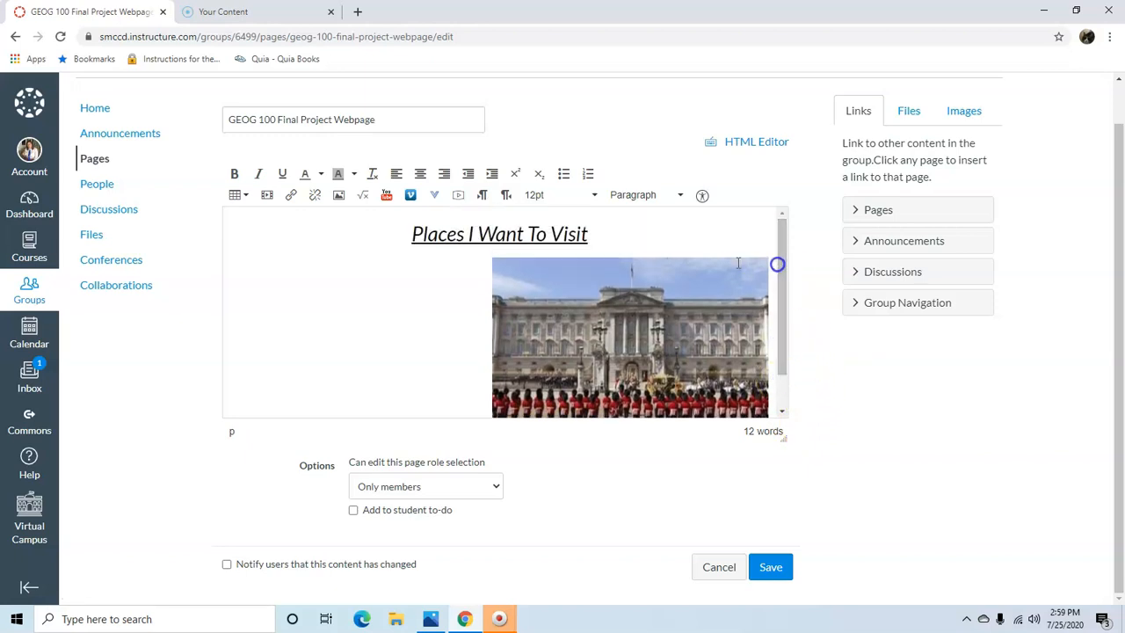
mouse_move(558, 253)
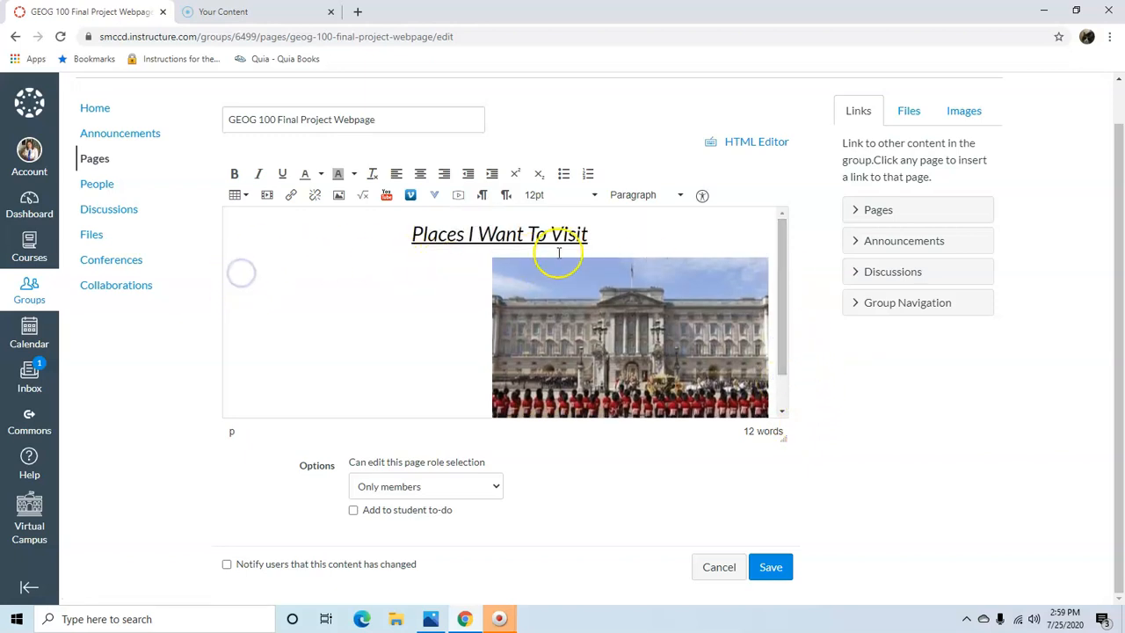
Step: Write 'Buckingham Palace is in England. These guards are wearing red. The Queen lives here.'
text(Bucki)
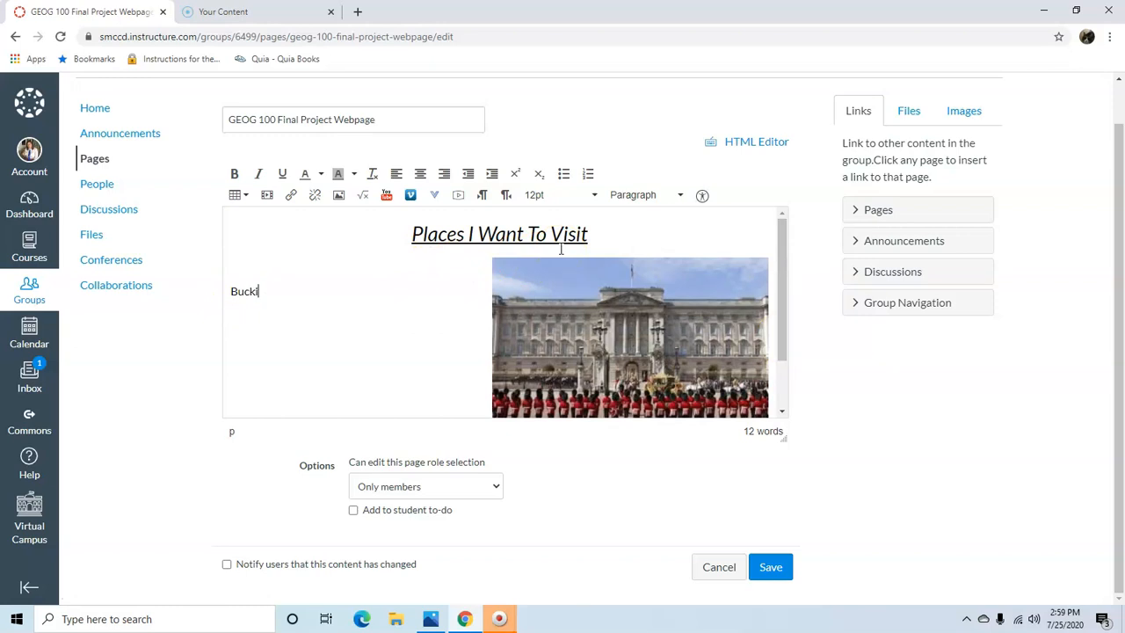
text(ingham)
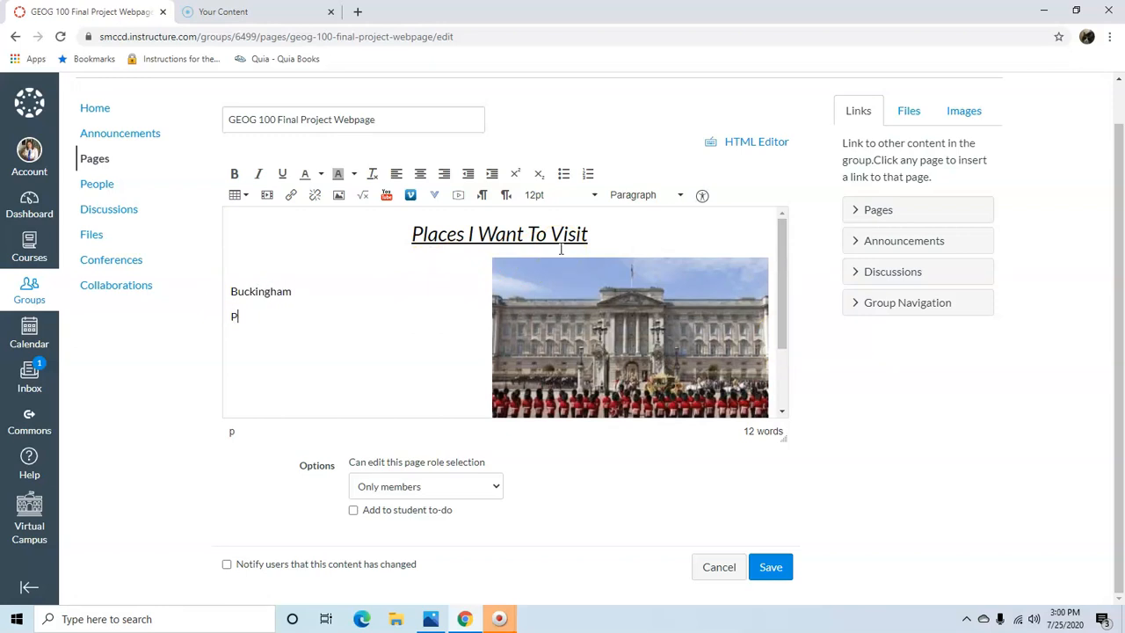
text(alace is)
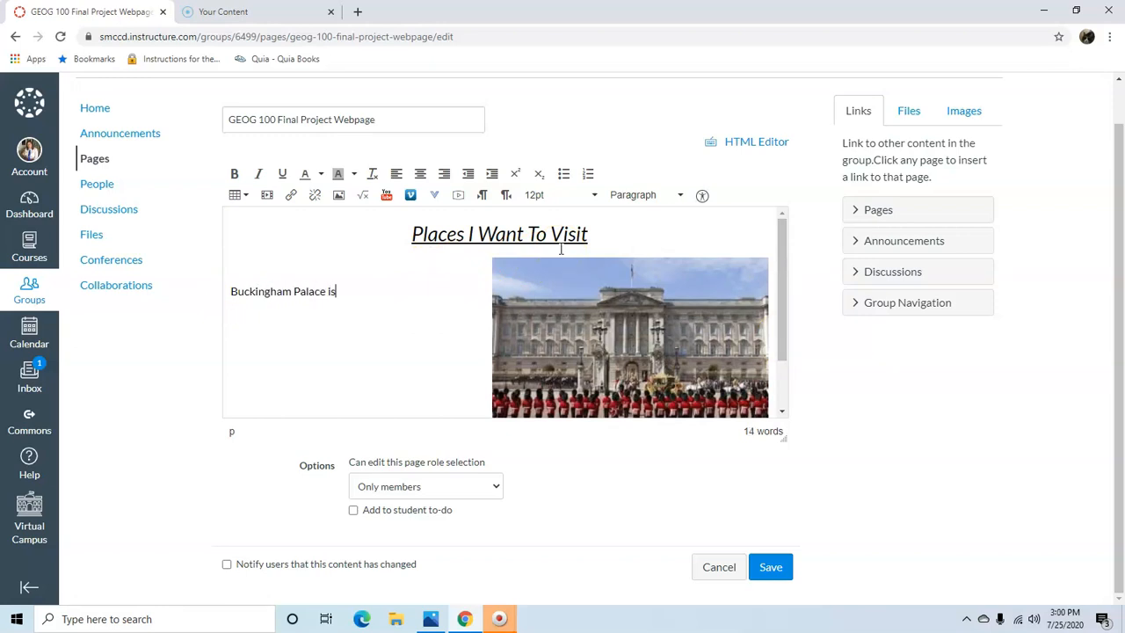
text(in Englam)
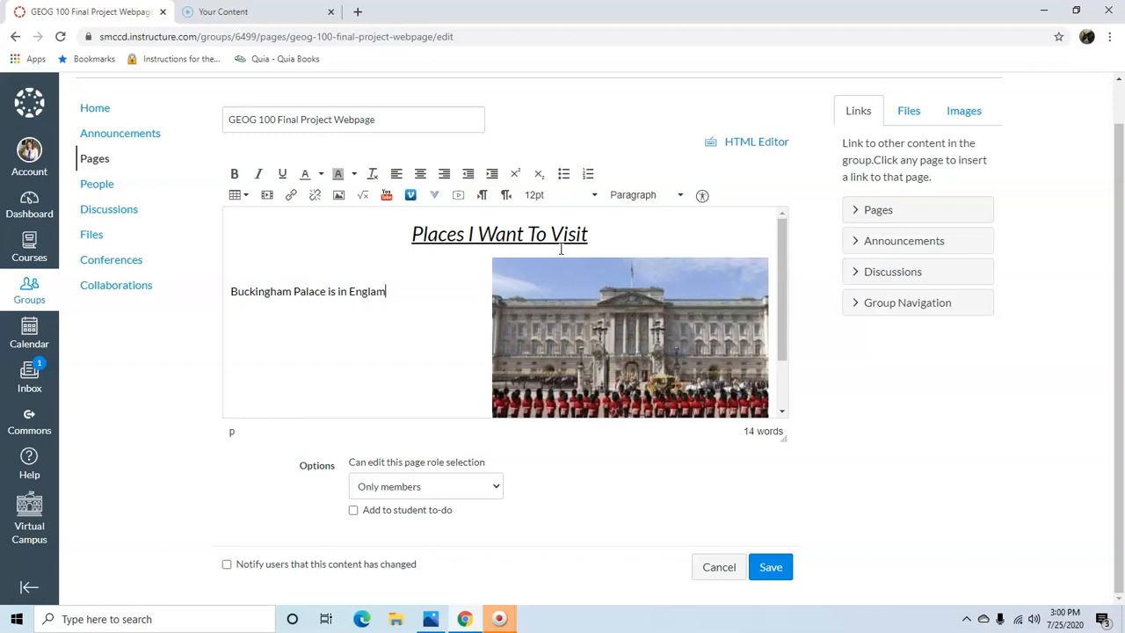
text(. These)
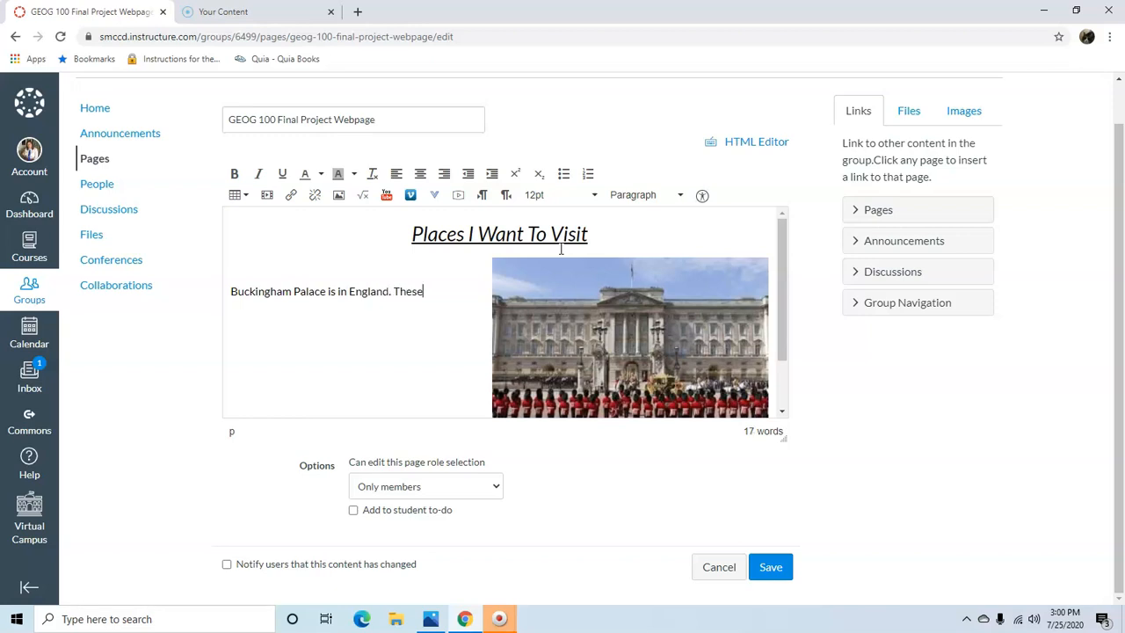
text(guards are)
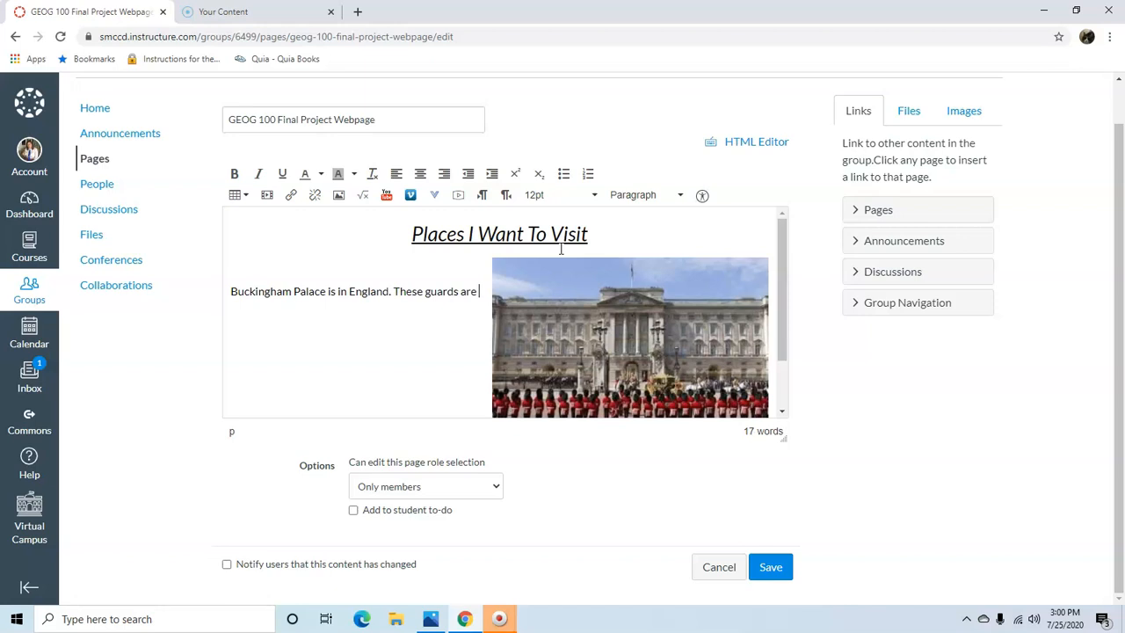
text(wearing r)
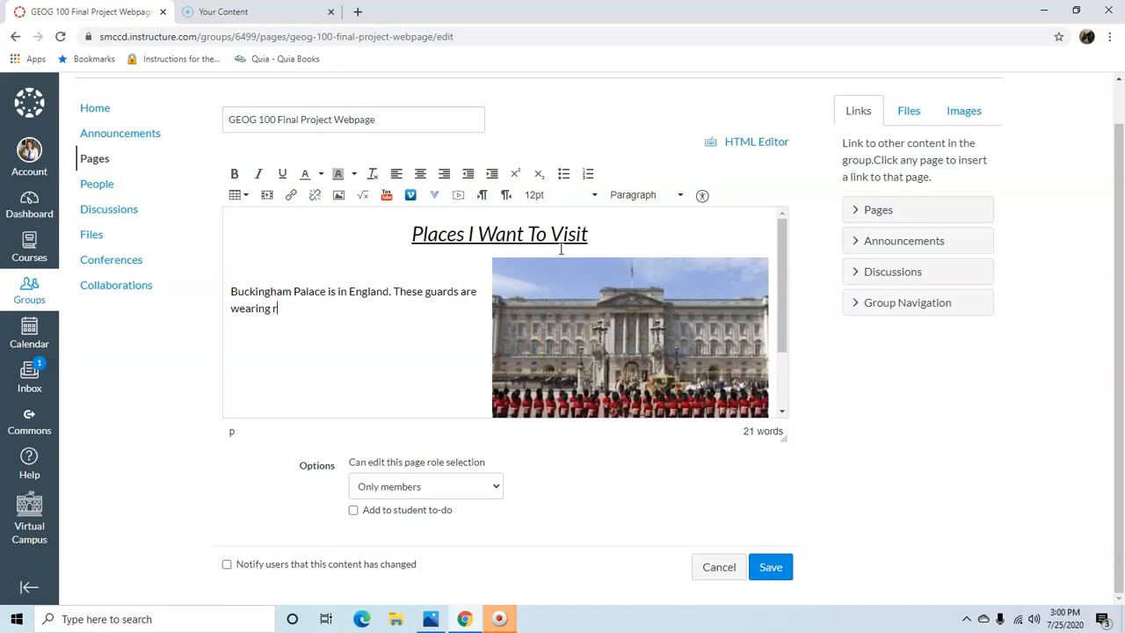
text(ed.)
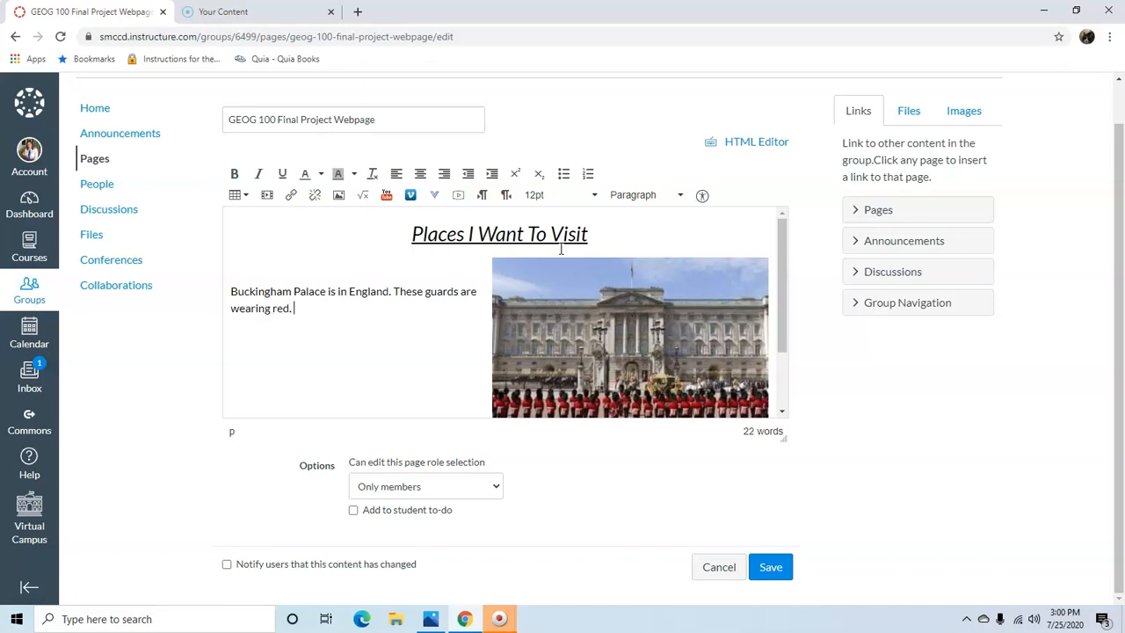
text(The Qu)
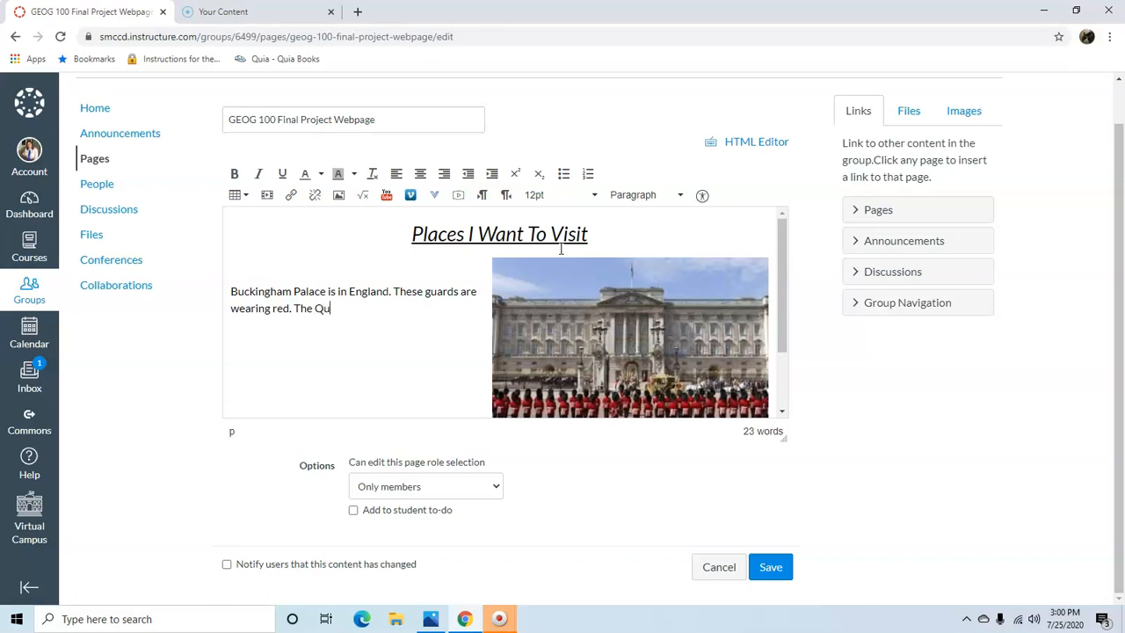
text(een lives hgere)
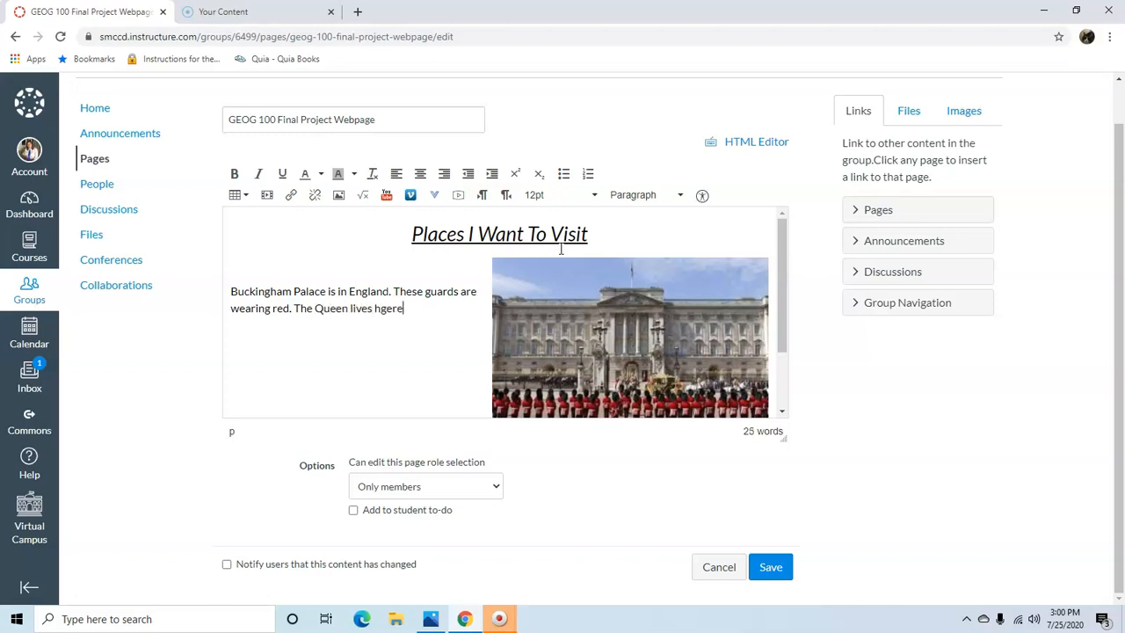
text(here.)
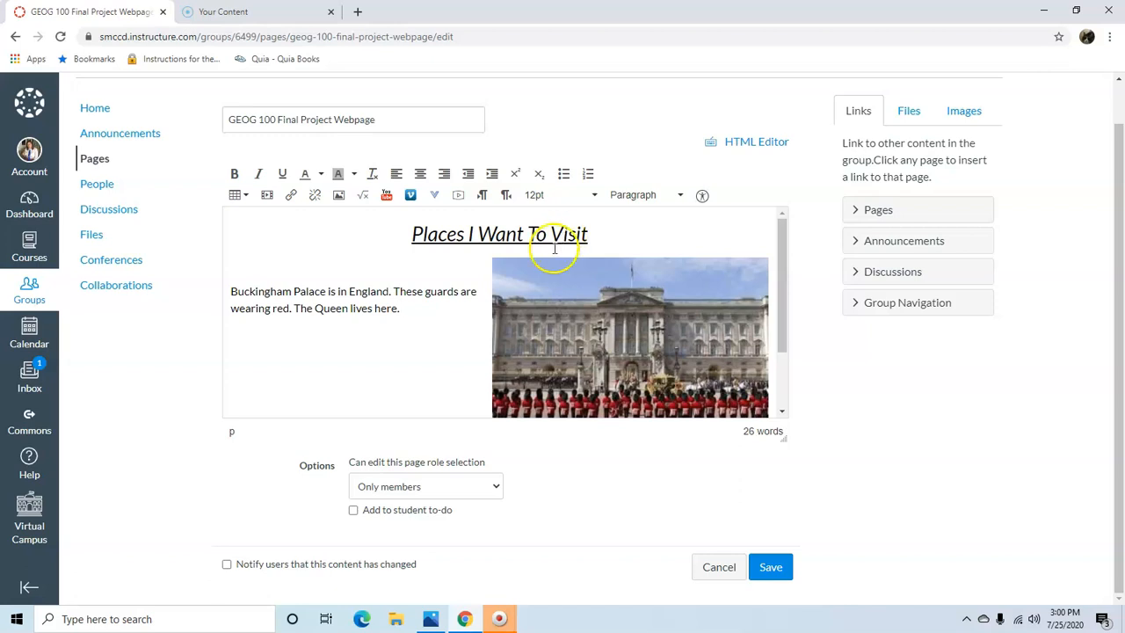
mouse_move(781, 282)
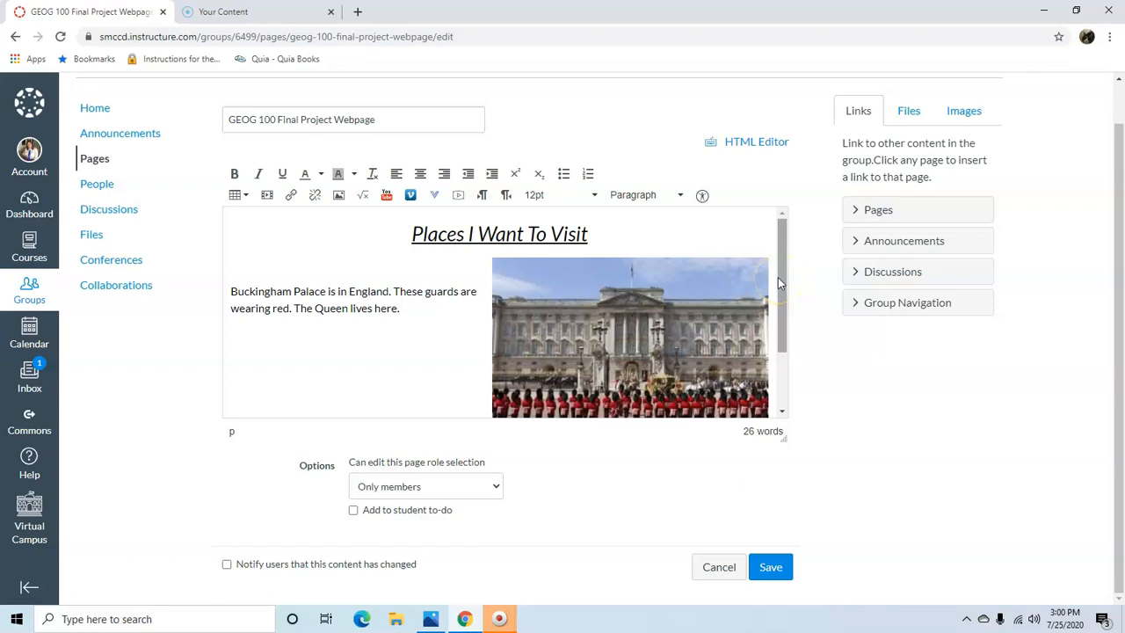
mouse_move(842, 364)
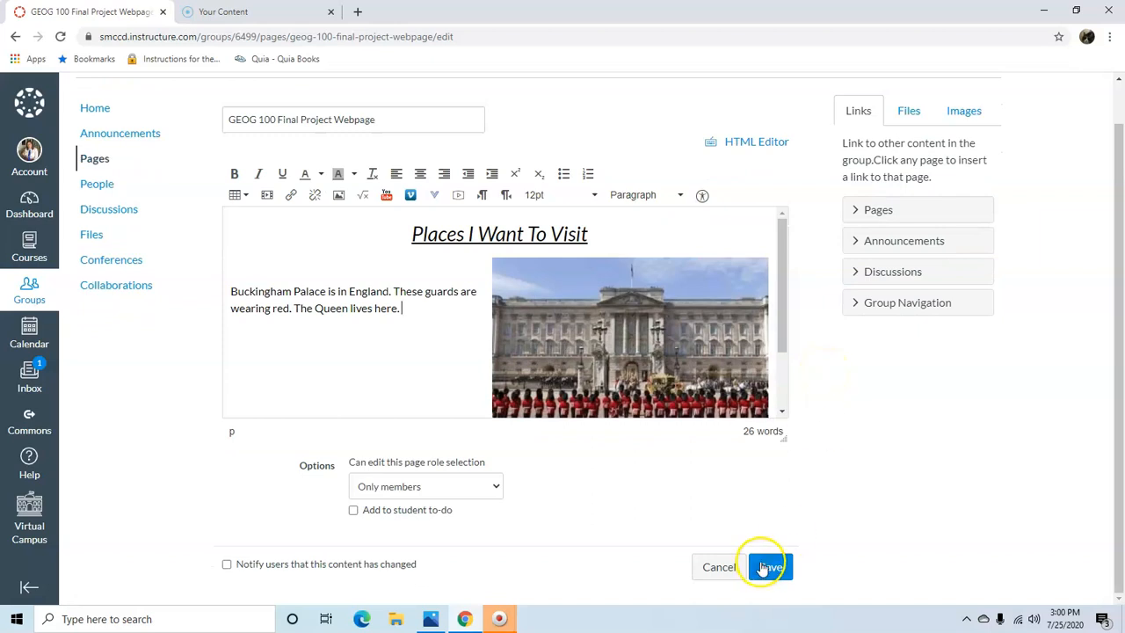
Step: Save the page, then reopen it for editing
click(767, 566)
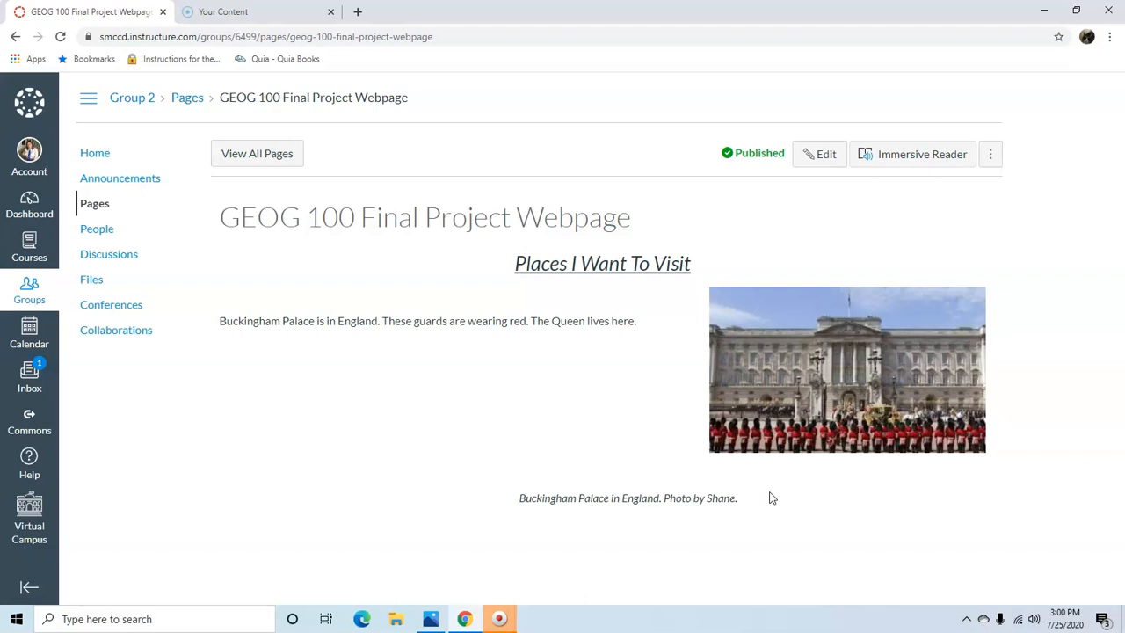
mouse_move(772, 202)
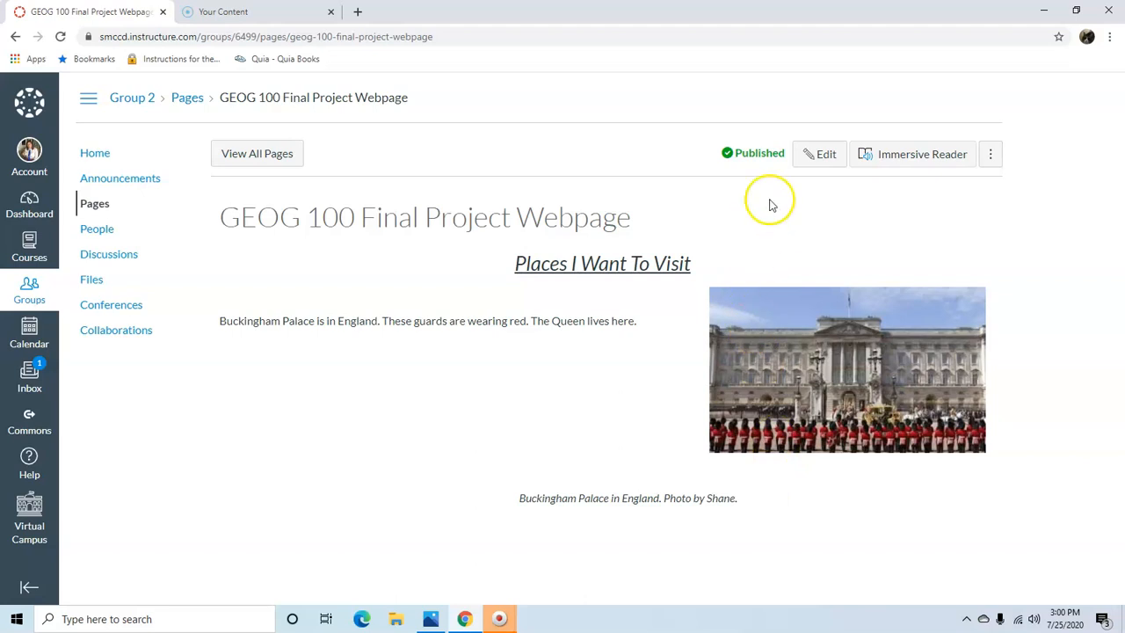
click(818, 153)
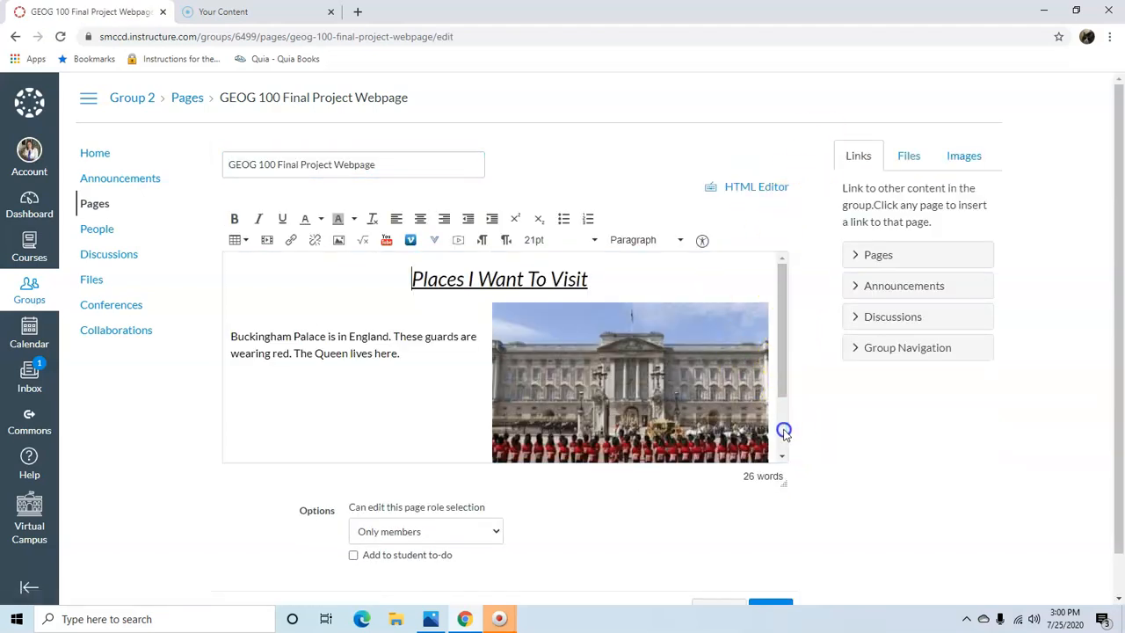
Step: Upload the 'beach free' photo and insert it below the palace section
scroll(down, 3)
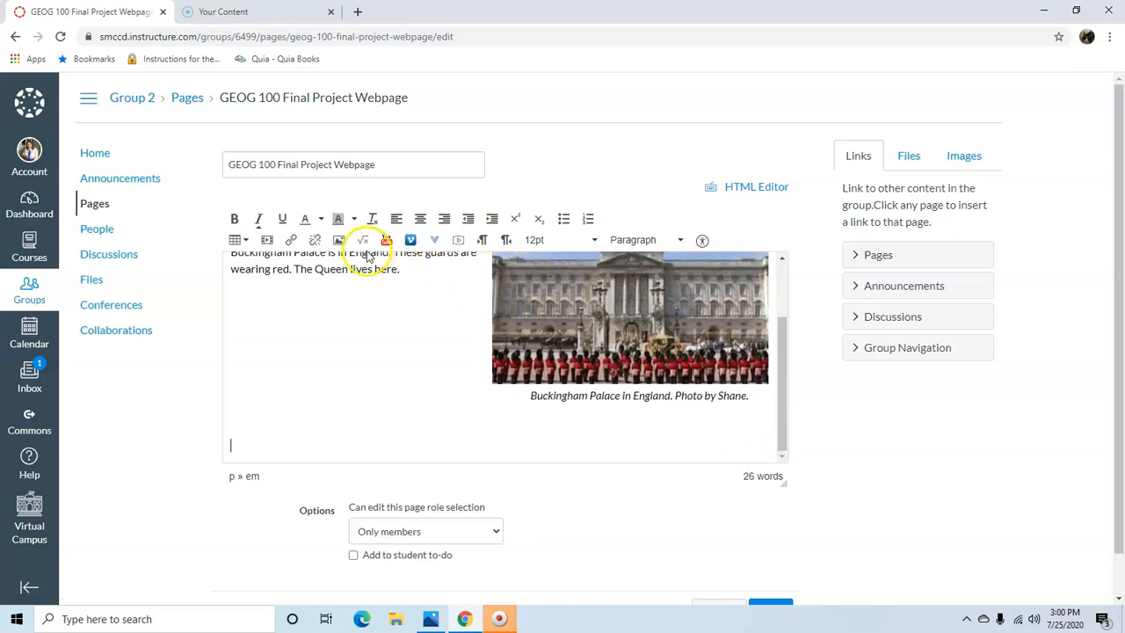
click(338, 240)
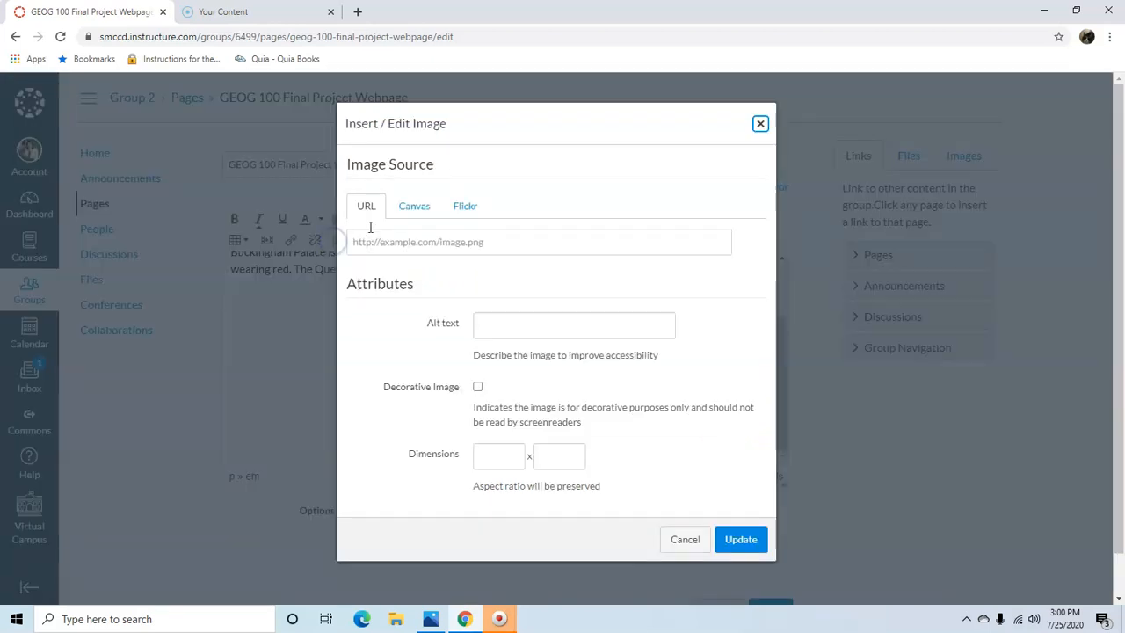
click(414, 206)
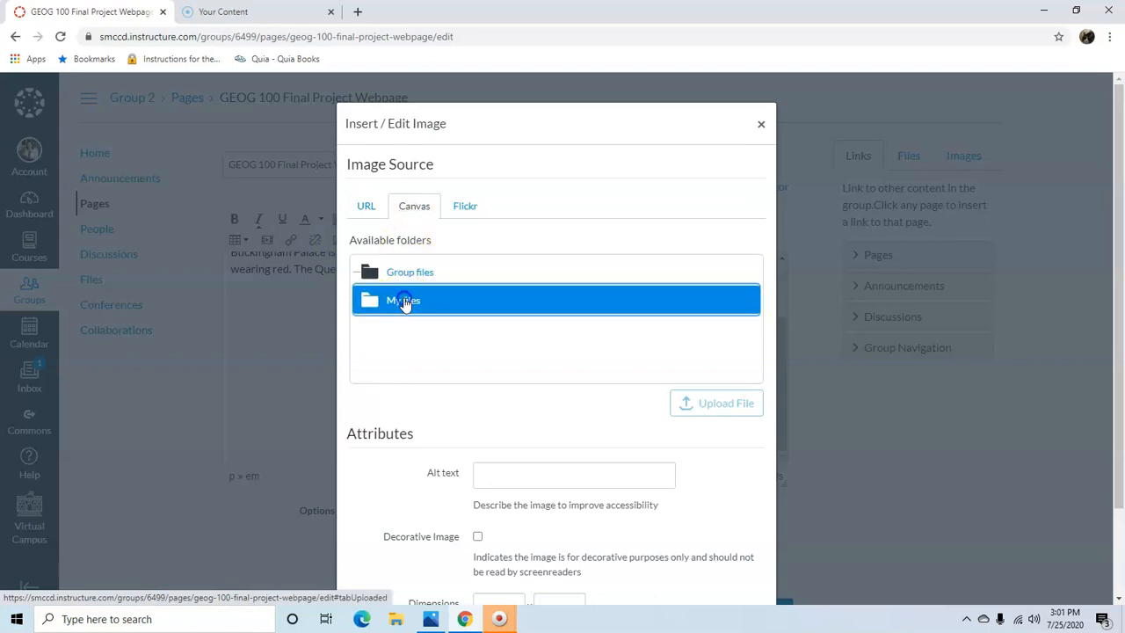
click(717, 402)
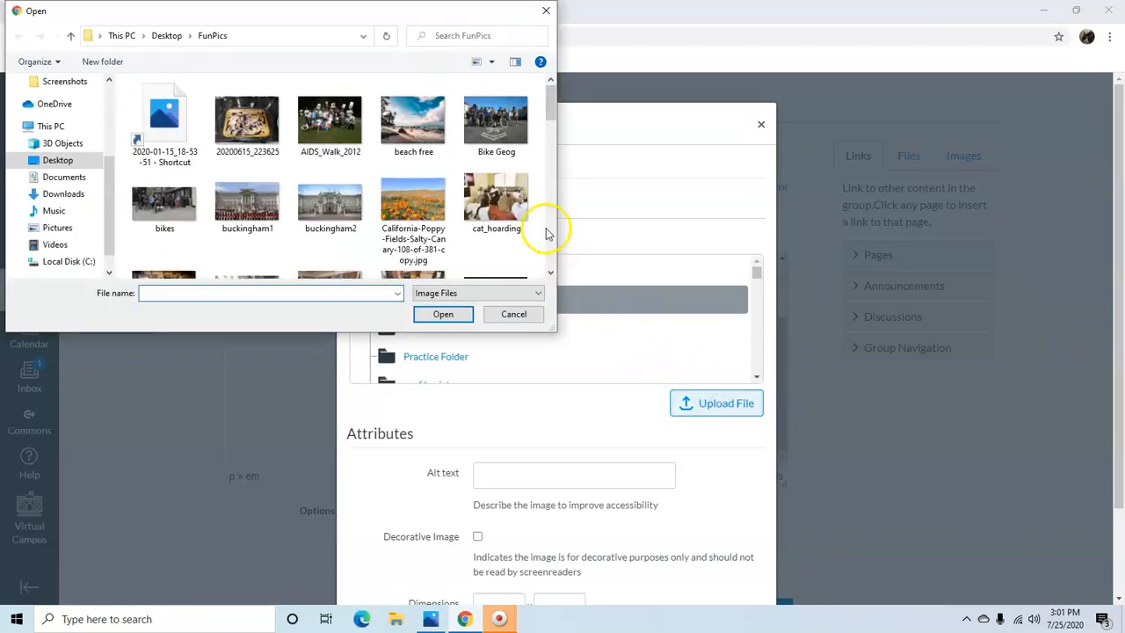
click(413, 118)
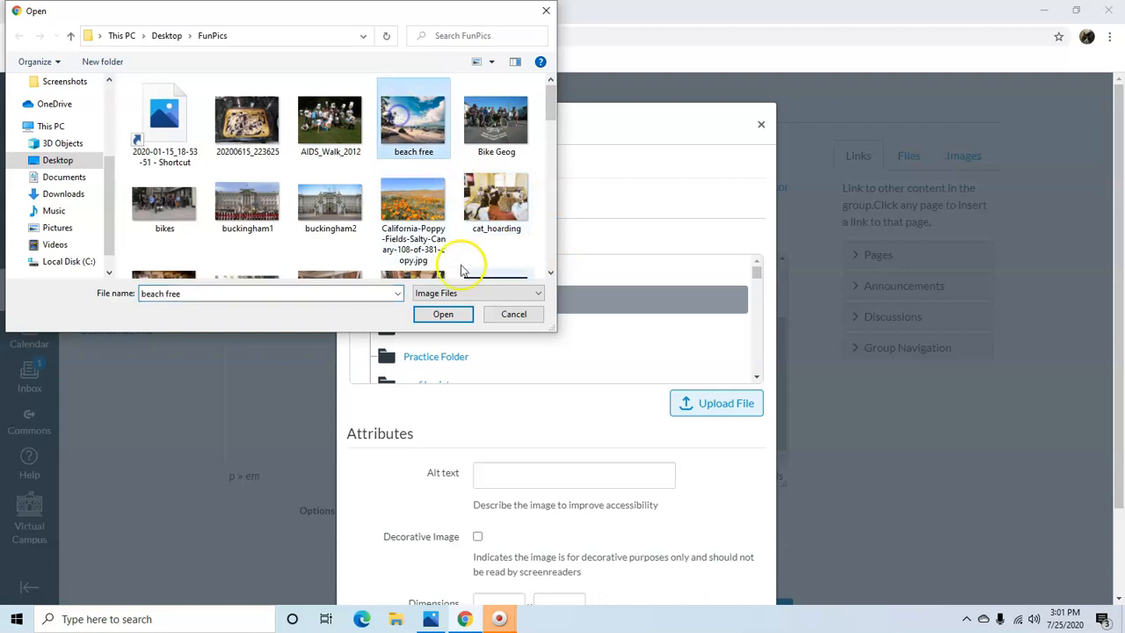
click(444, 314)
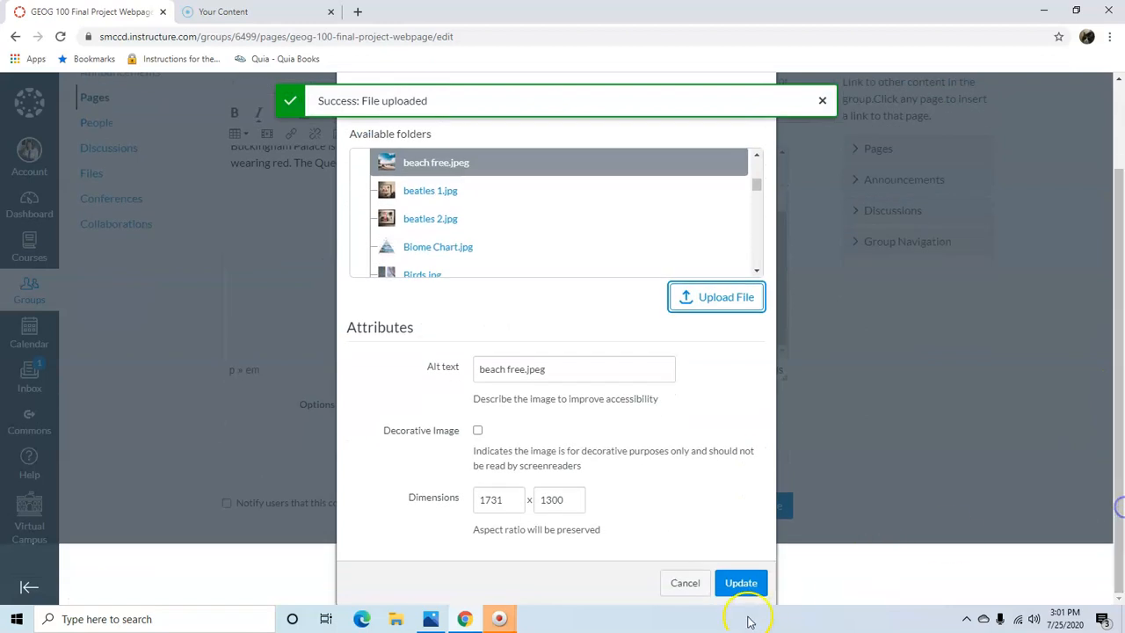
click(741, 583)
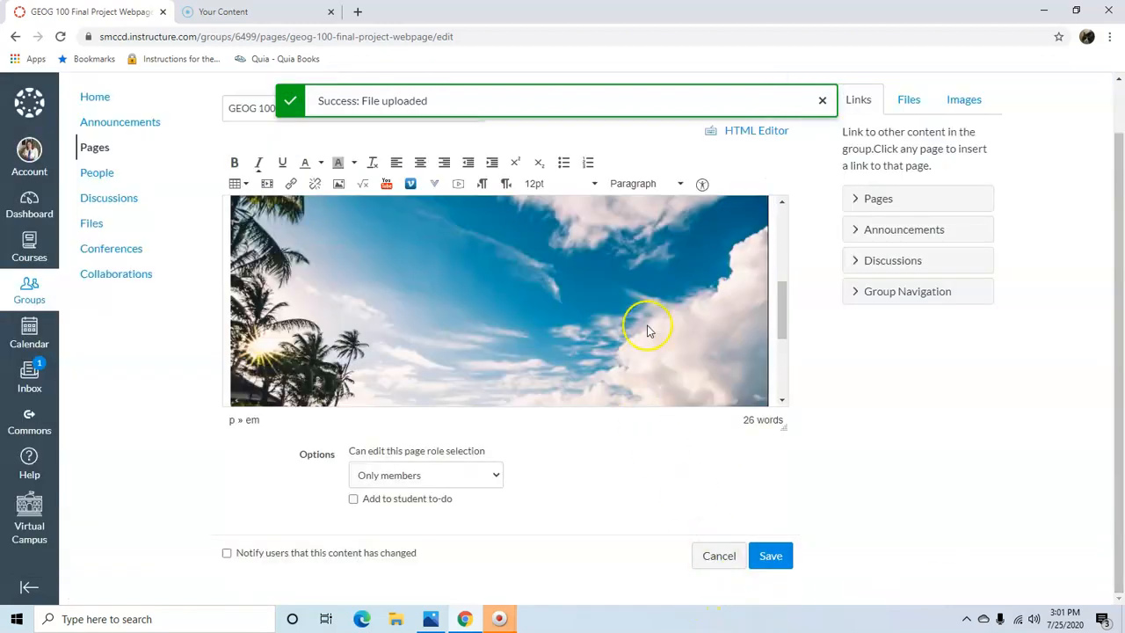
Step: Add the caption 'A pretty beach picture that I took from the internet. Don't know where this is.'
scroll(down, 3)
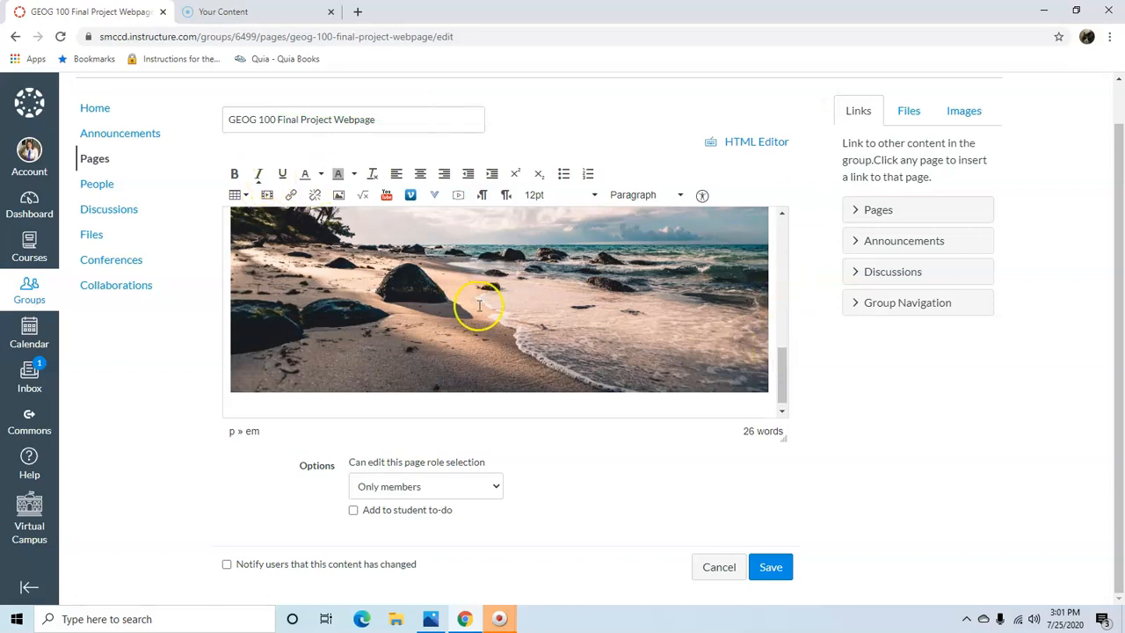
text(A pr)
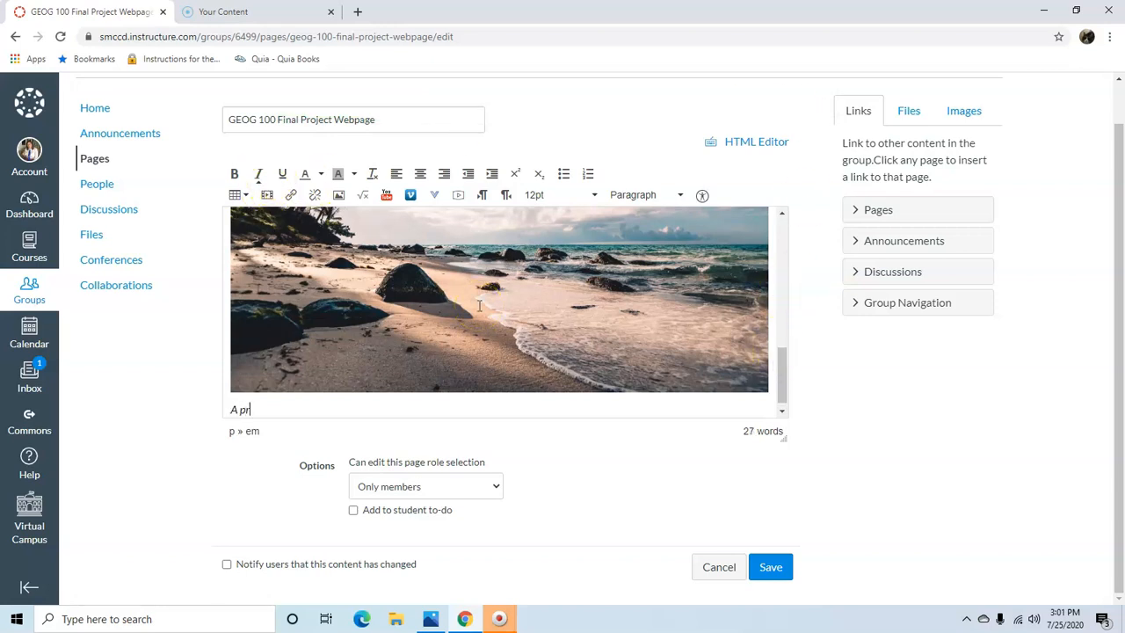
text(etty beac)
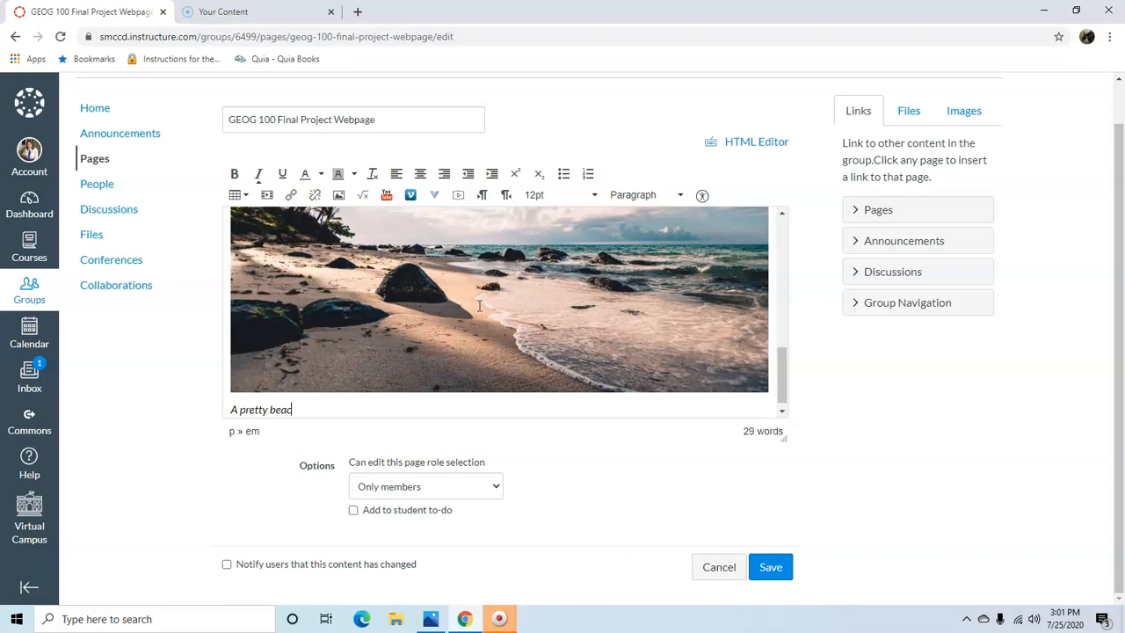
text(h picture that)
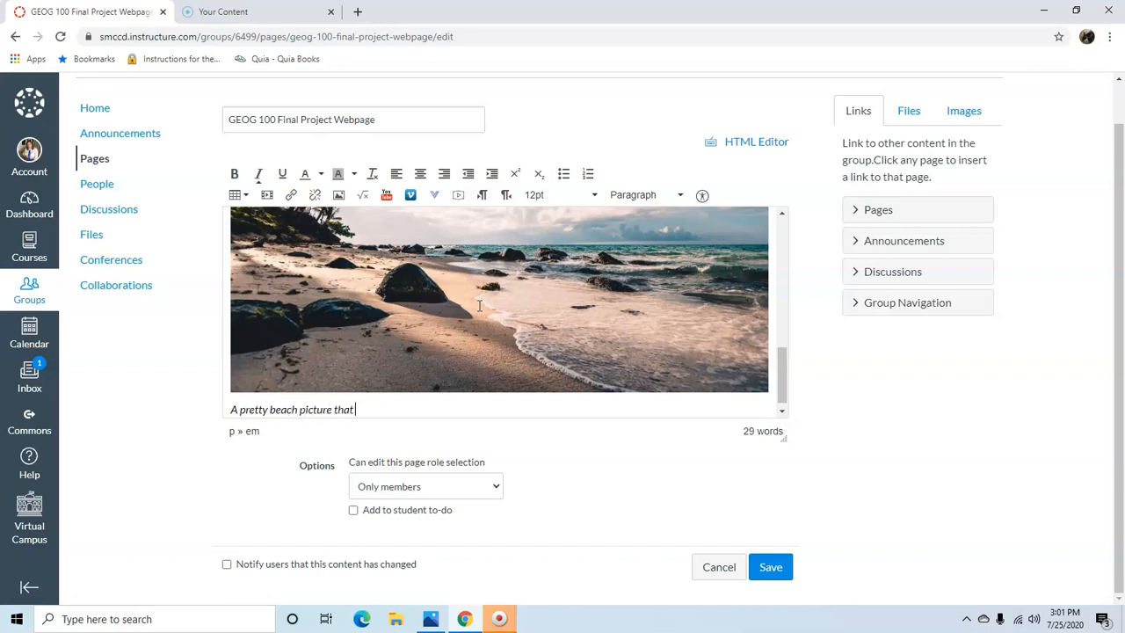
text(I took from)
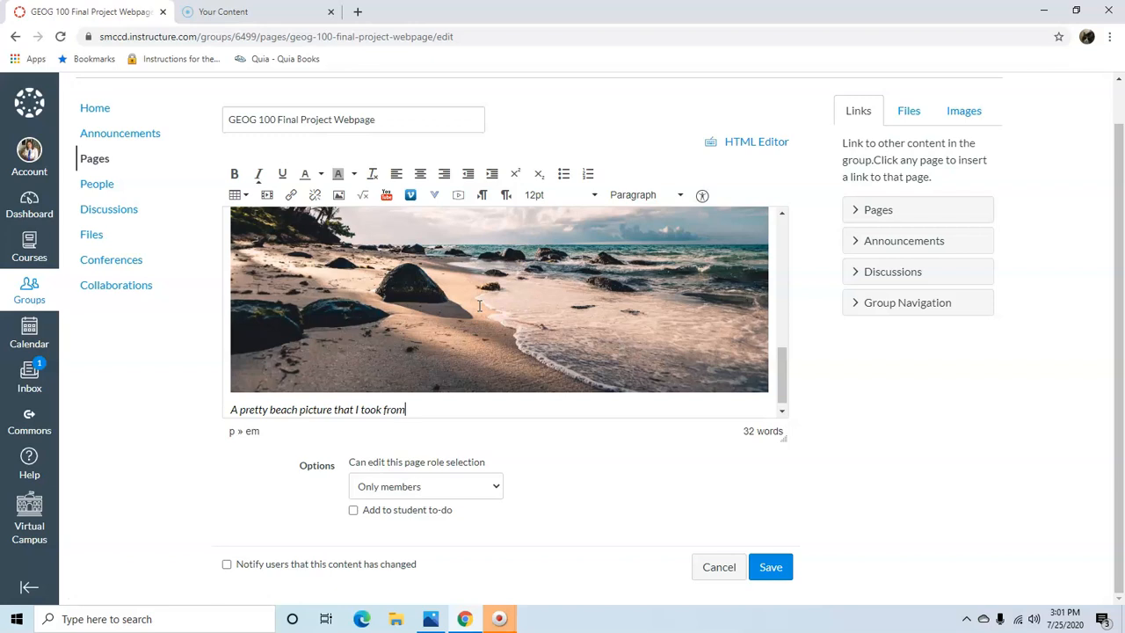
text(the internet.)
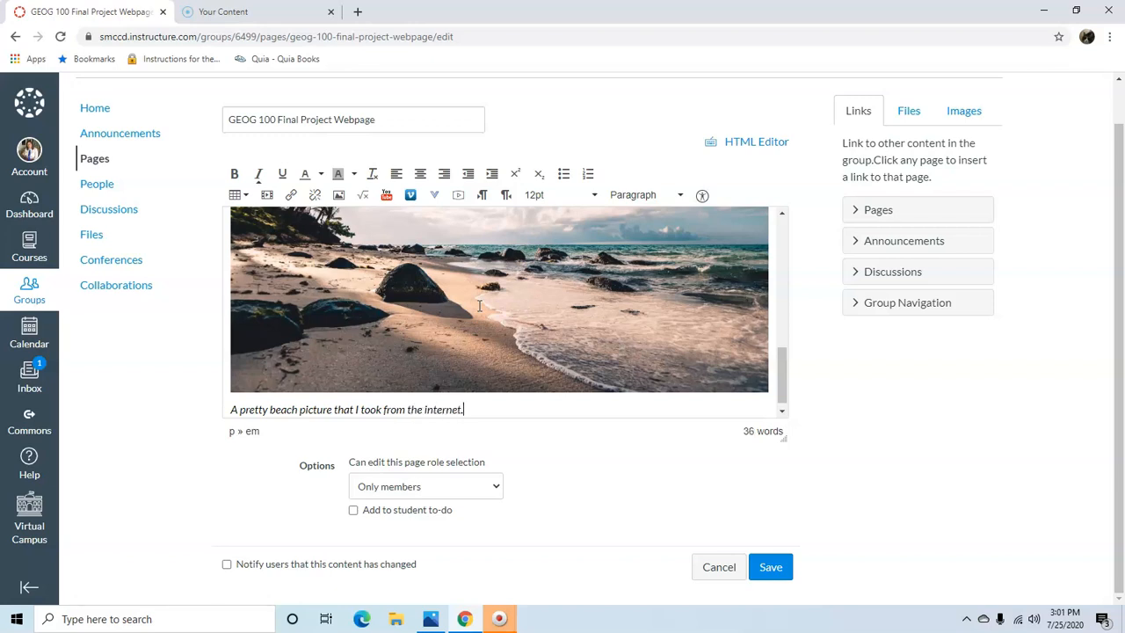
text(Don't where t)
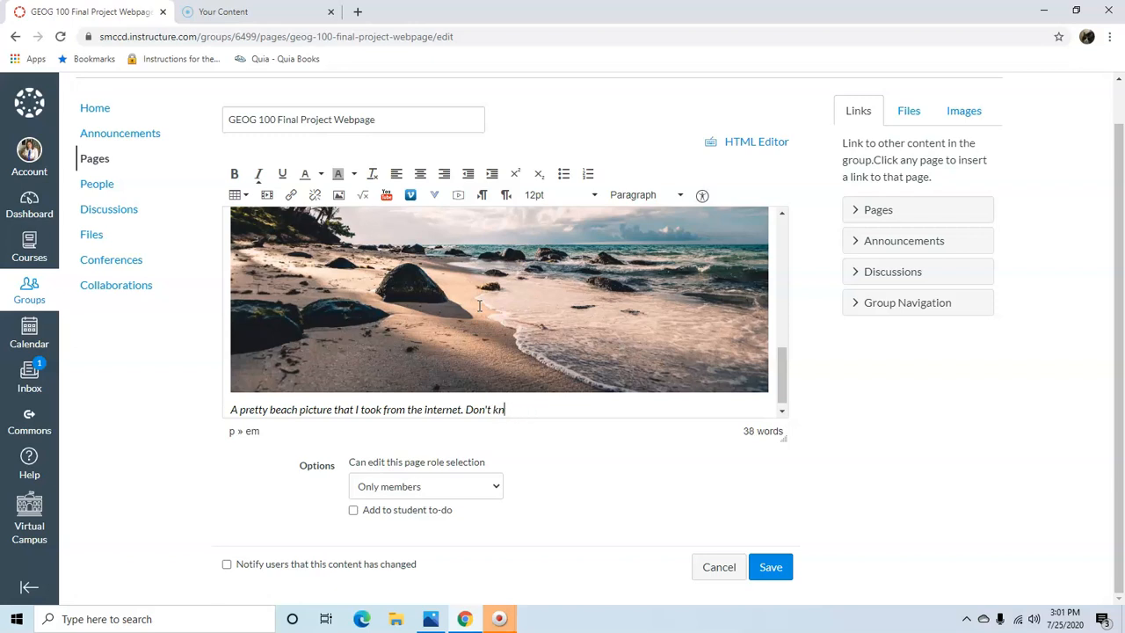
text(ow where this is.)
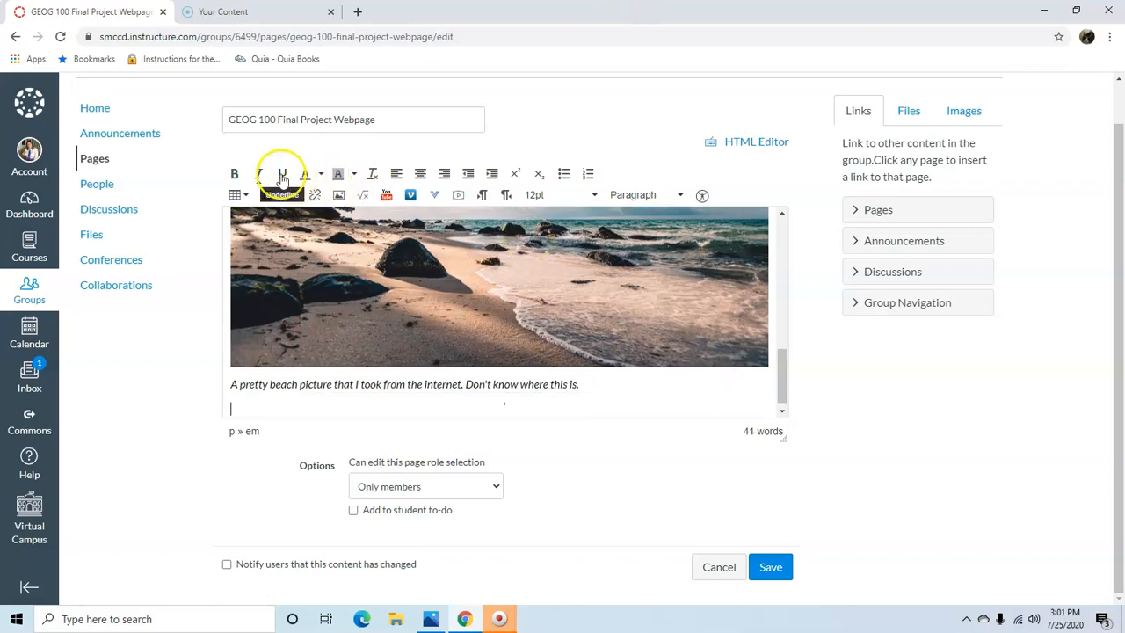
Step: Add a sentence calling the beach a depositional landform created by tides and waves
text(This)
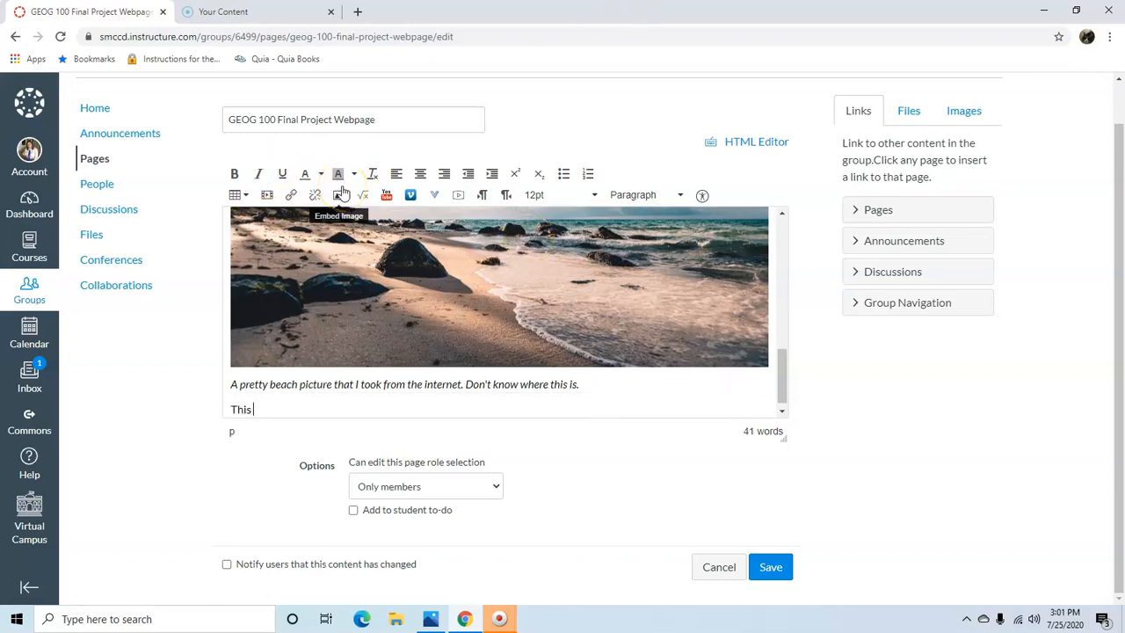
text(beach is)
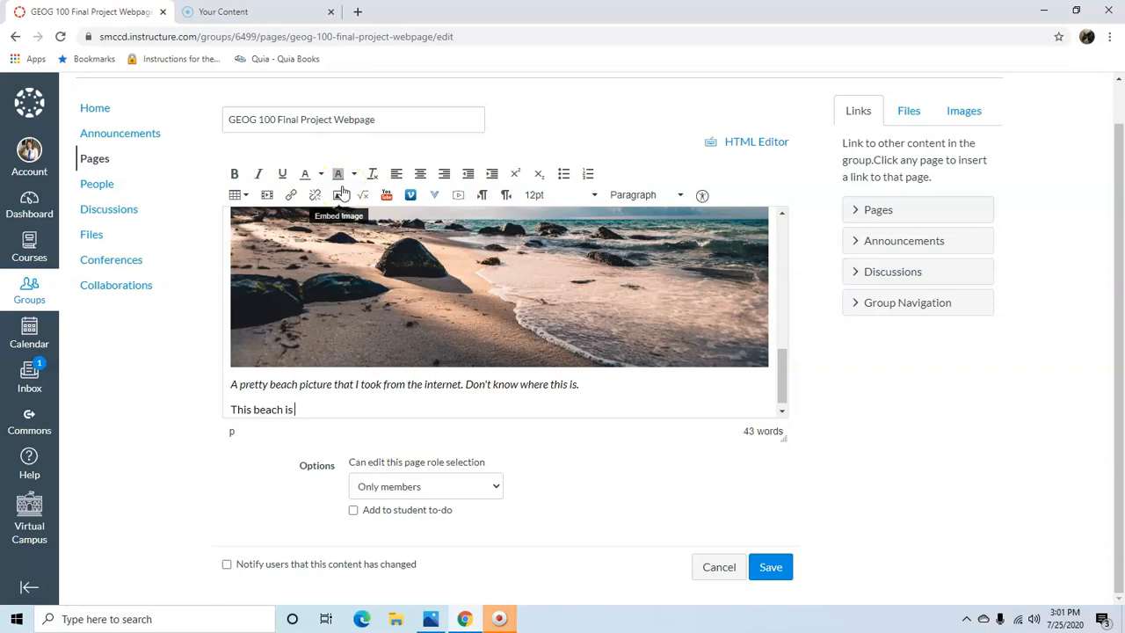
text(an example of)
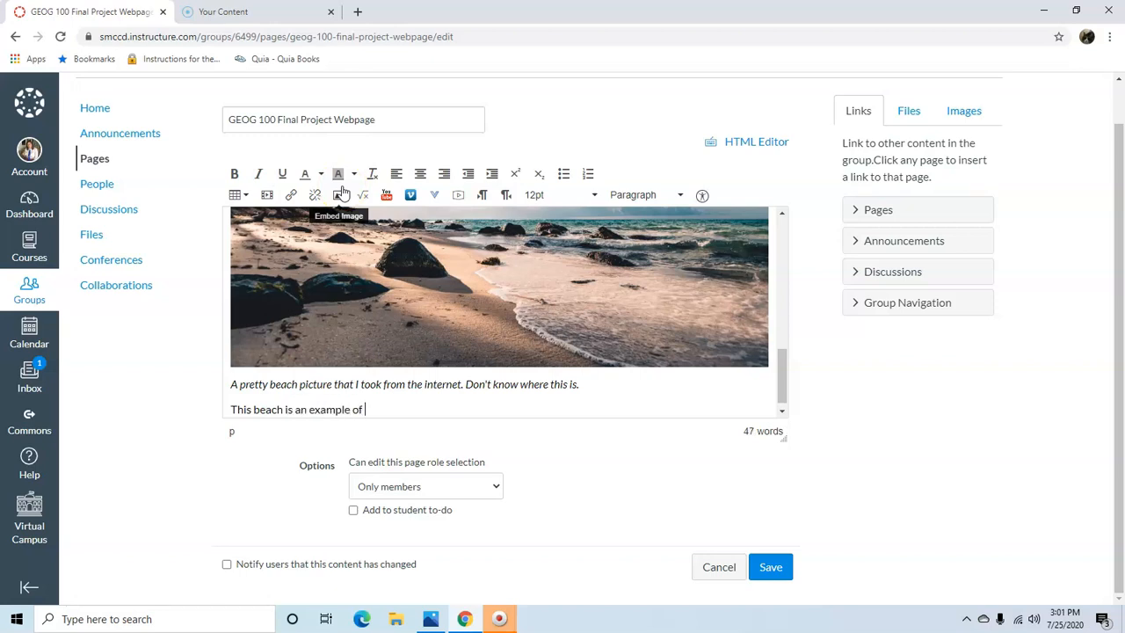
text(an erosi)
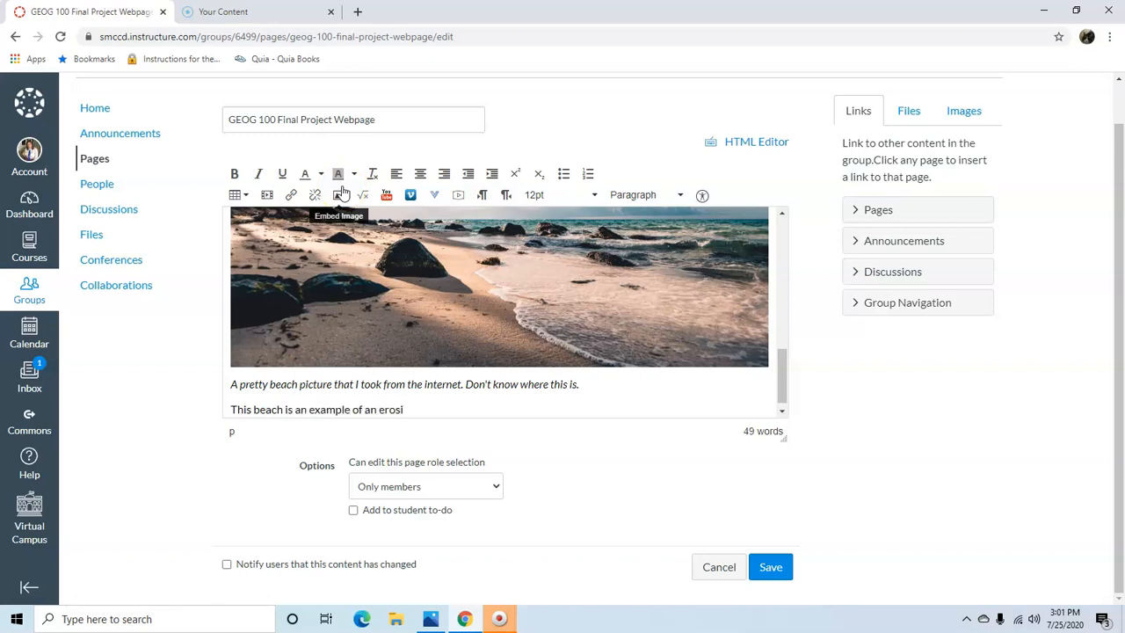
key(Backspace)
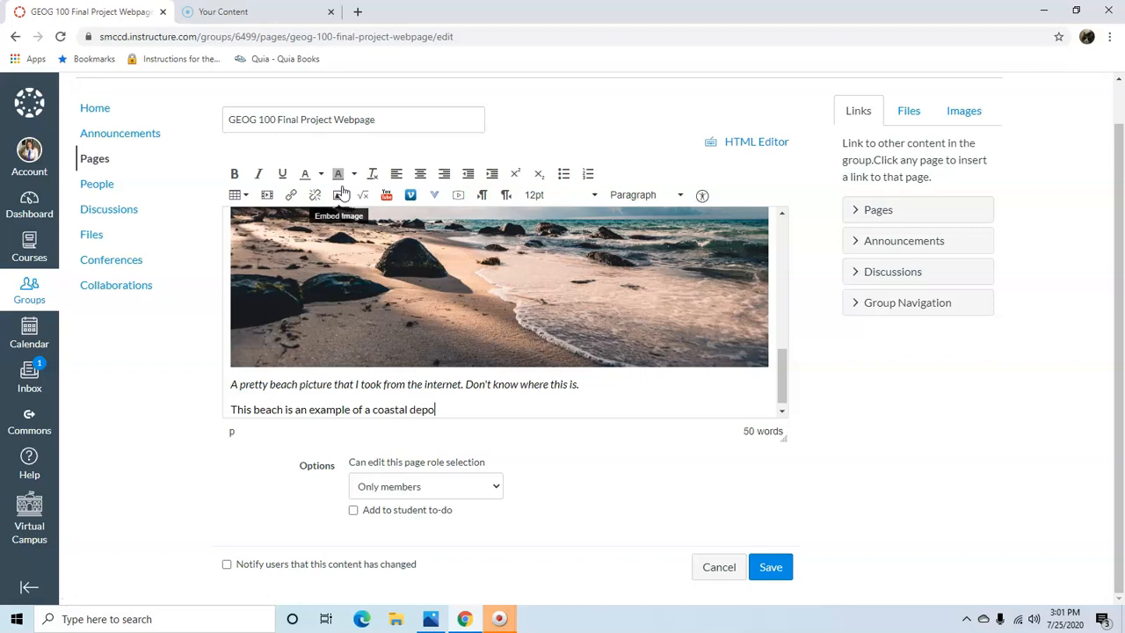
text(sitional landfor)
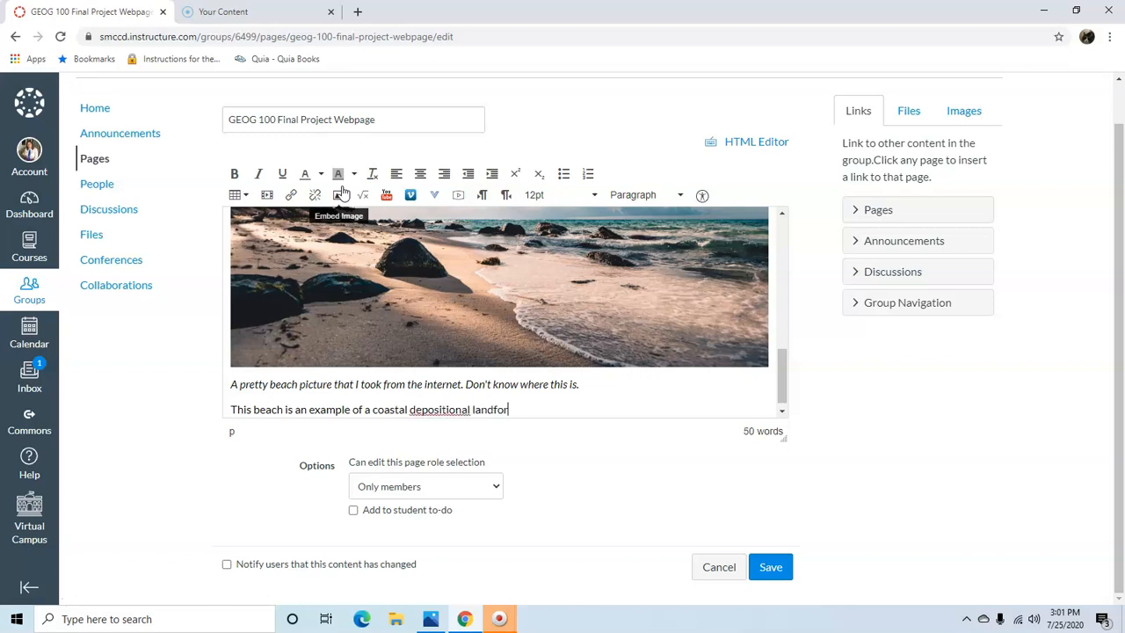
text(m. It ws)
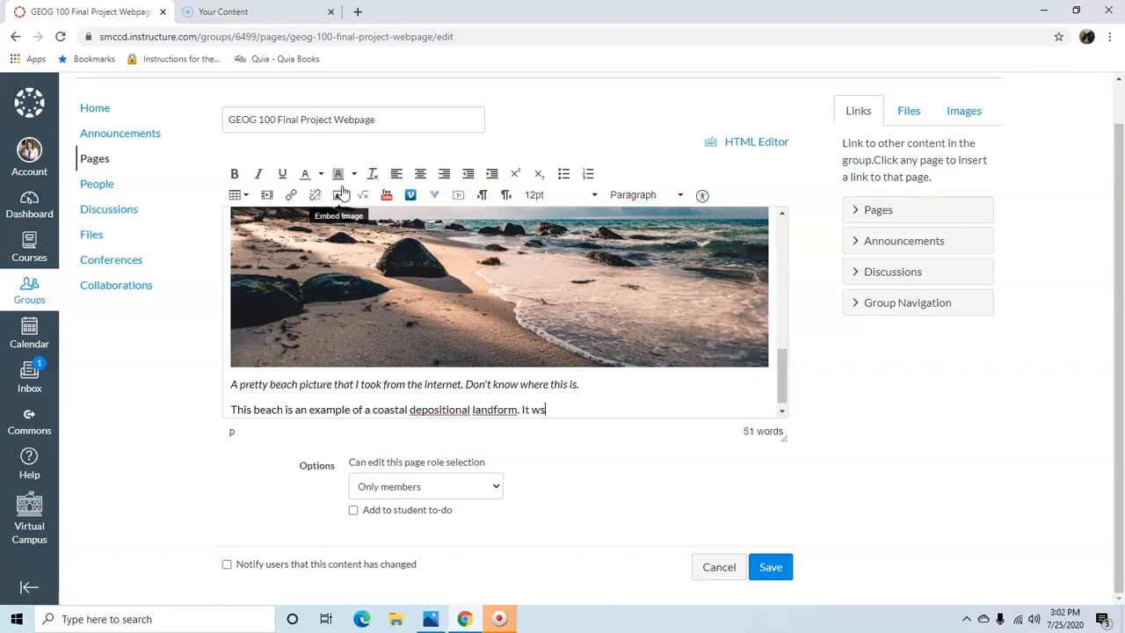
text(as created by)
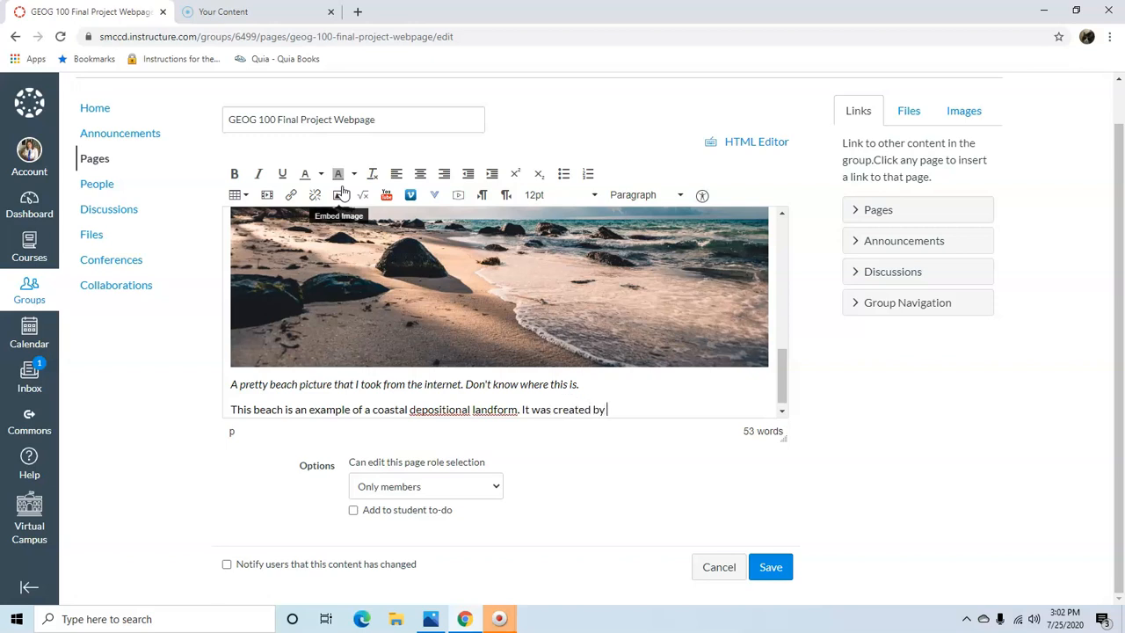
text(tides and waves.)
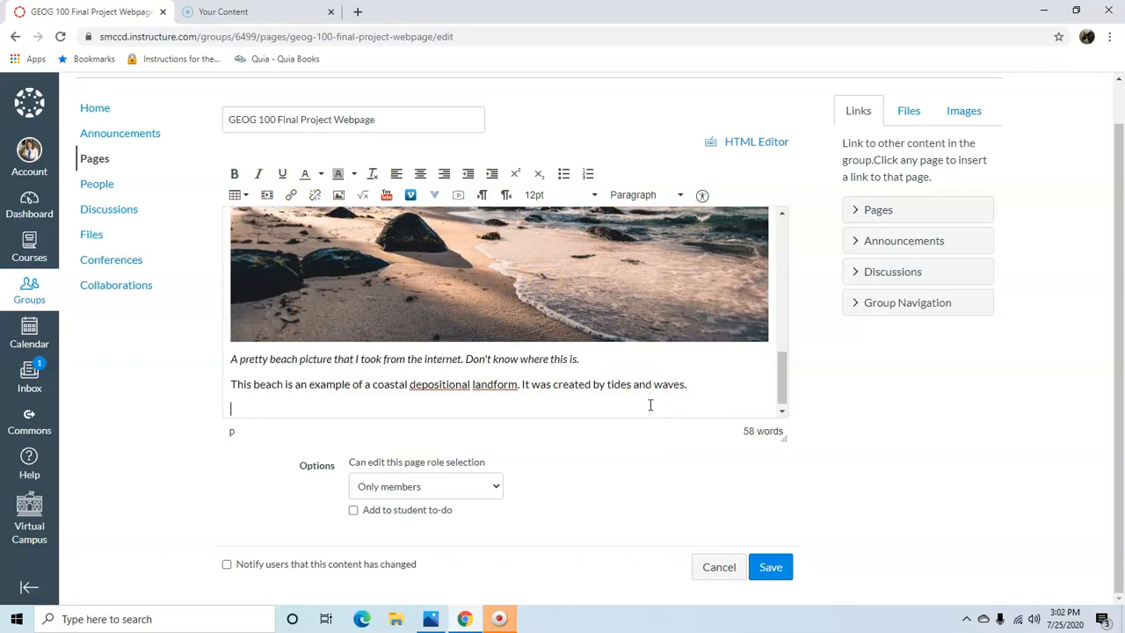
mouse_move(291, 194)
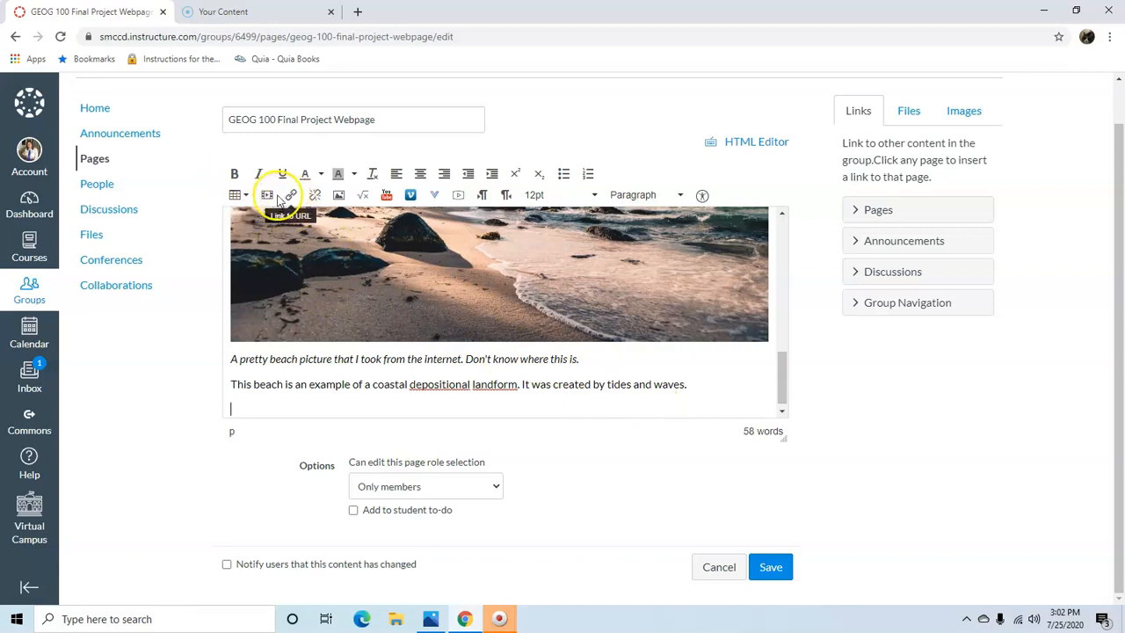
mouse_move(397, 231)
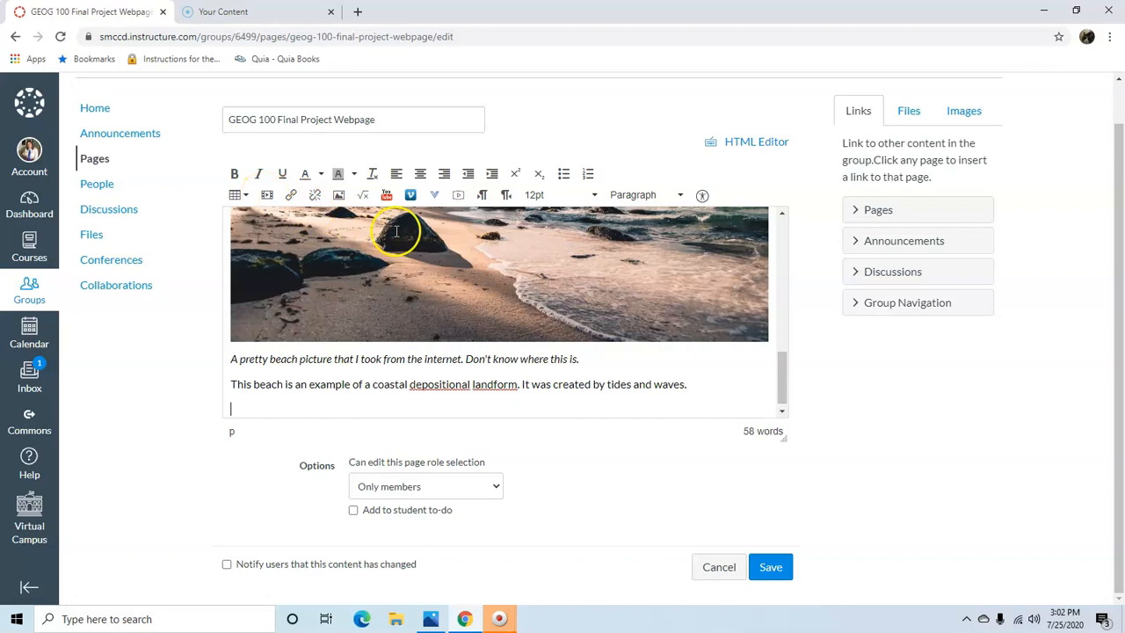
mouse_move(382, 230)
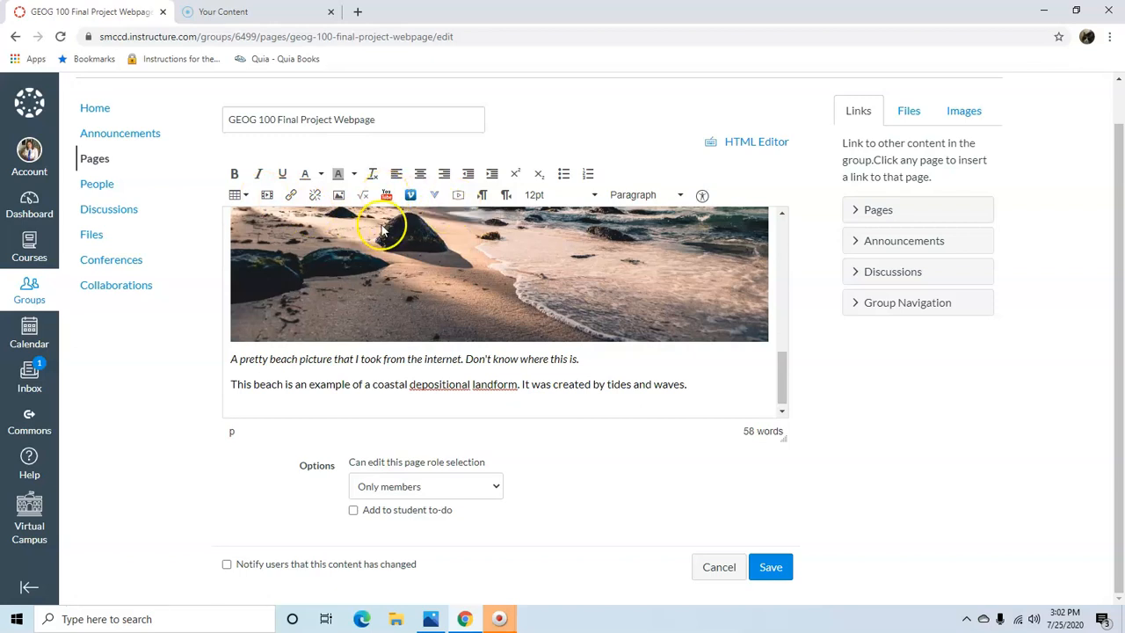
mouse_move(615, 584)
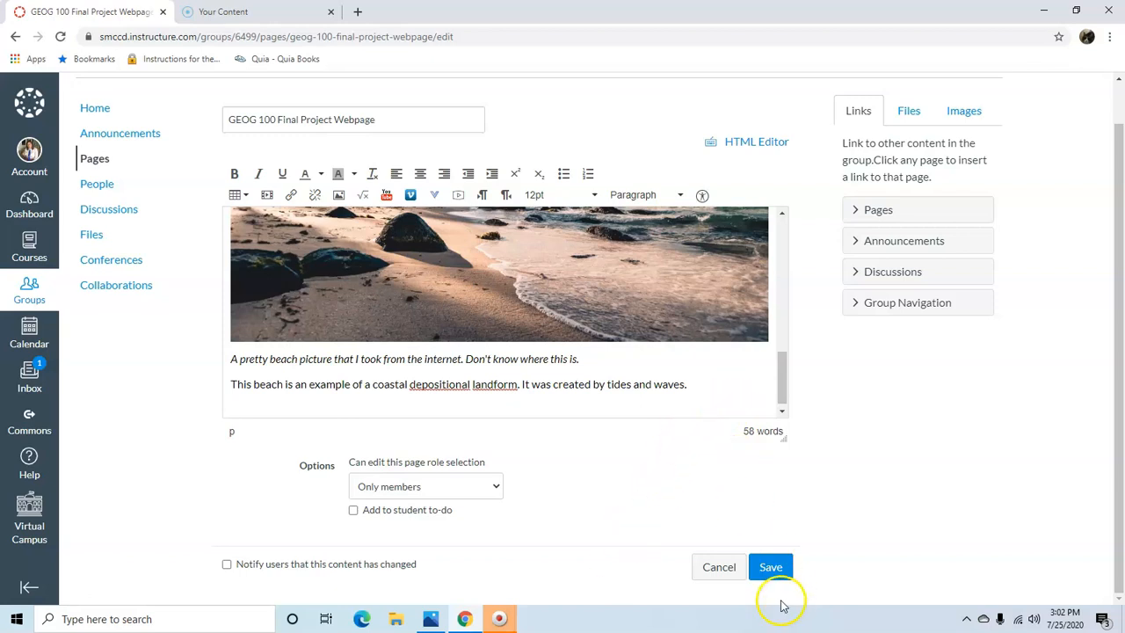
click(771, 566)
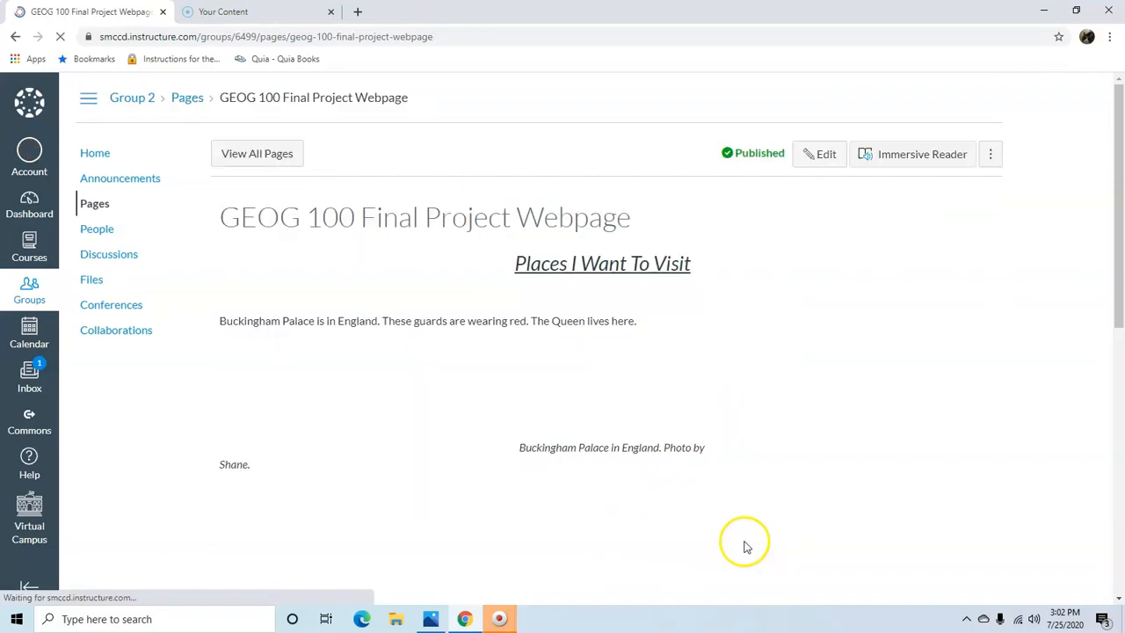
scroll(down, 3)
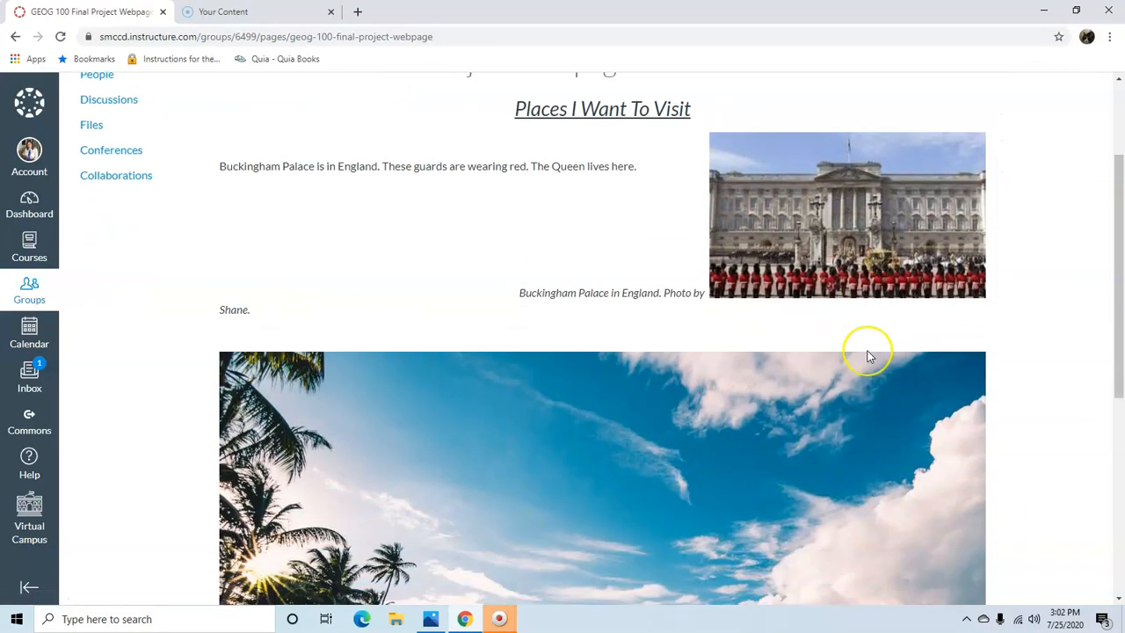
scroll(down, 3)
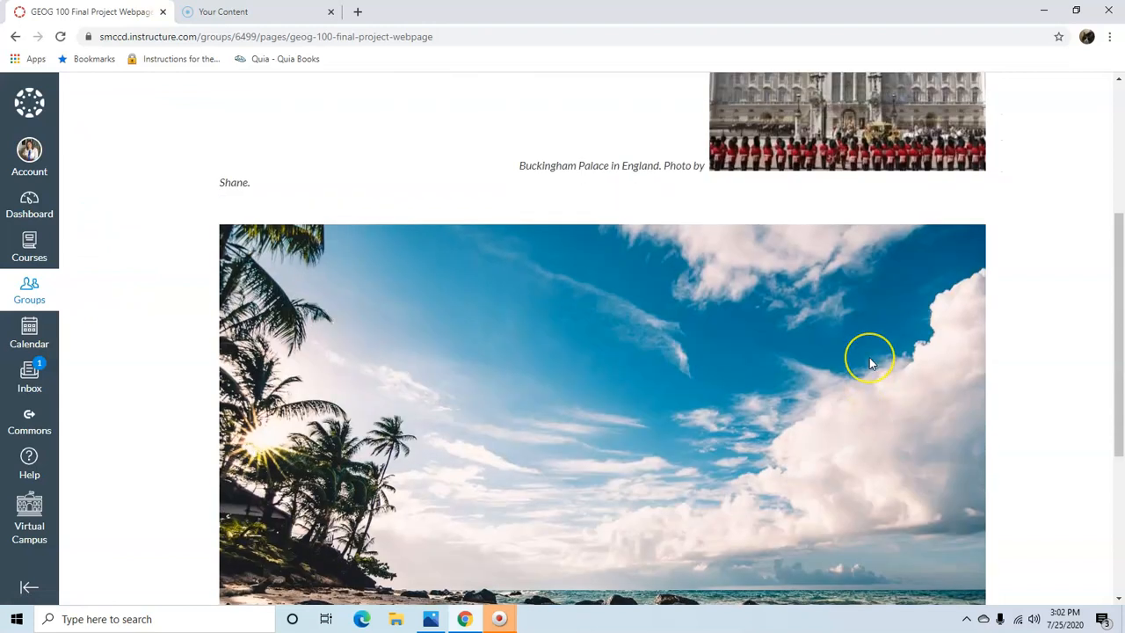
scroll(down, 3)
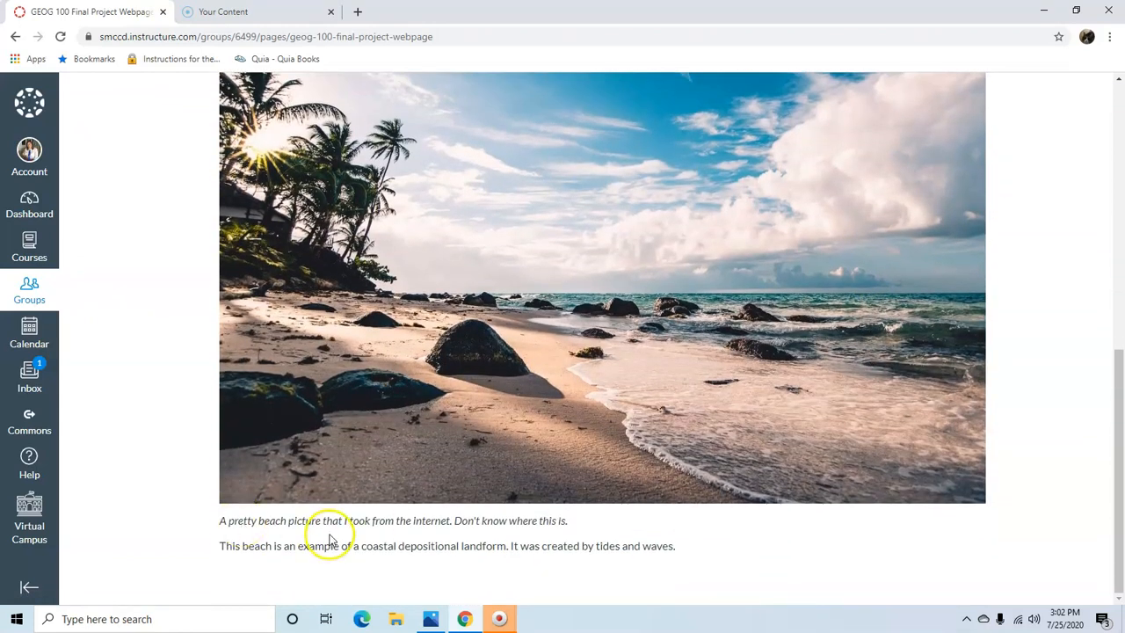
scroll(up, 3)
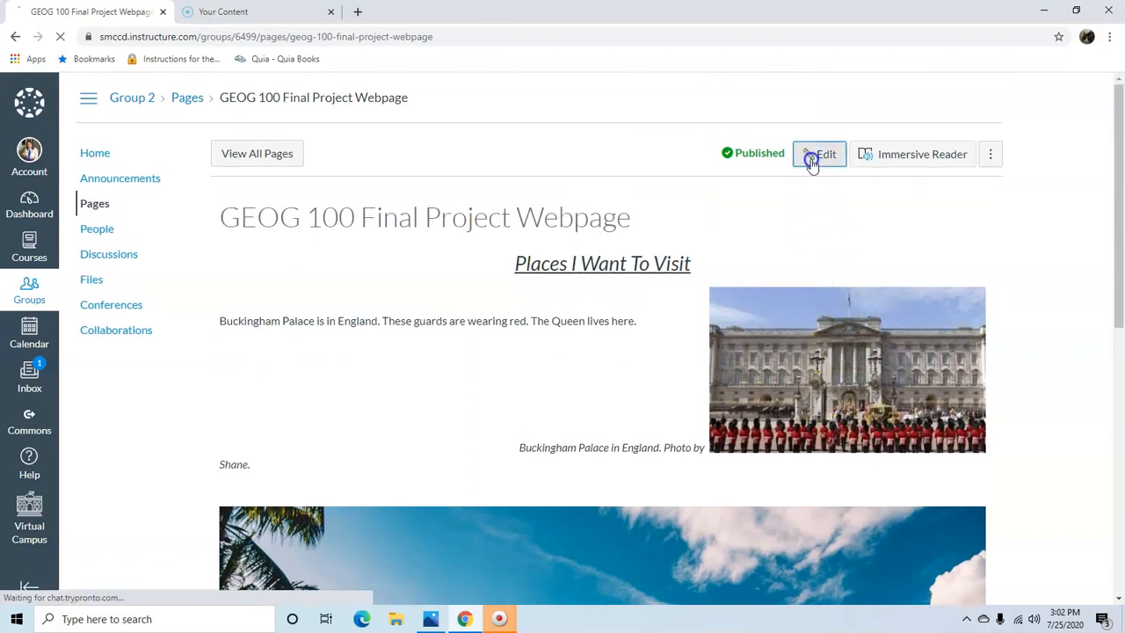
Step: Open the project page for editing, check its HTML source, then return to the Rich Content Editor
click(819, 154)
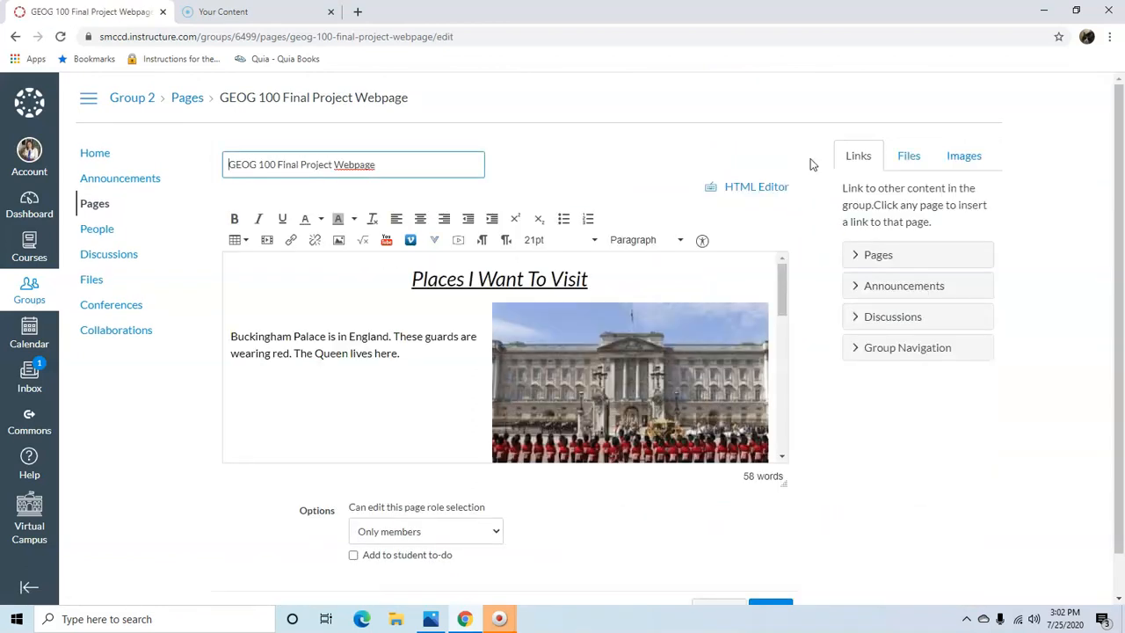
click(756, 186)
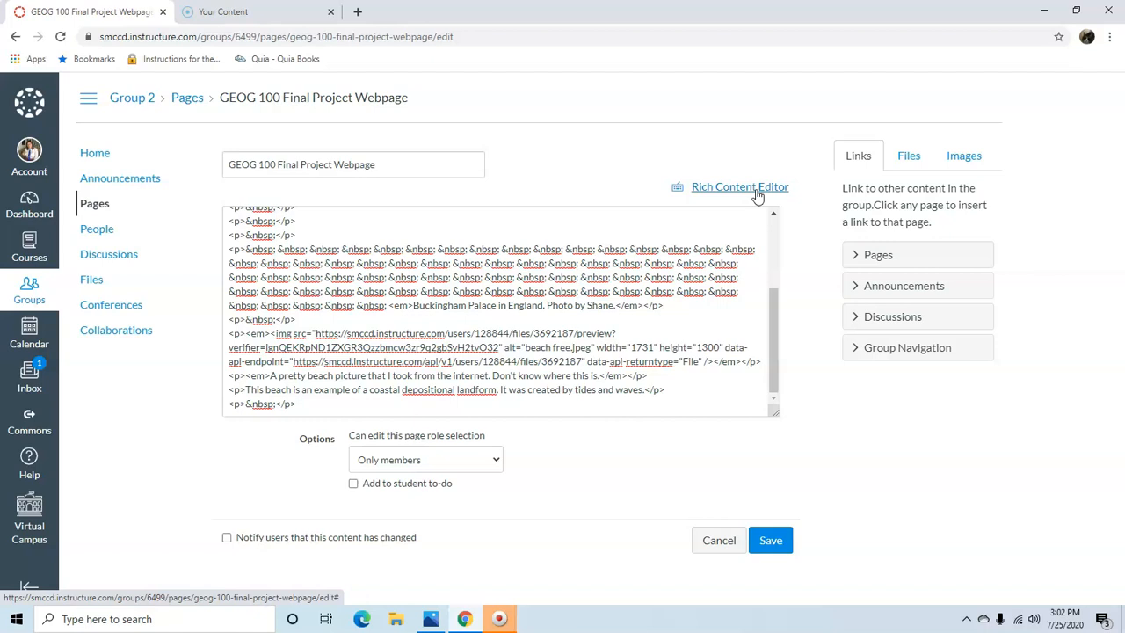
click(739, 186)
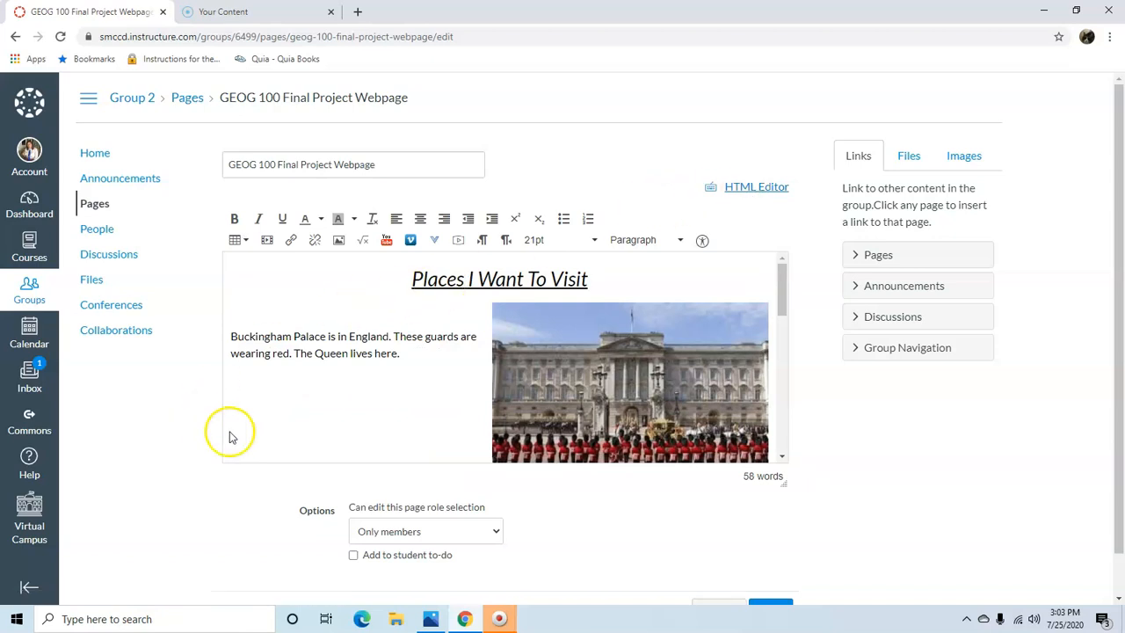
Step: Add bullets under the palace paragraph: Hyde Park, the Victoria and Albert Museum, the Queen's corgis
click(426, 358)
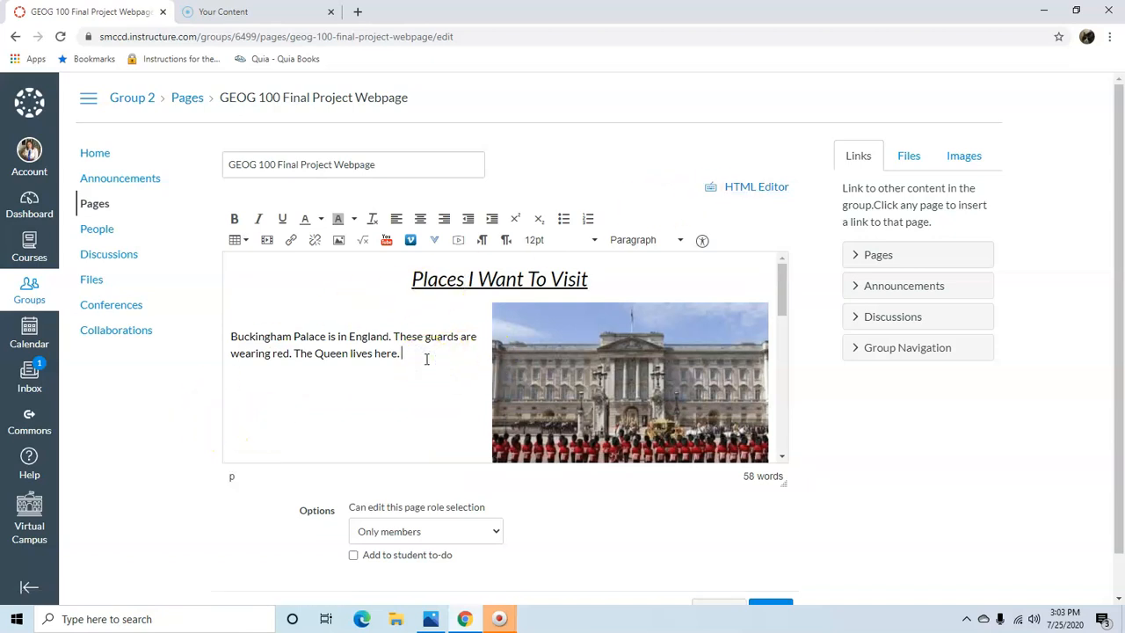
click(563, 218)
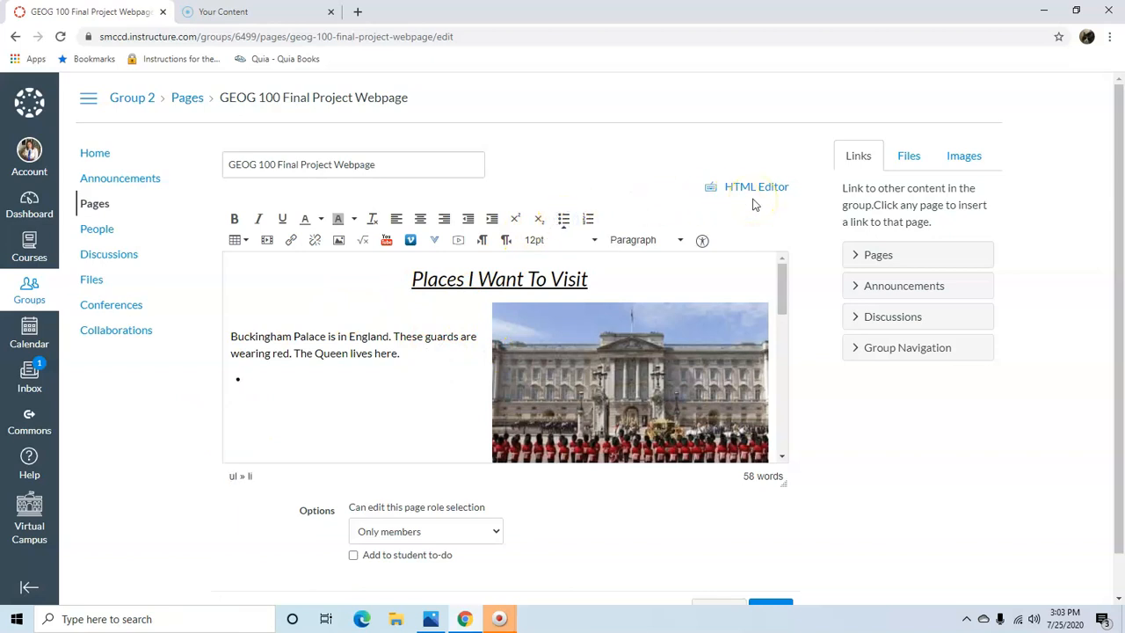
text(Hyu)
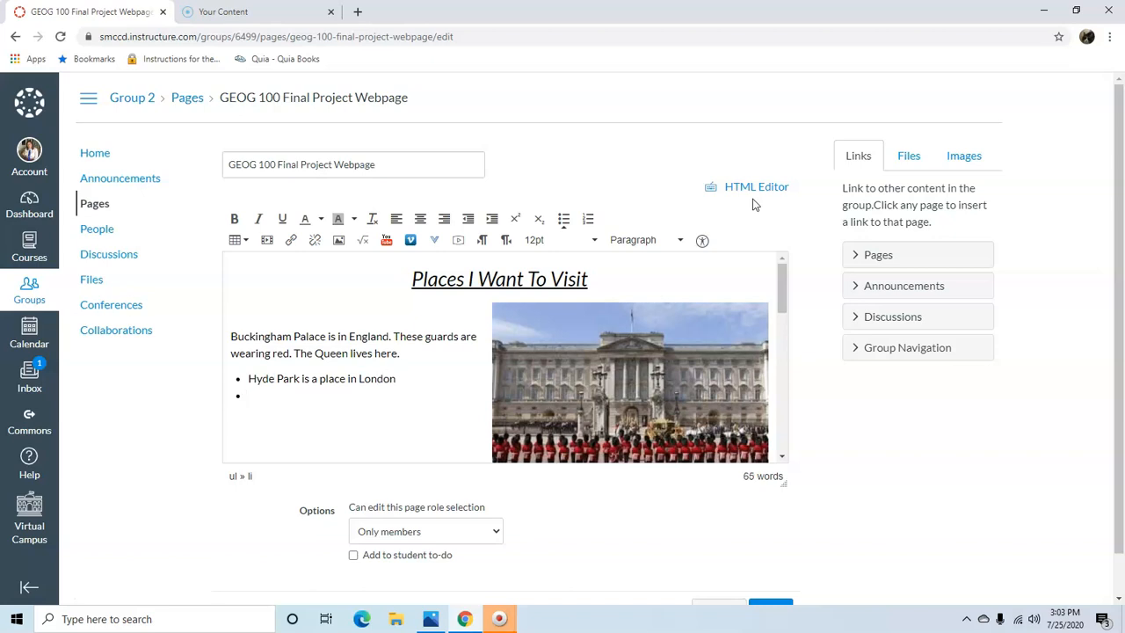
text(The Vic)
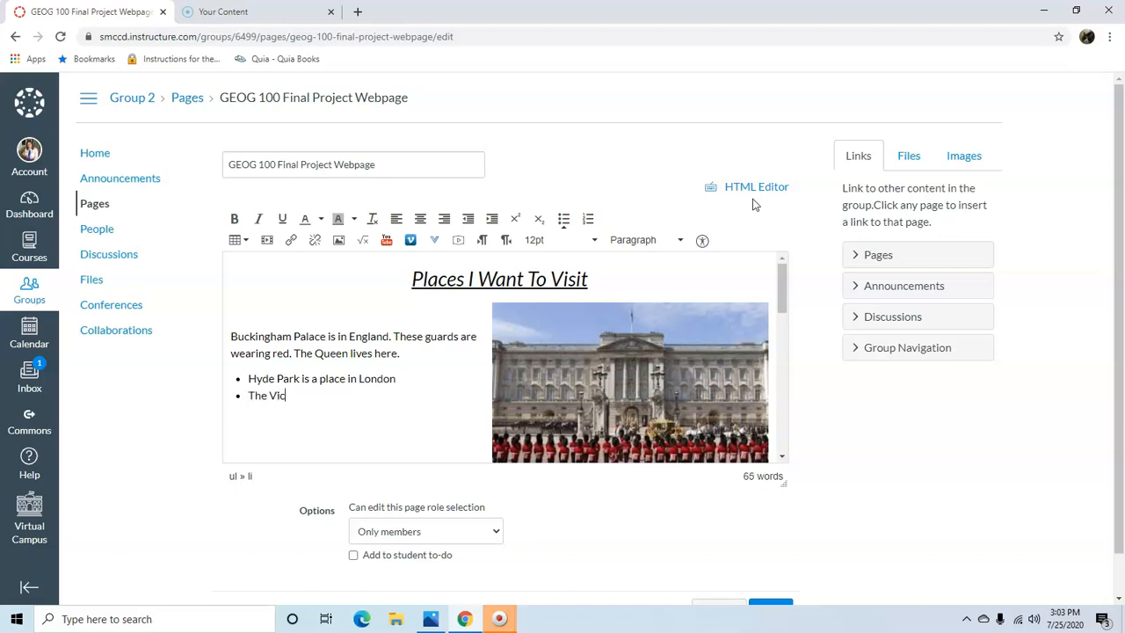
text(toria and)
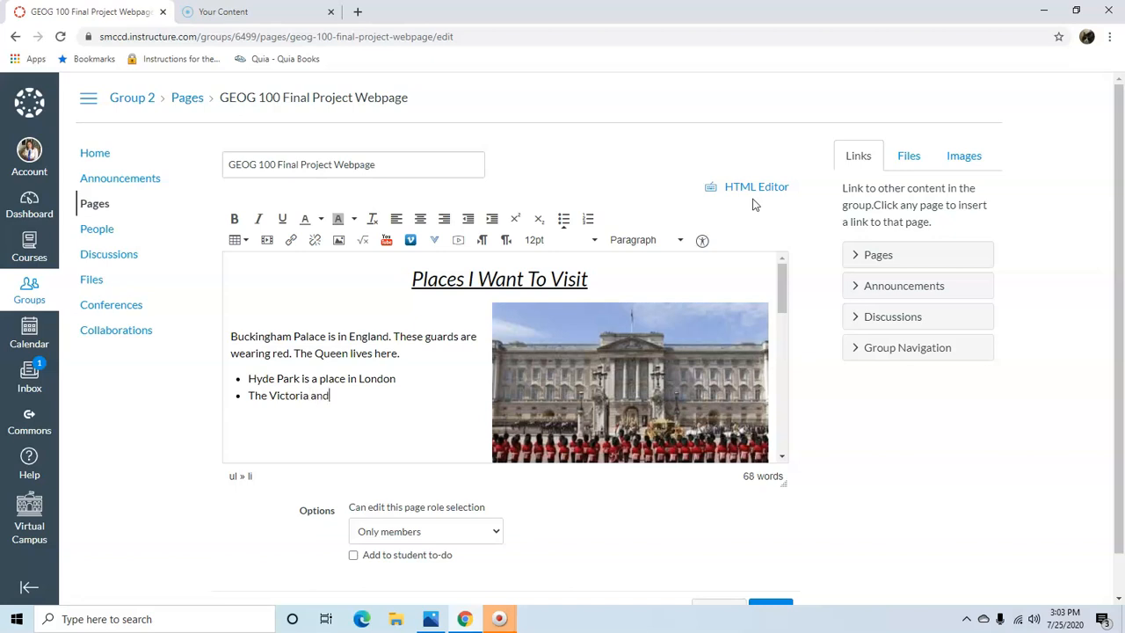
text(Albery)
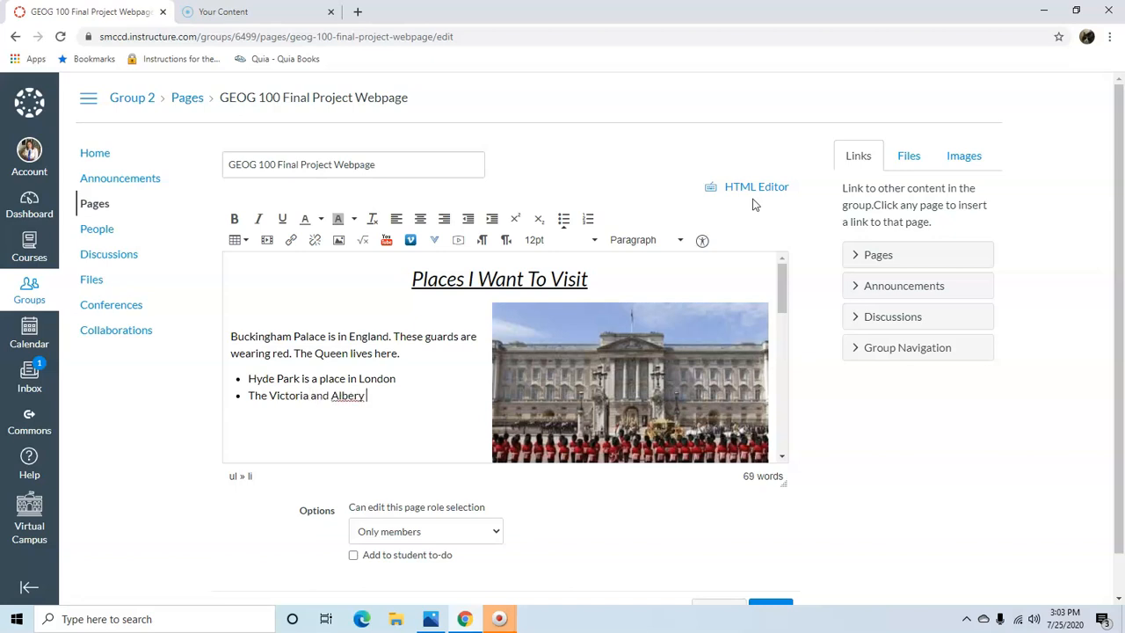
text(Albert Miseum is)
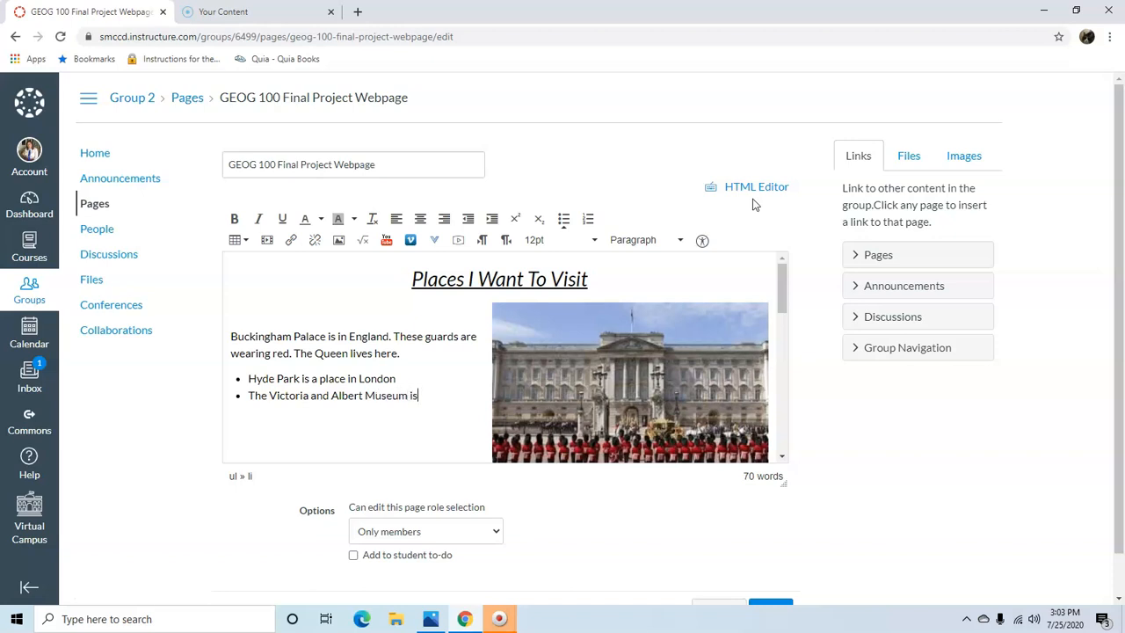
text(a place in :)
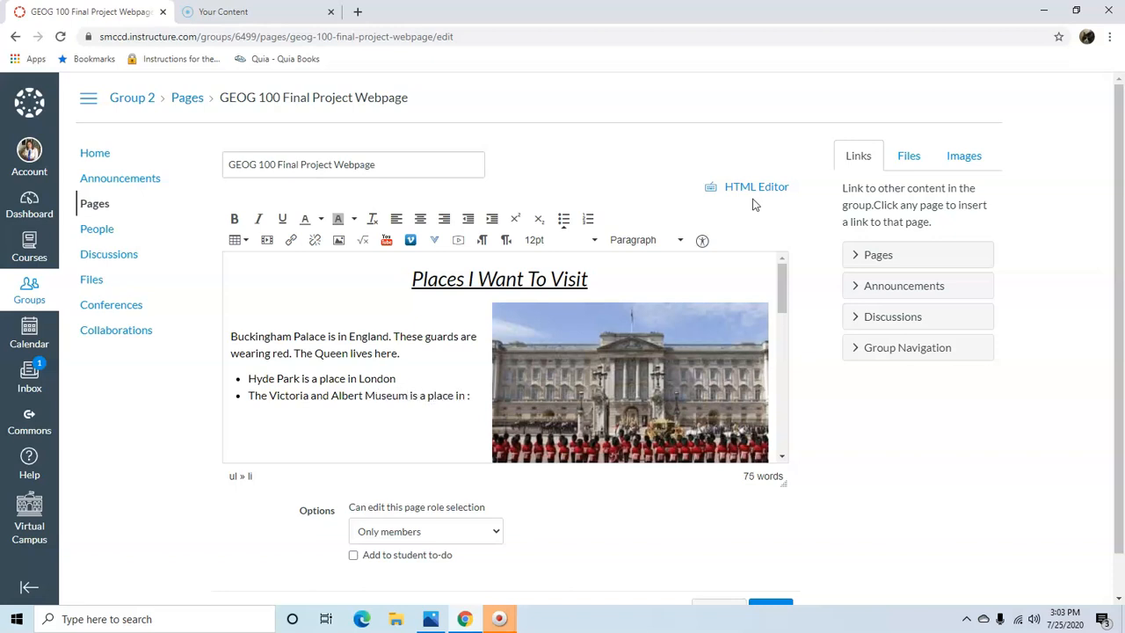
text(London)
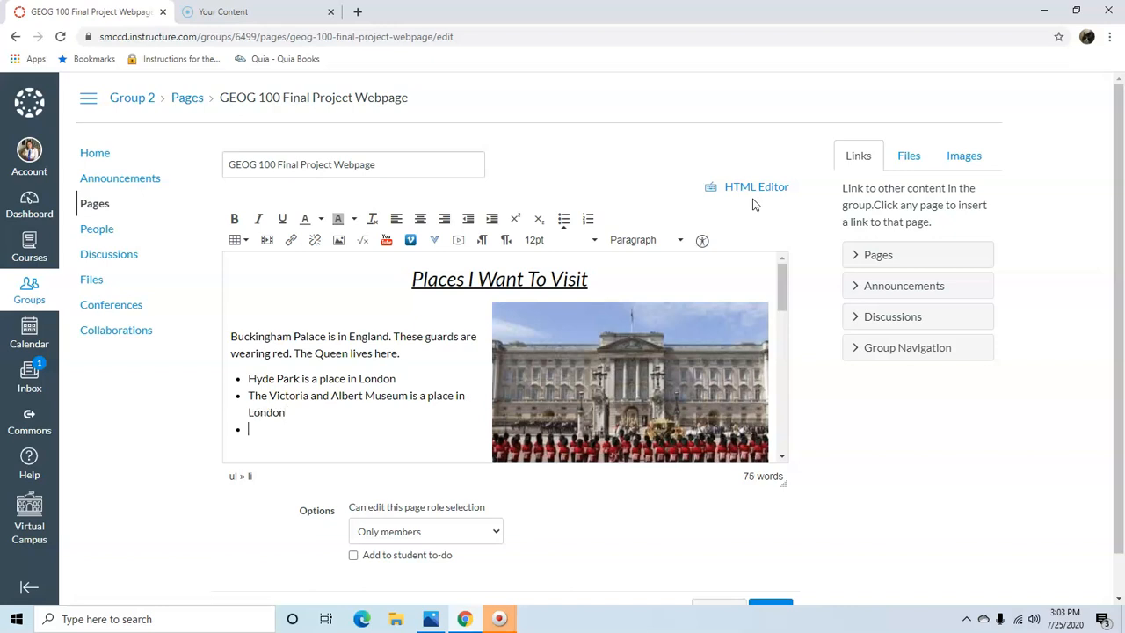
text(The Queen has lots of c)
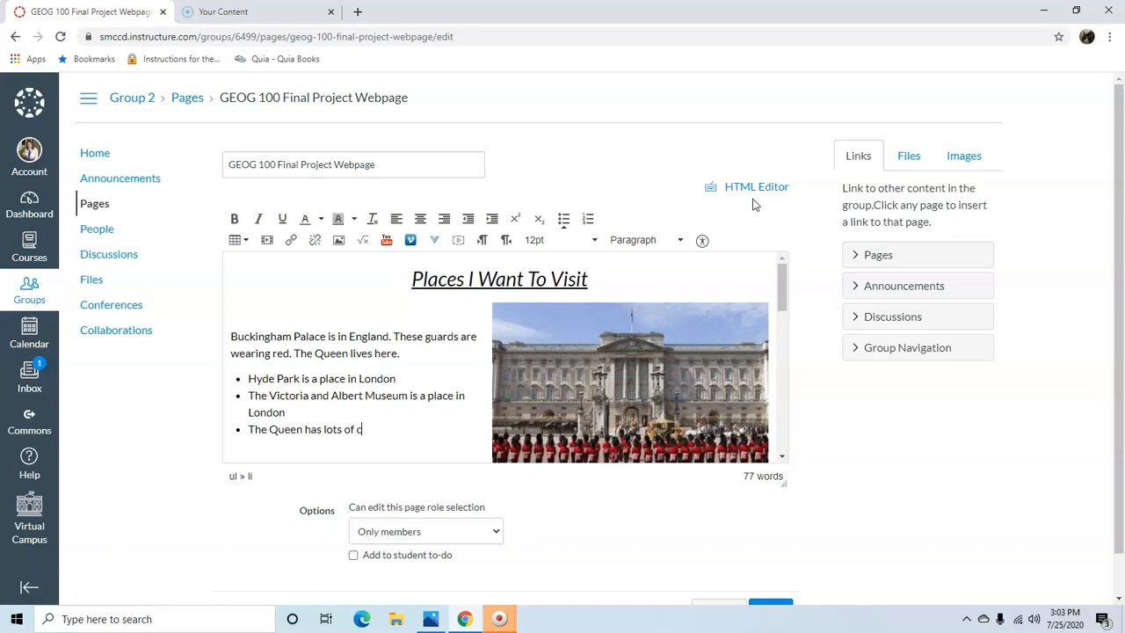
text(orgis.)
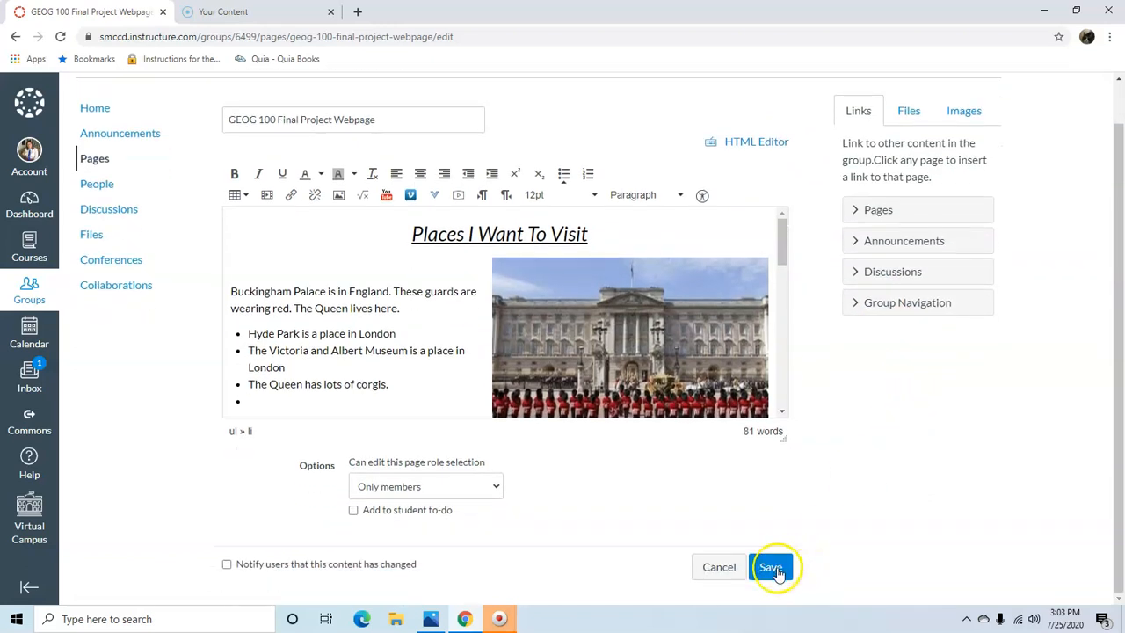
Step: Save the page and scroll the published view to check the new bulleted list
click(771, 566)
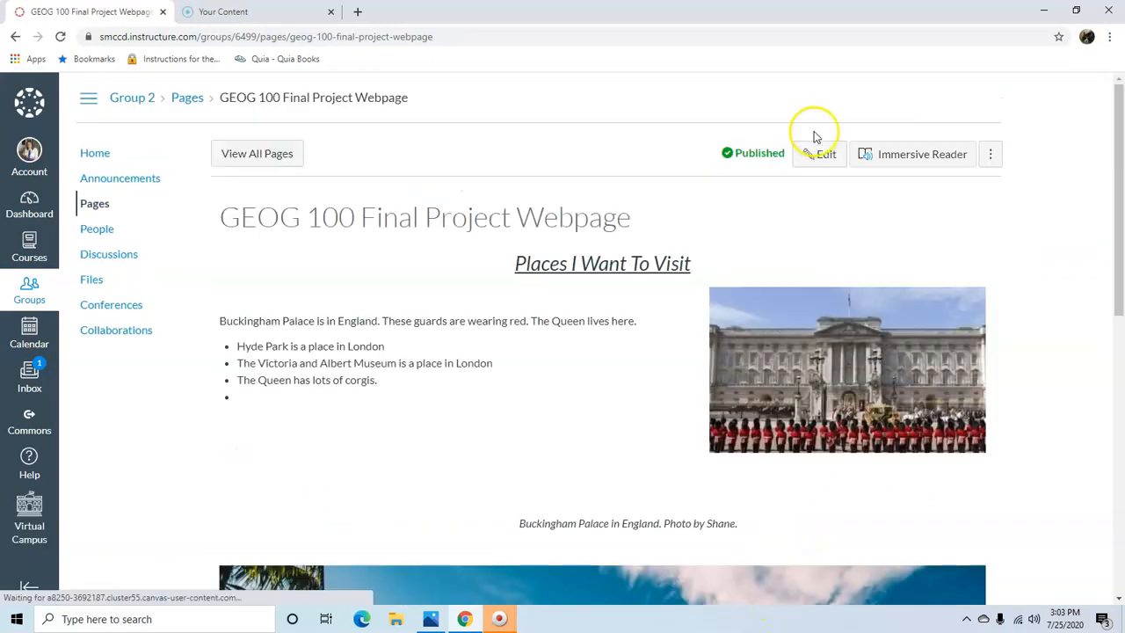
mouse_move(816, 363)
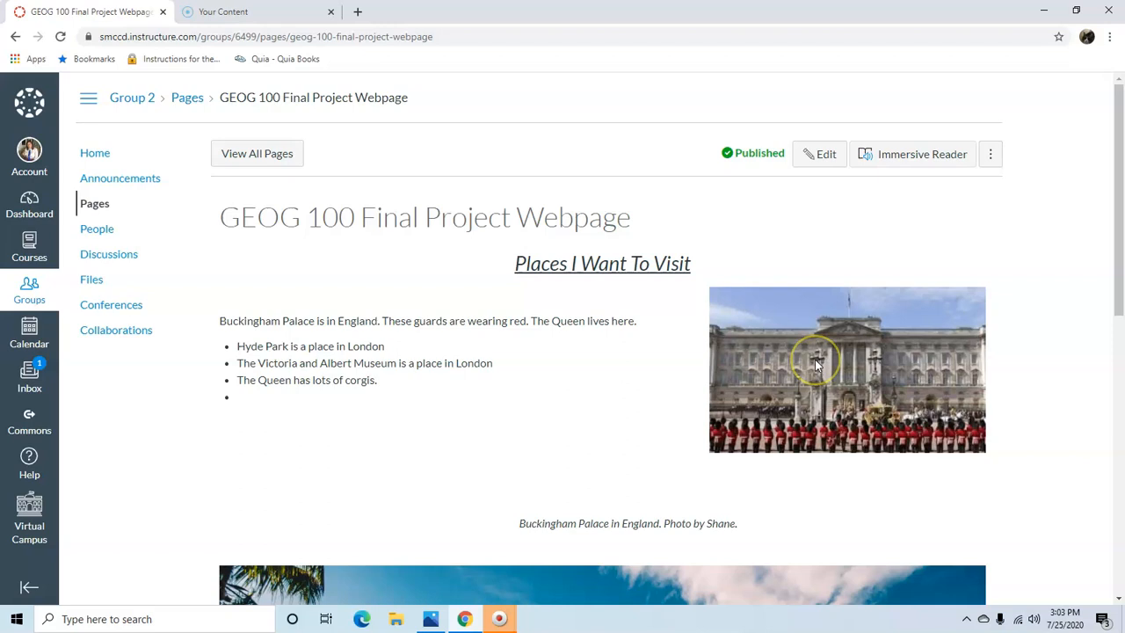
mouse_move(816, 364)
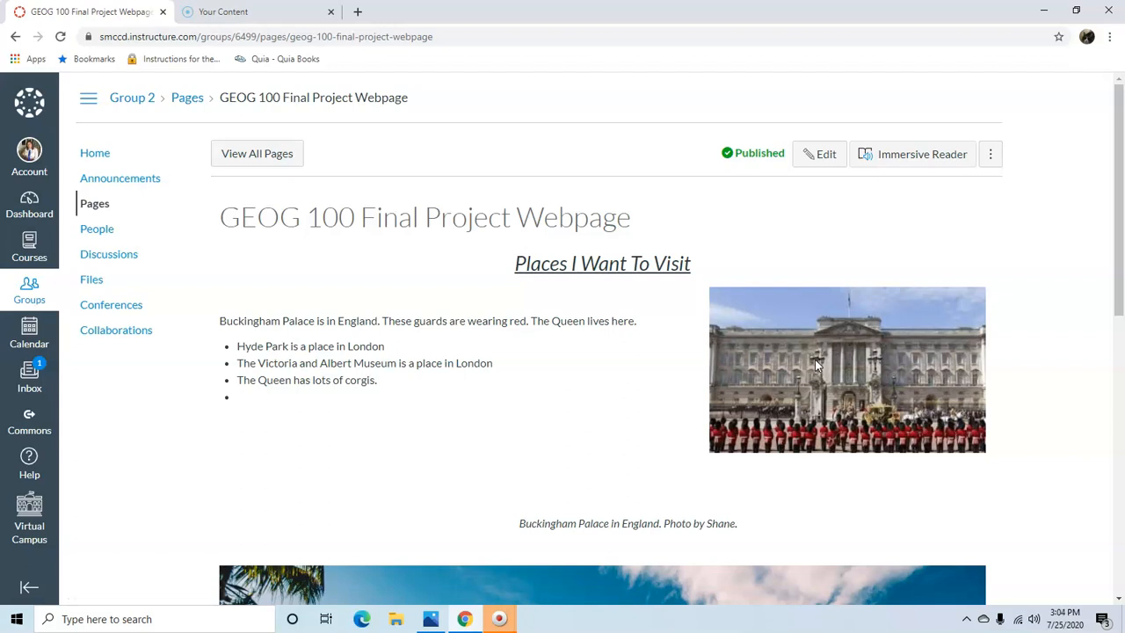
scroll(down, 3)
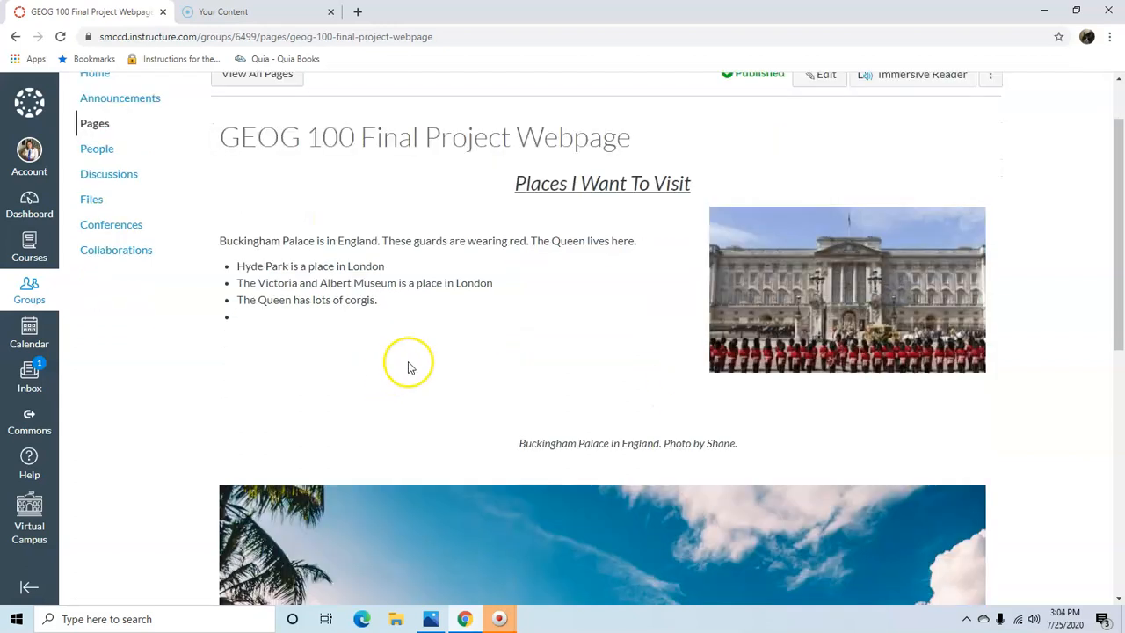
scroll(down, 3)
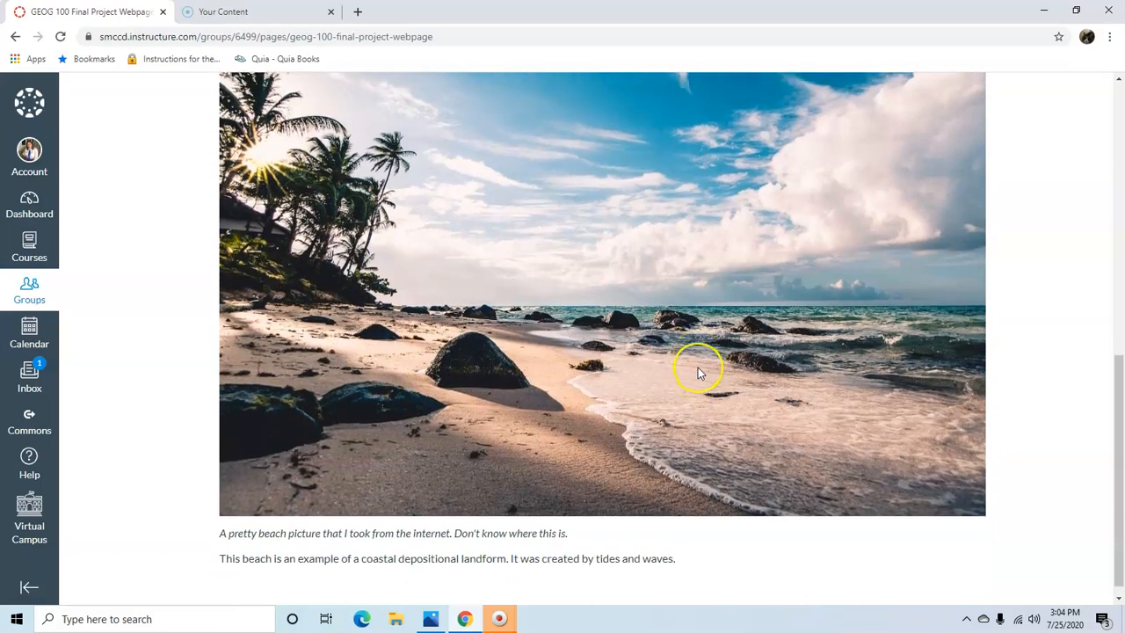
scroll(up, 3)
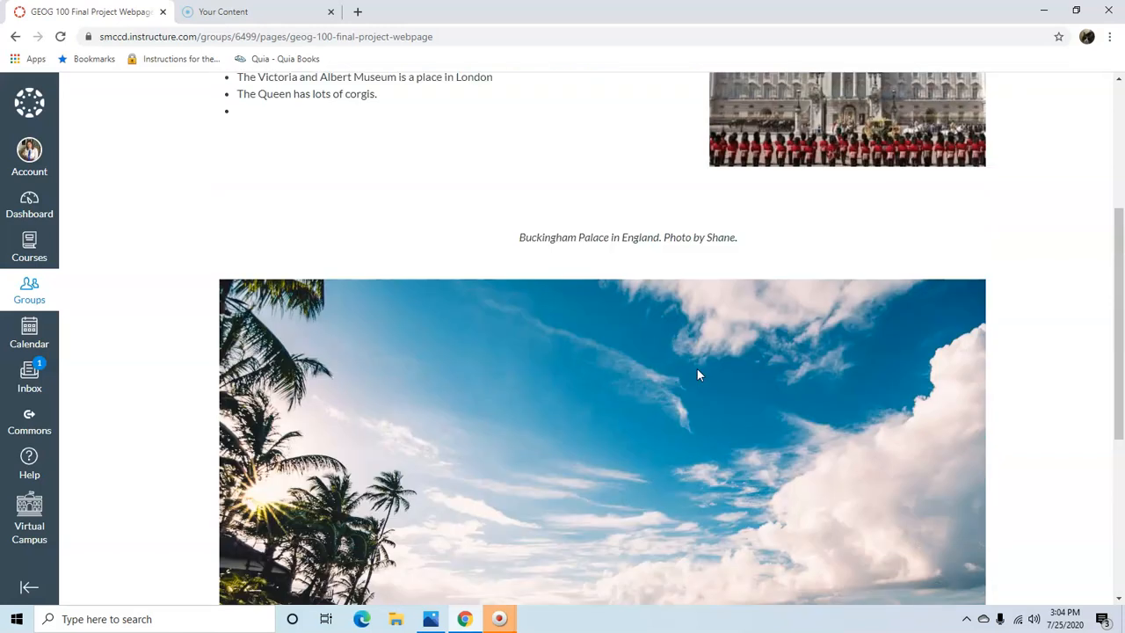
scroll(up, 3)
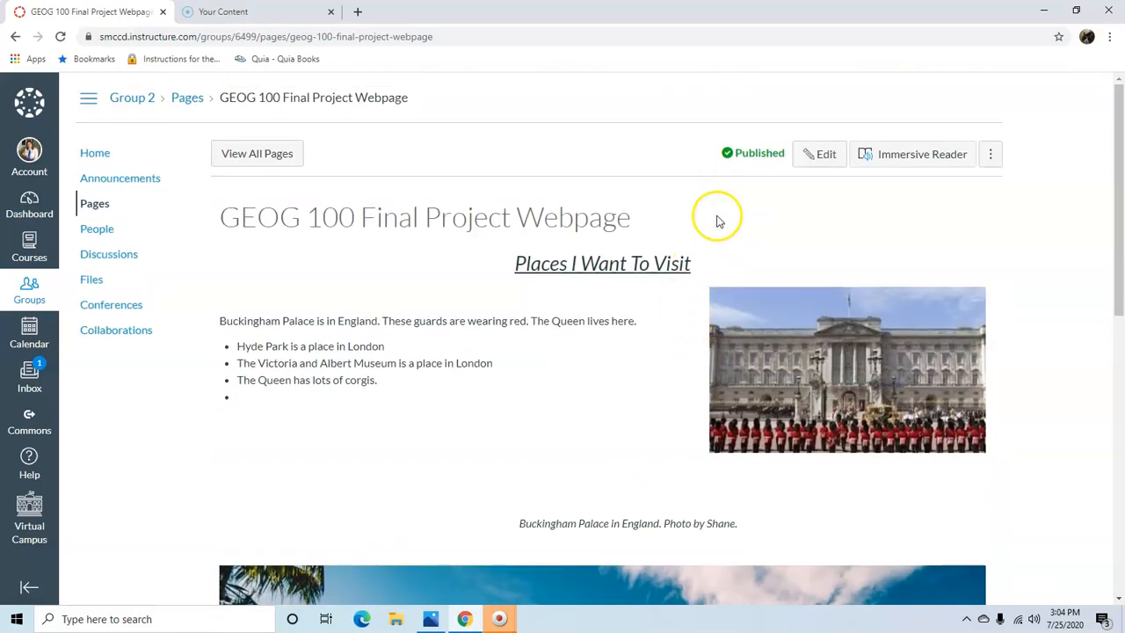
mouse_move(764, 145)
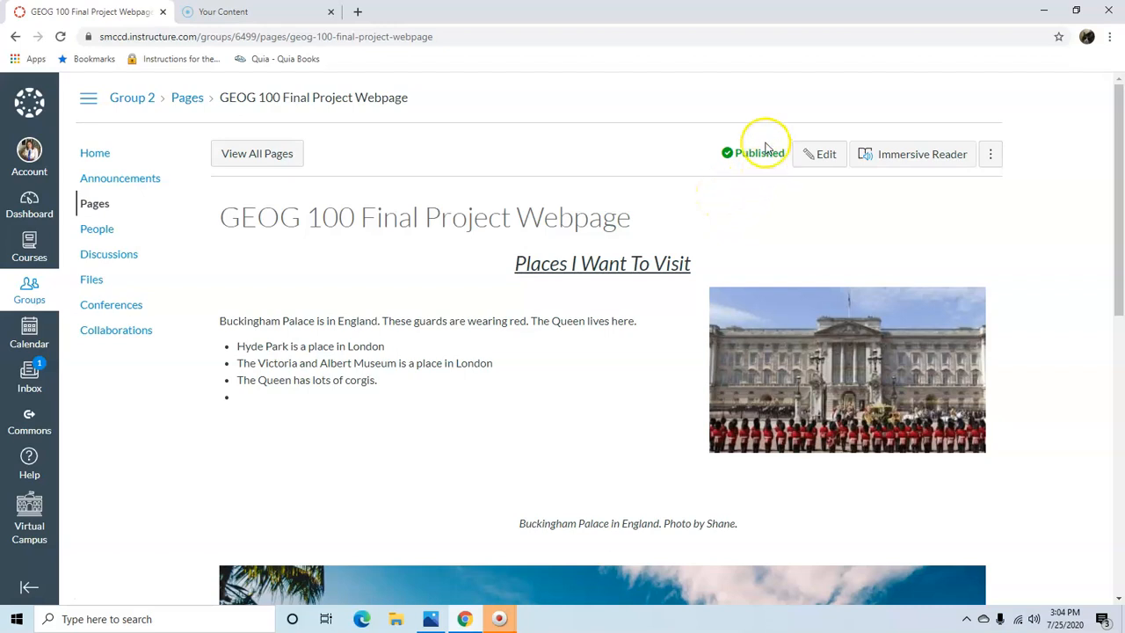
mouse_move(793, 143)
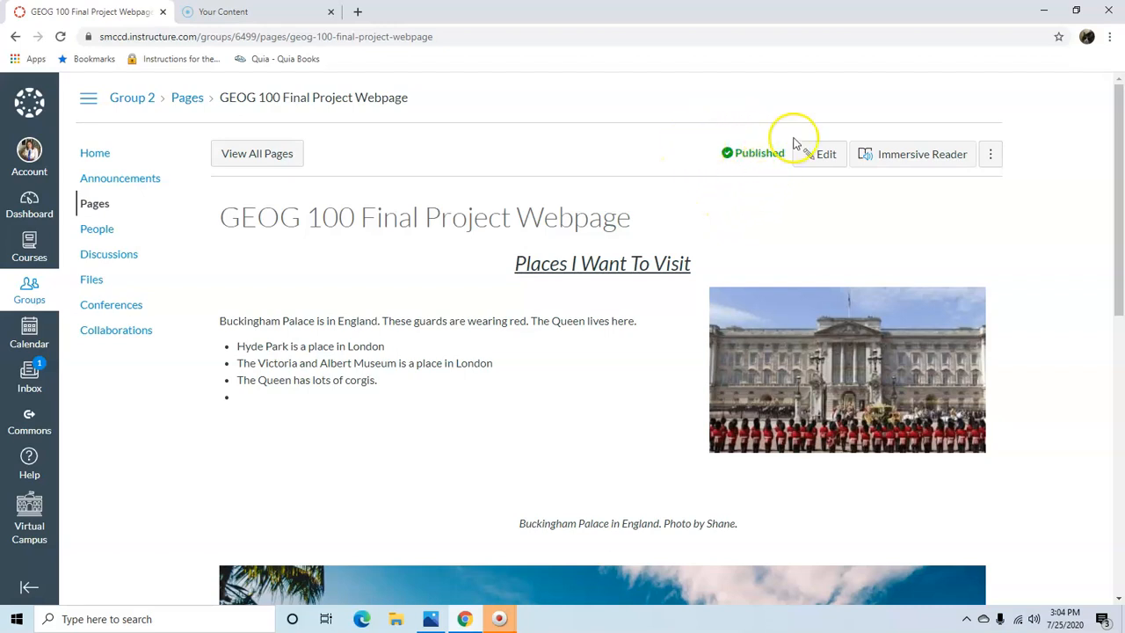
mouse_move(663, 135)
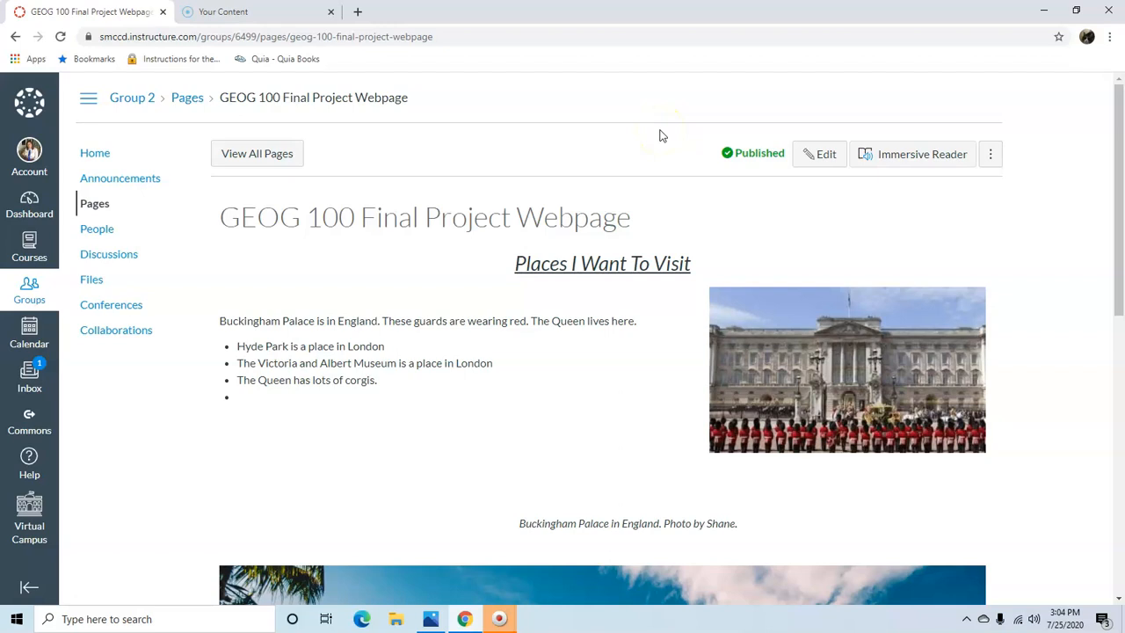